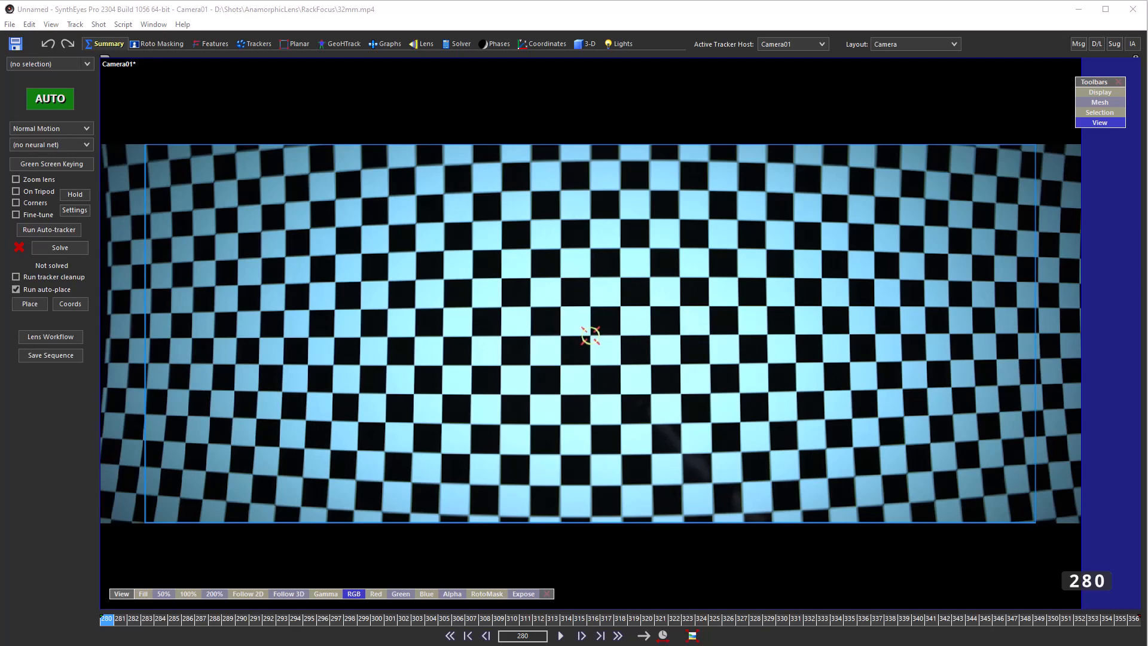
# Review later frames of the shot for the focus change and dismiss the image preprocessing settings
pyautogui.click(904, 618)
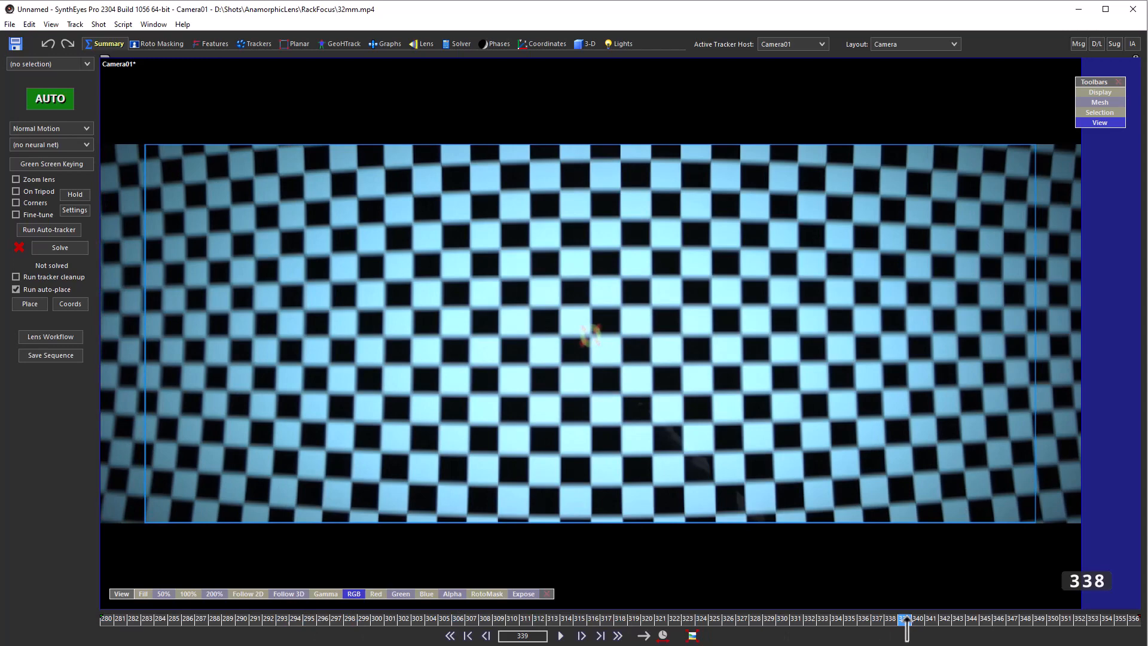
pyautogui.click(105, 619)
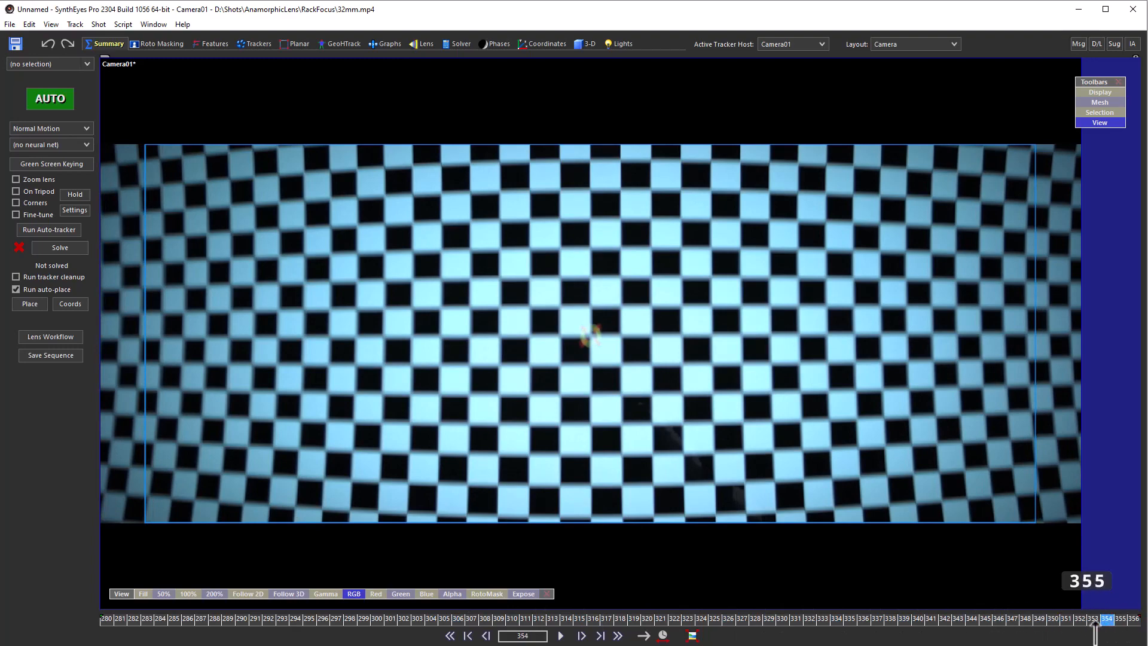
pyautogui.moveTo(1105, 618); pyautogui.dragTo(1024, 619)
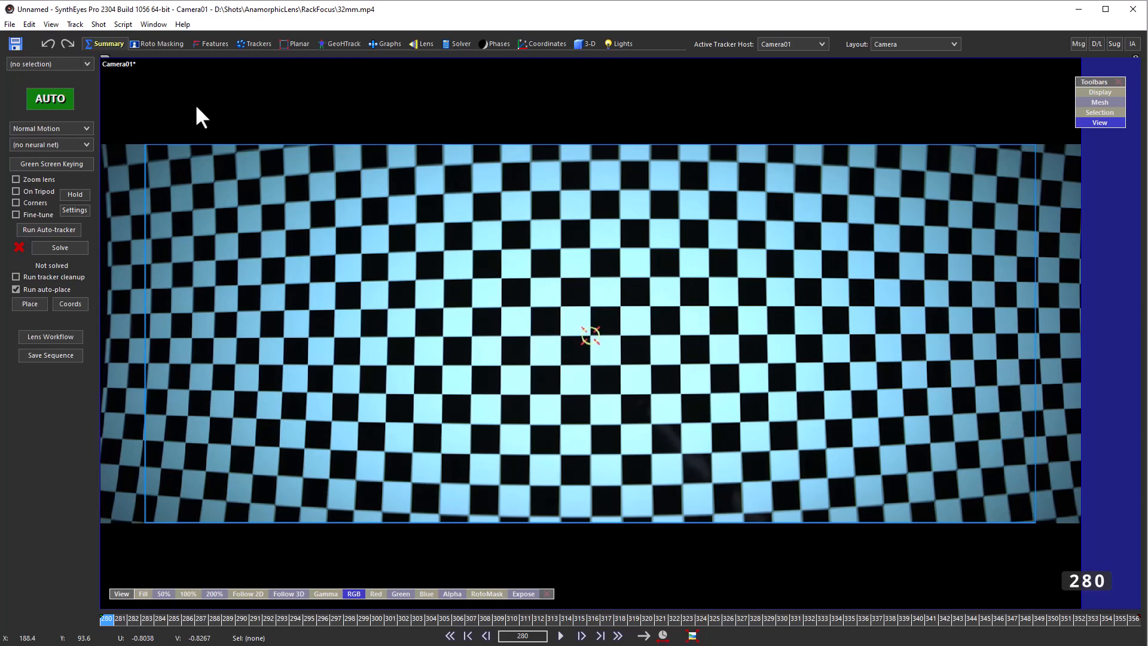
pyautogui.moveTo(214, 113)
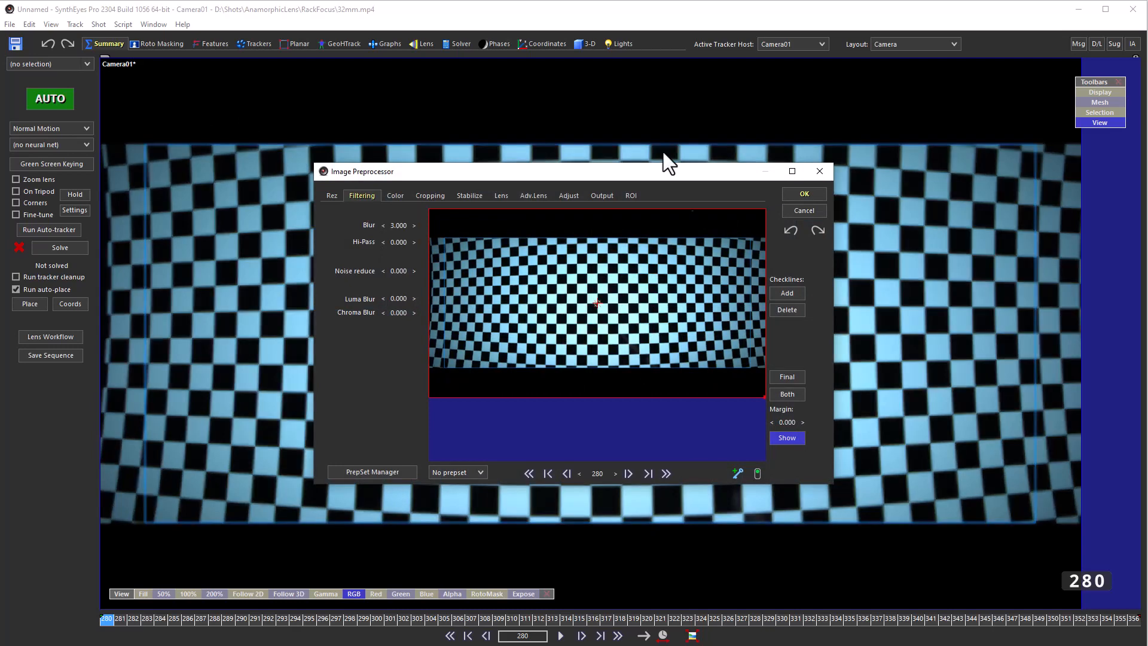
pyautogui.click(804, 194)
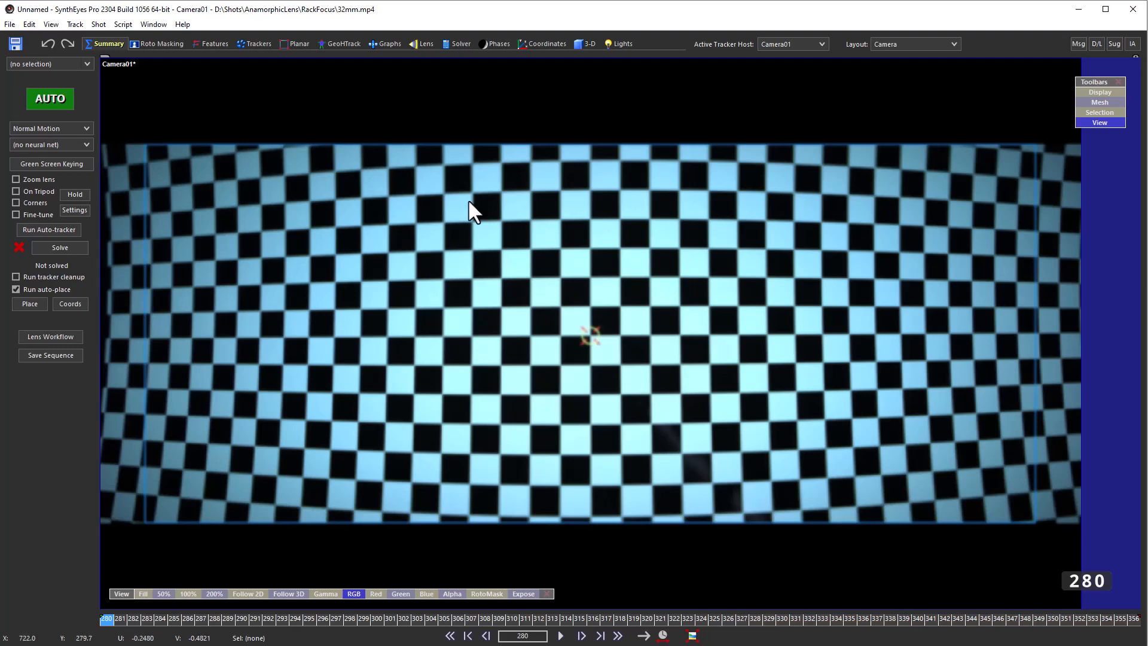
# Set the feature detection neural net to Checkerboard in the advanced feature settings
pyautogui.click(215, 43)
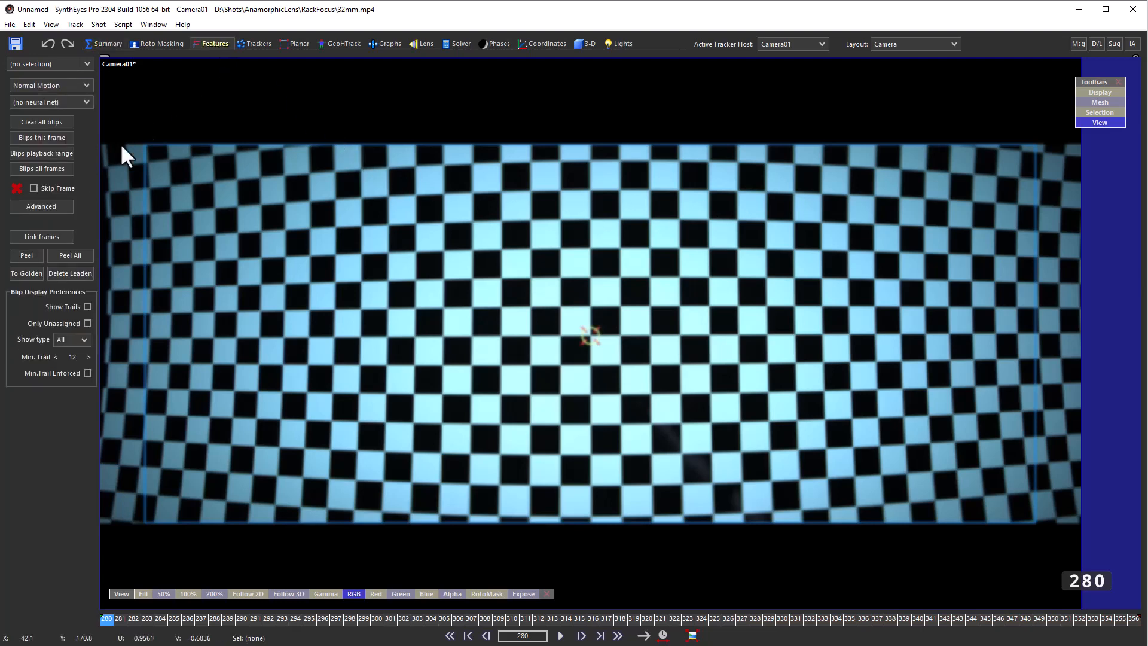
pyautogui.click(42, 206)
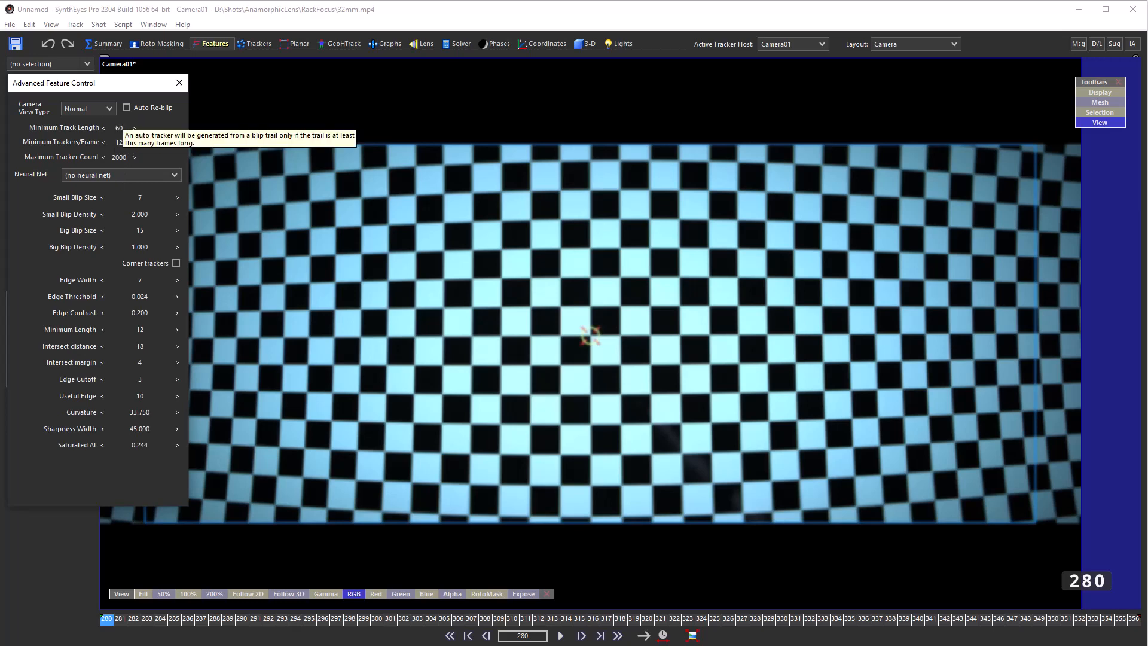
pyautogui.click(121, 174)
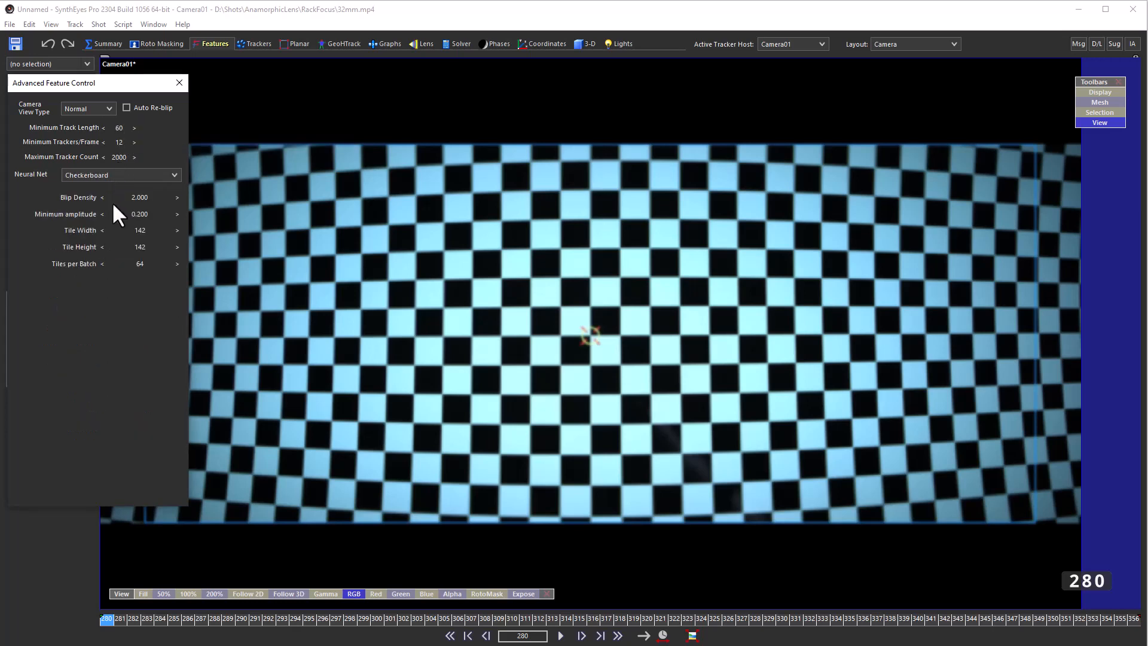
pyautogui.moveTo(179, 84)
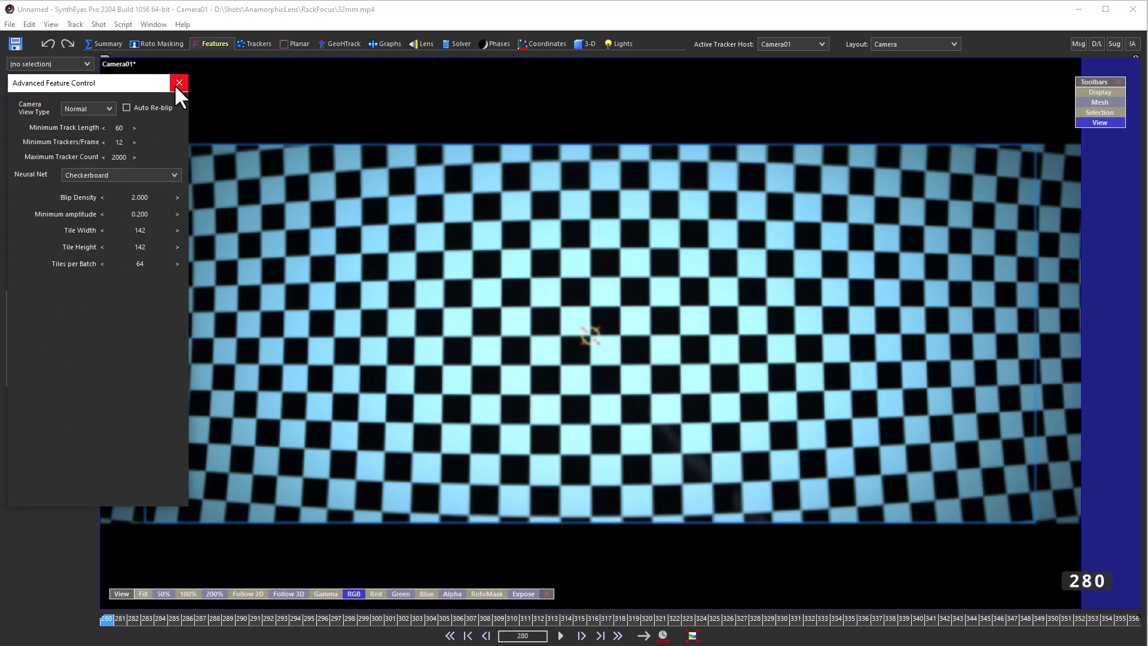
pyautogui.click(180, 84)
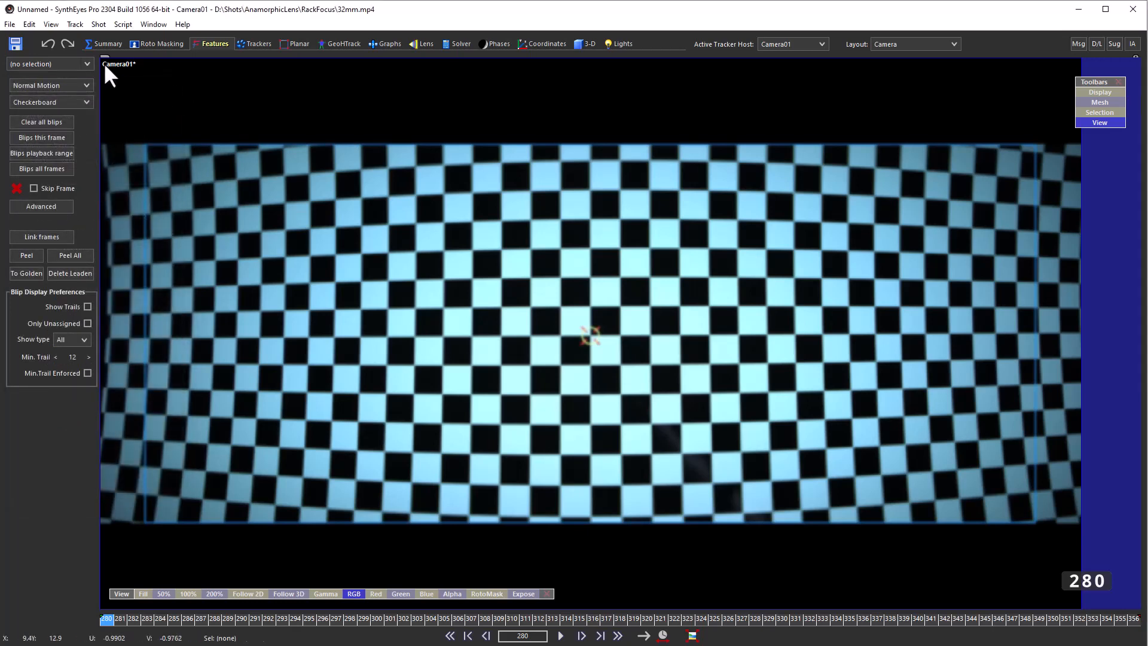
# Run the auto-tracker from the Summary room to cover the checkerboard corners
pyautogui.click(109, 43)
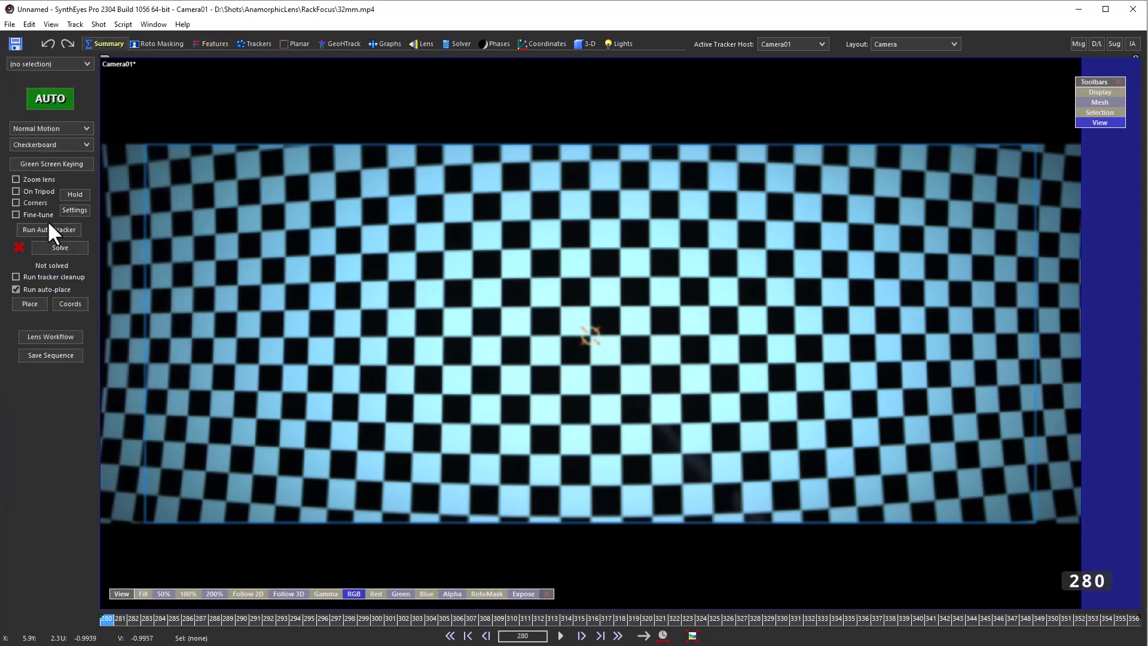
pyautogui.click(47, 229)
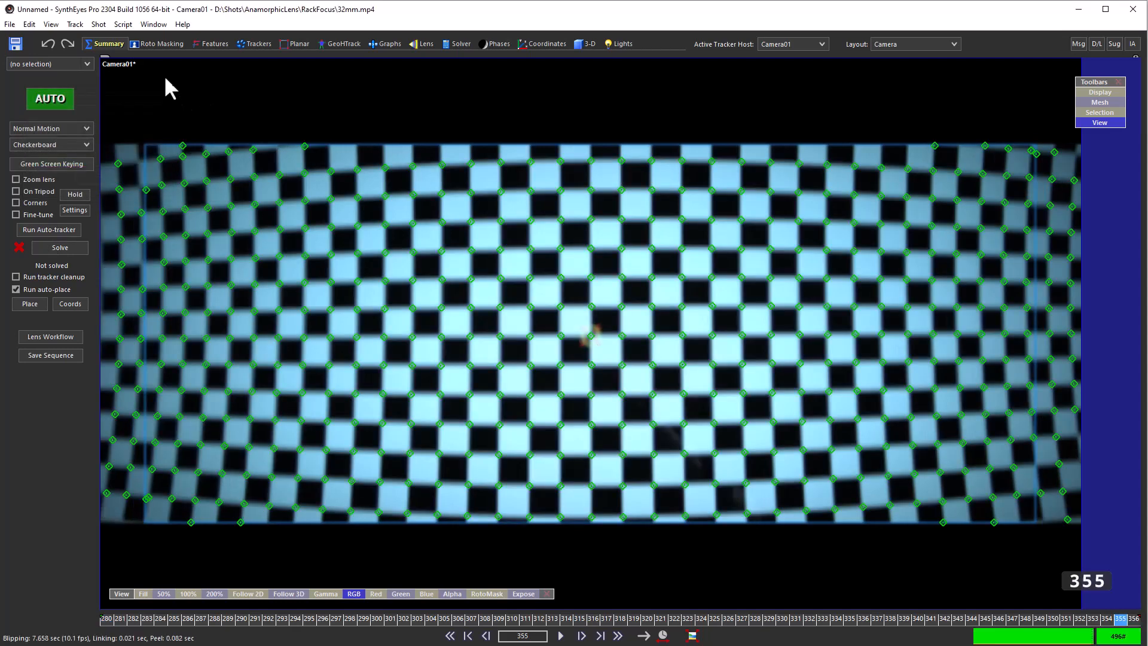
# Delete two groups of stray edge trackers and check their placement on earlier frames
pyautogui.click(258, 43)
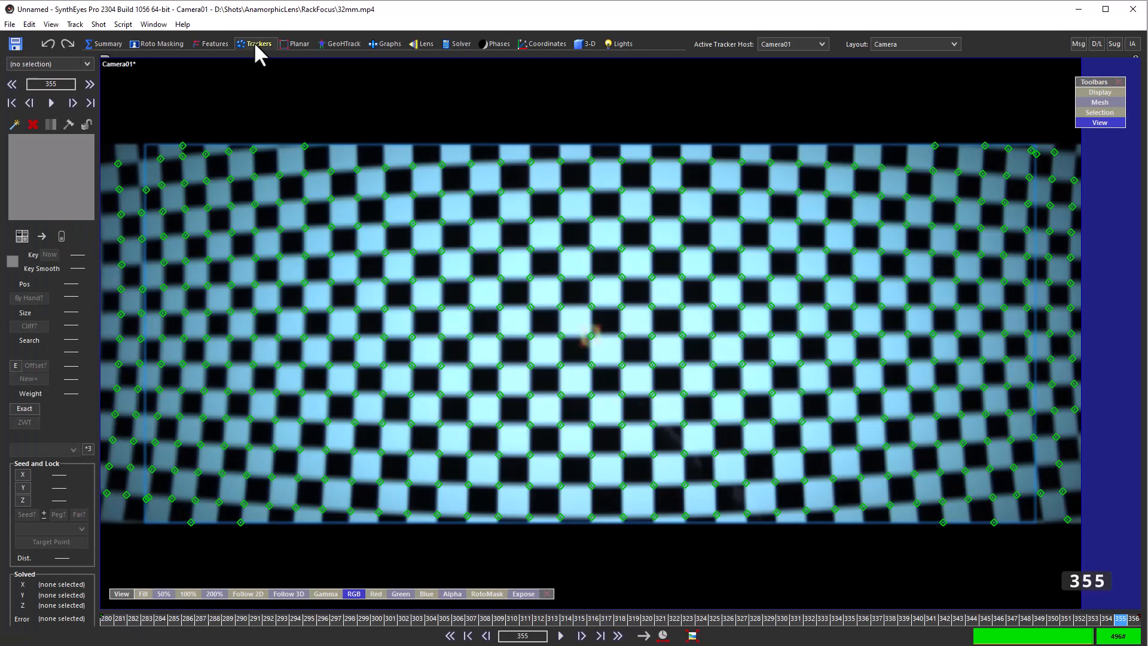
pyautogui.moveTo(180, 181)
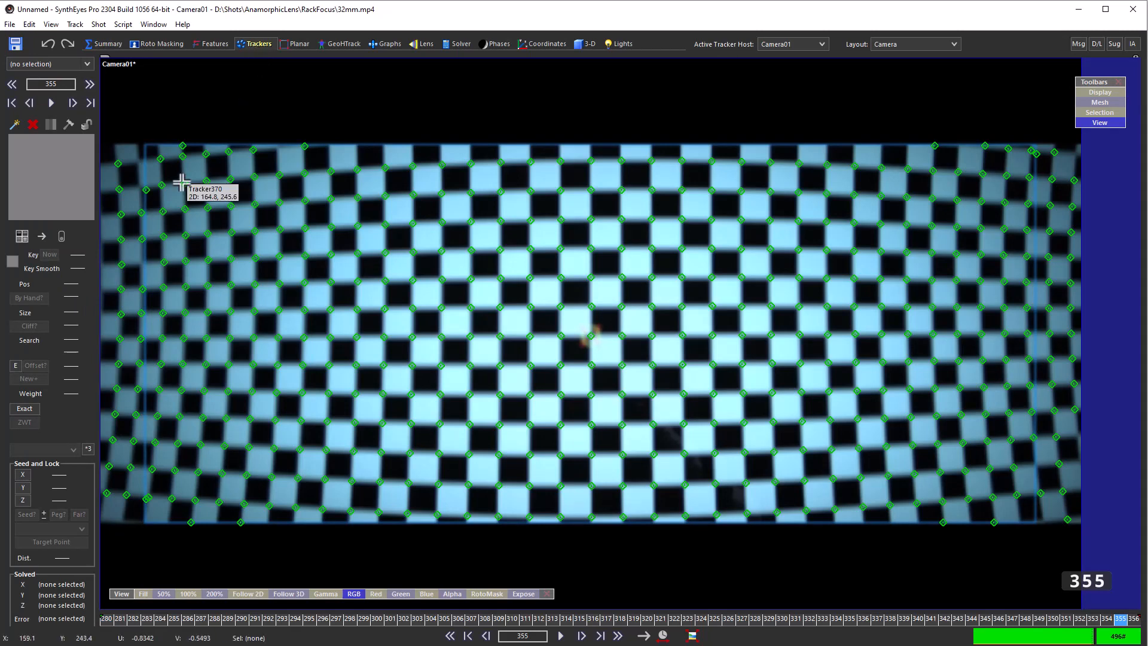
pyautogui.moveTo(177, 148)
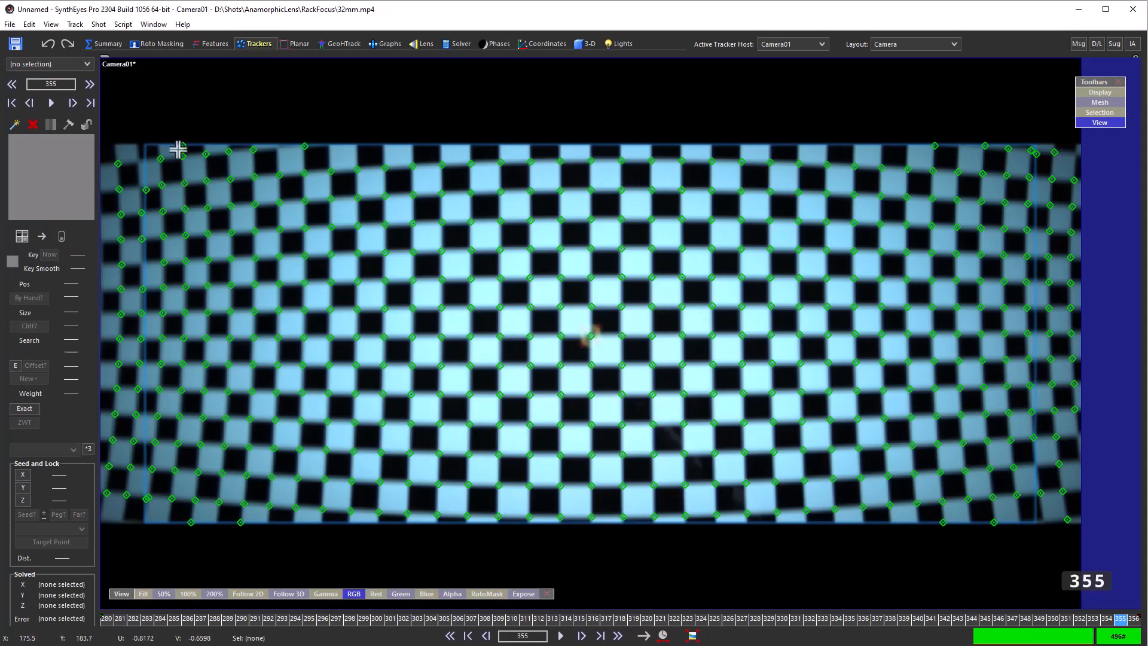
pyautogui.moveTo(1044, 501)
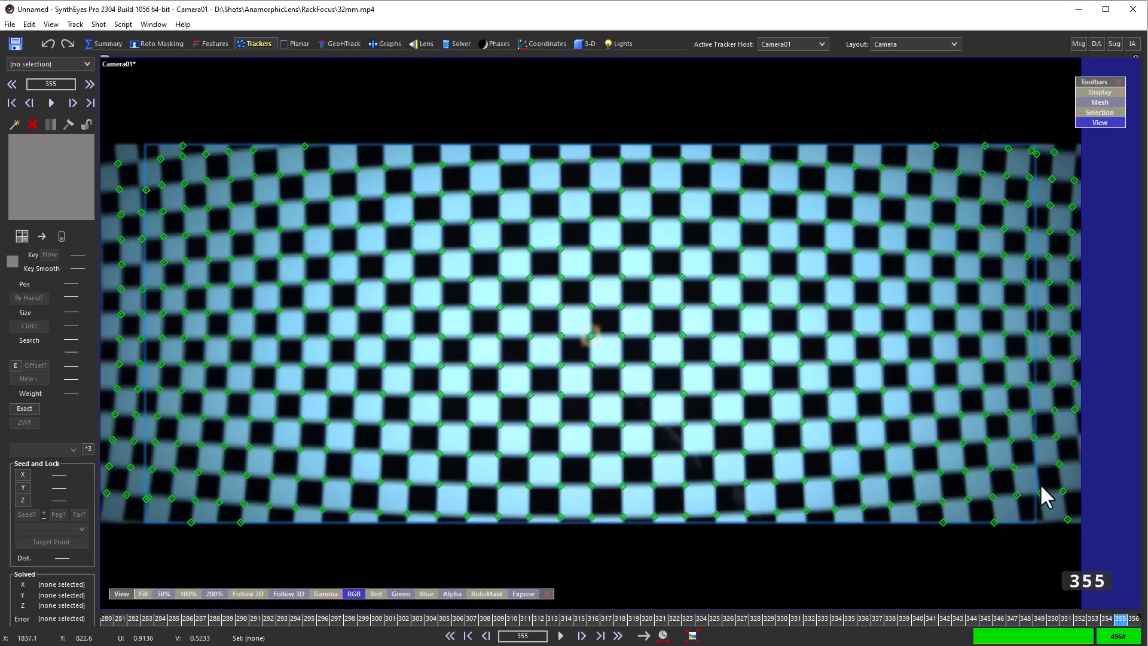
pyautogui.moveTo(134, 218)
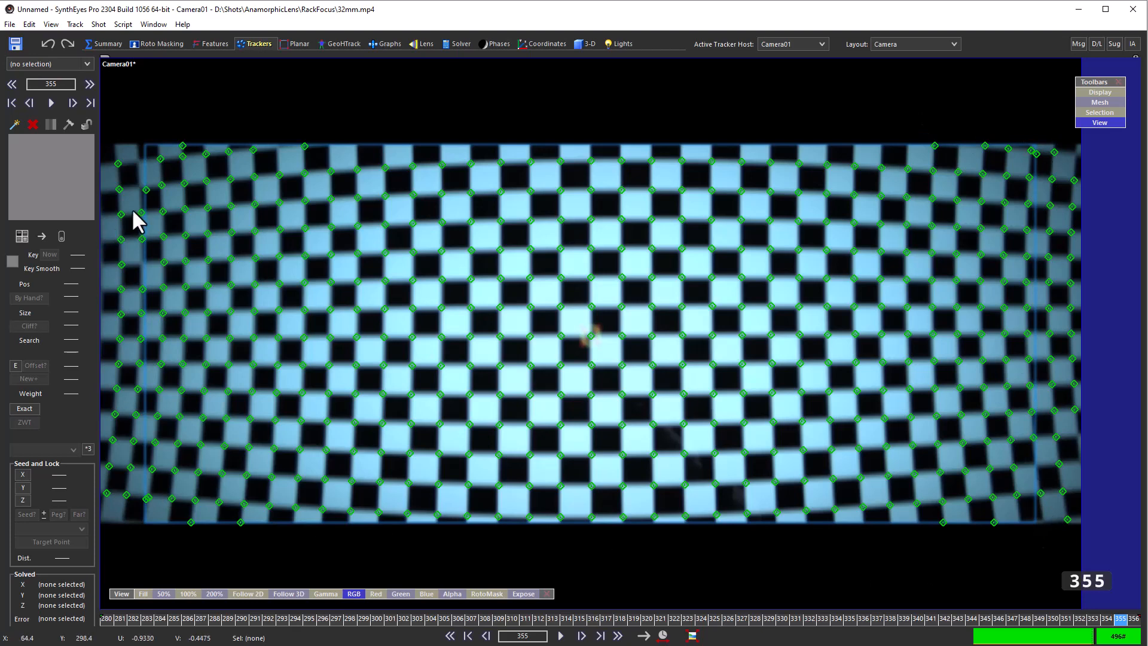
pyautogui.click(34, 124)
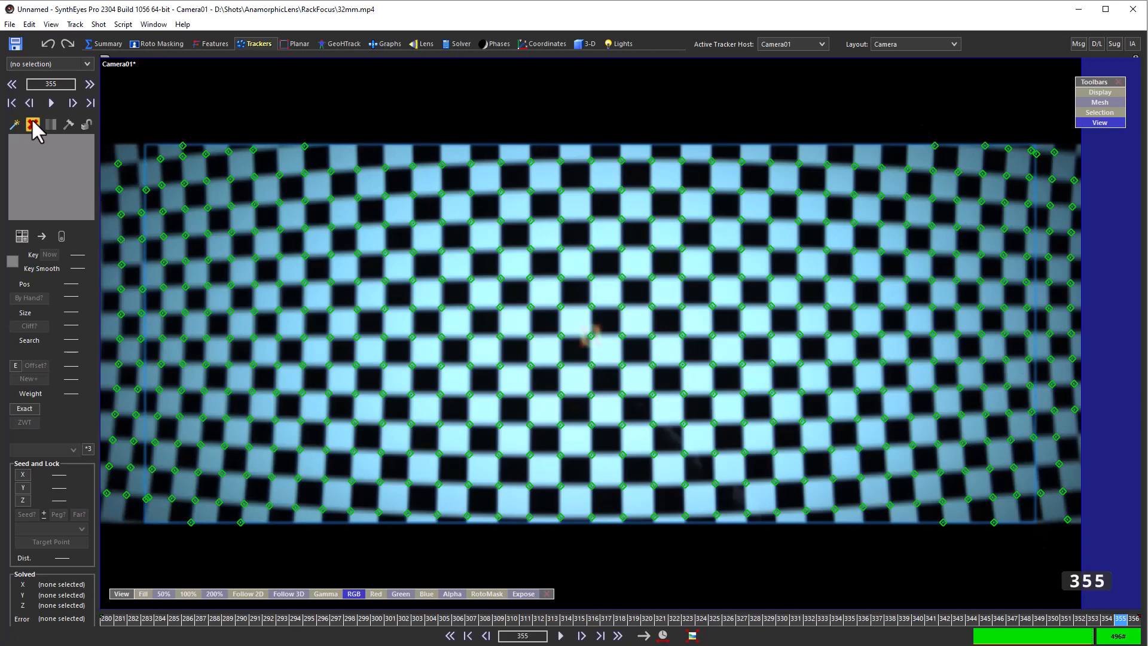
pyautogui.moveTo(179, 145)
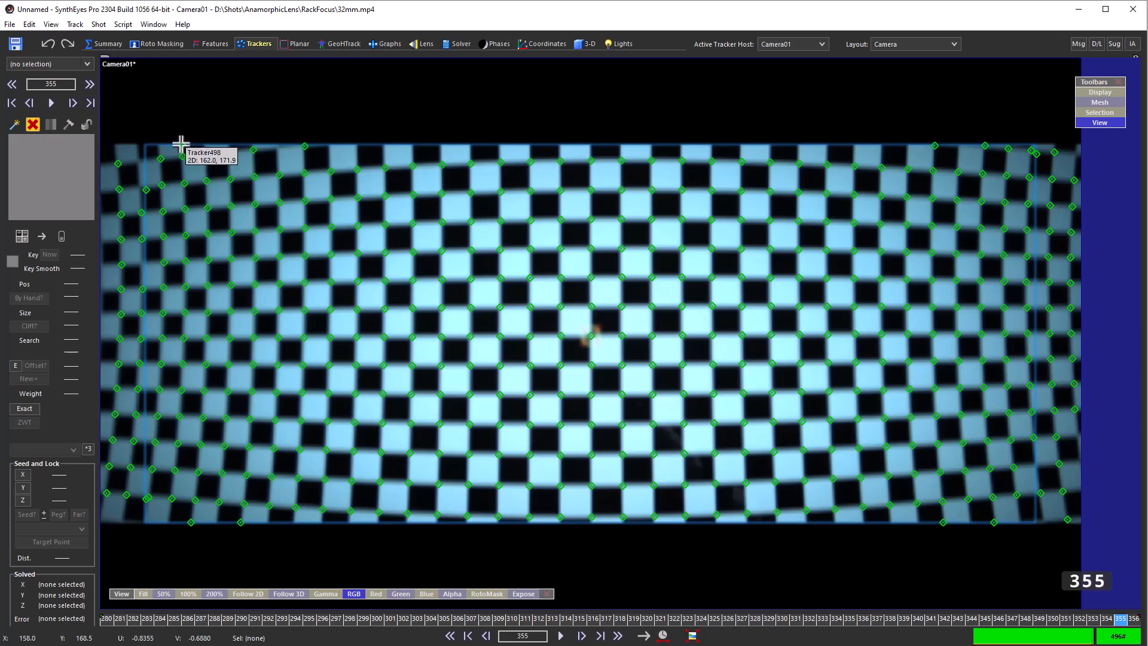
pyautogui.moveTo(284, 163)
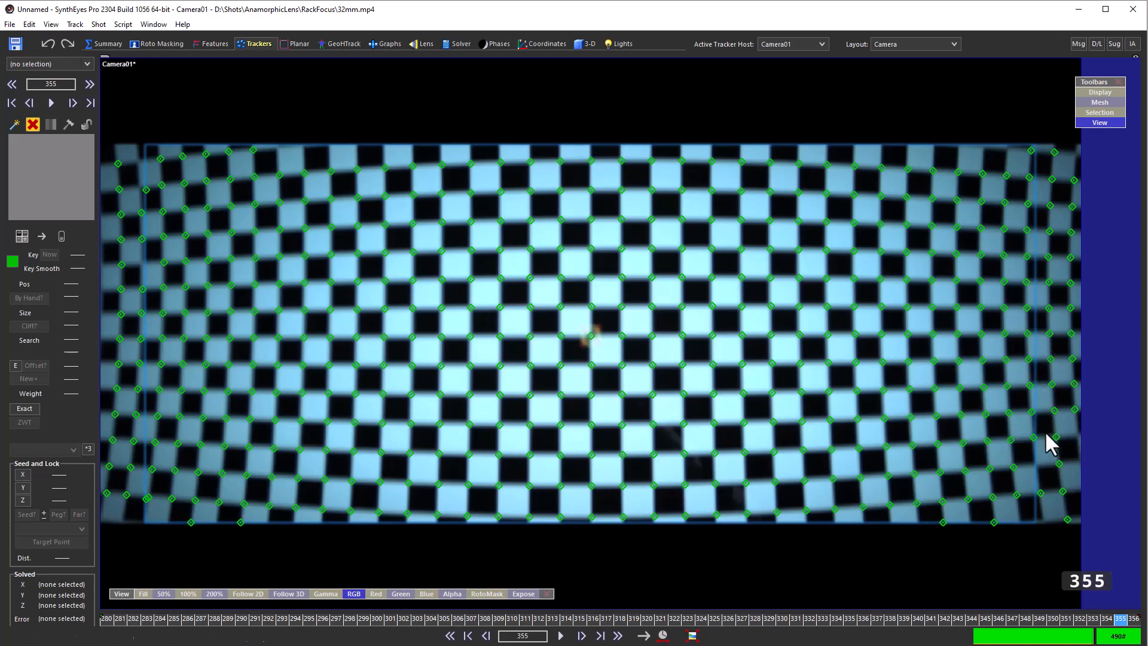
pyautogui.moveTo(872, 557)
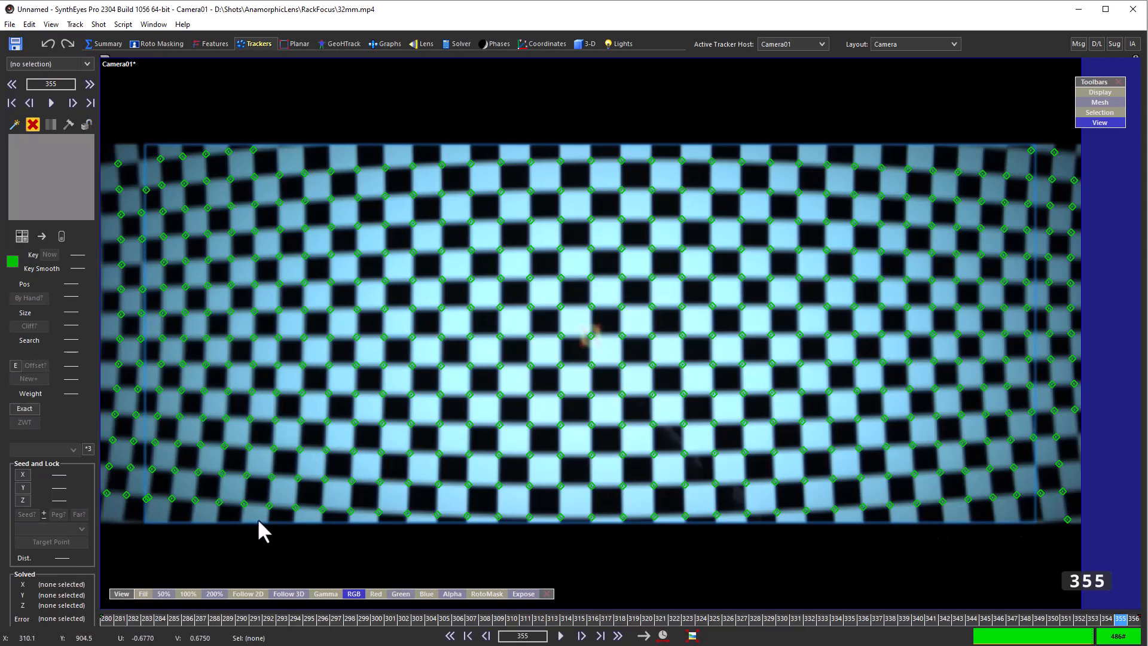
pyautogui.moveTo(146, 344)
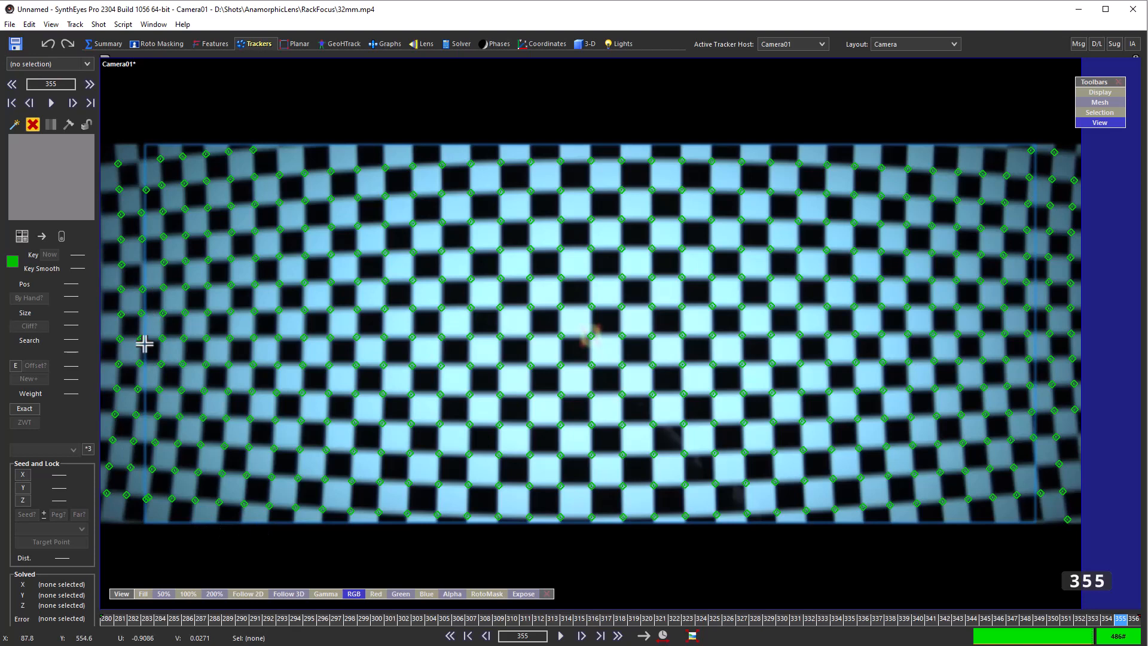
pyautogui.moveTo(143, 191)
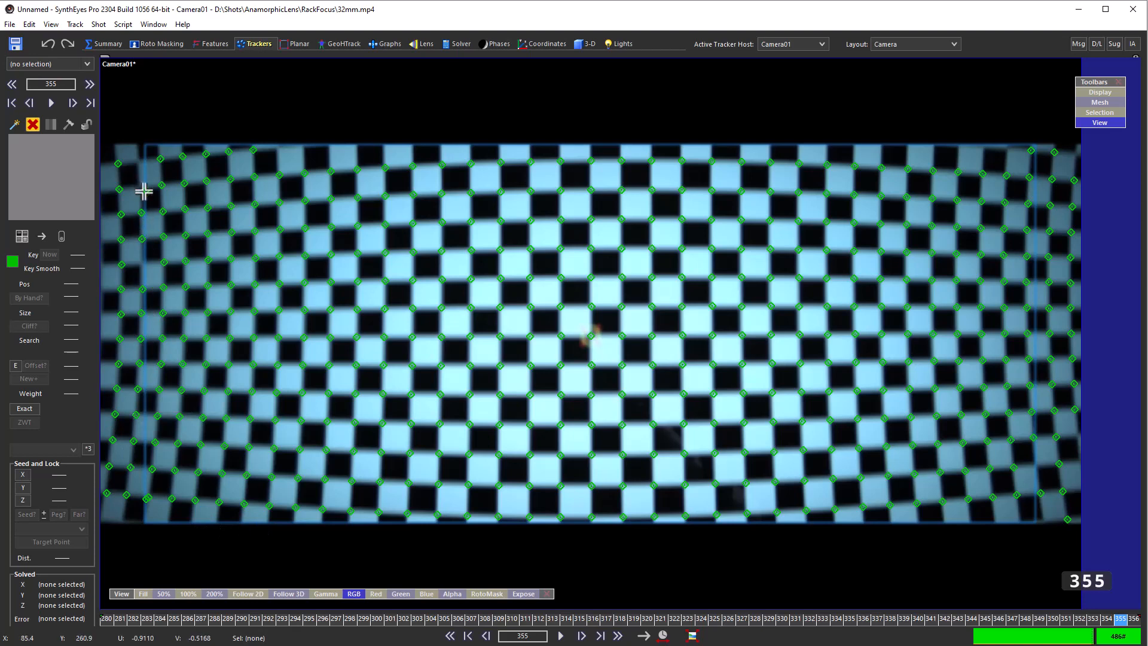
pyautogui.click(108, 617)
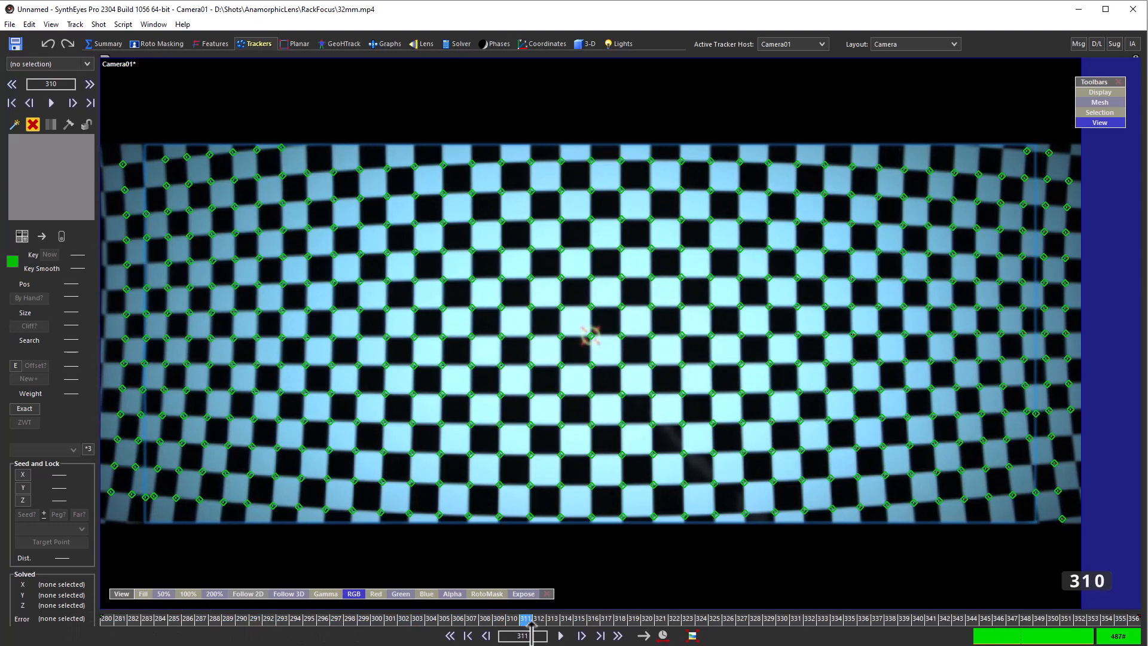
pyautogui.moveTo(526, 618); pyautogui.dragTo(794, 619)
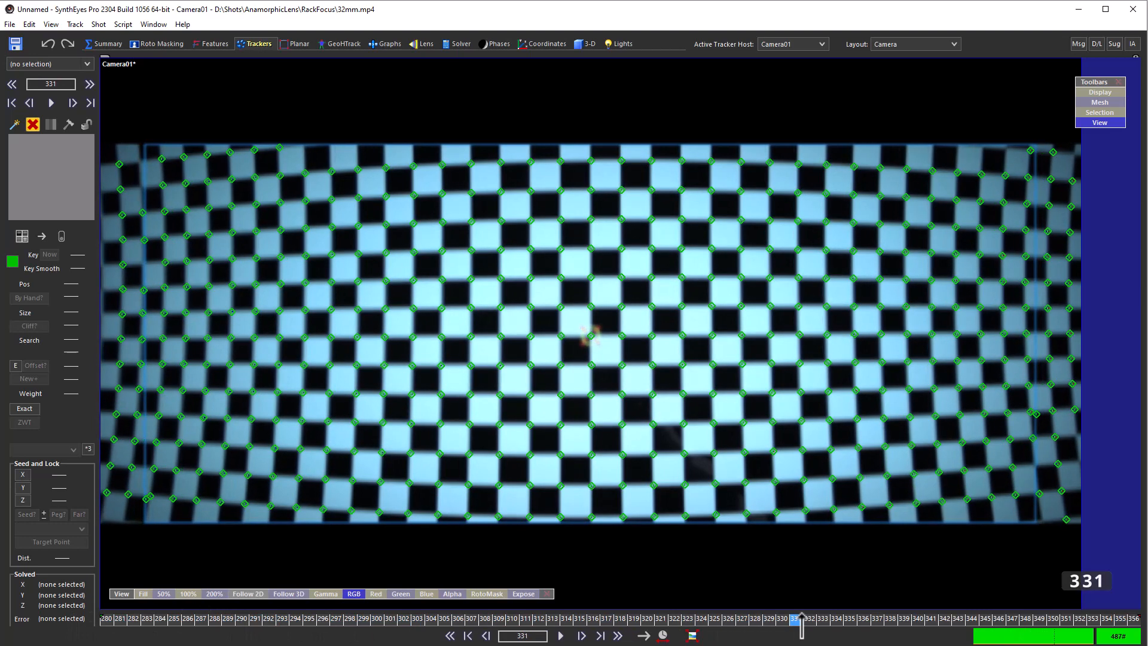
pyautogui.click(528, 633)
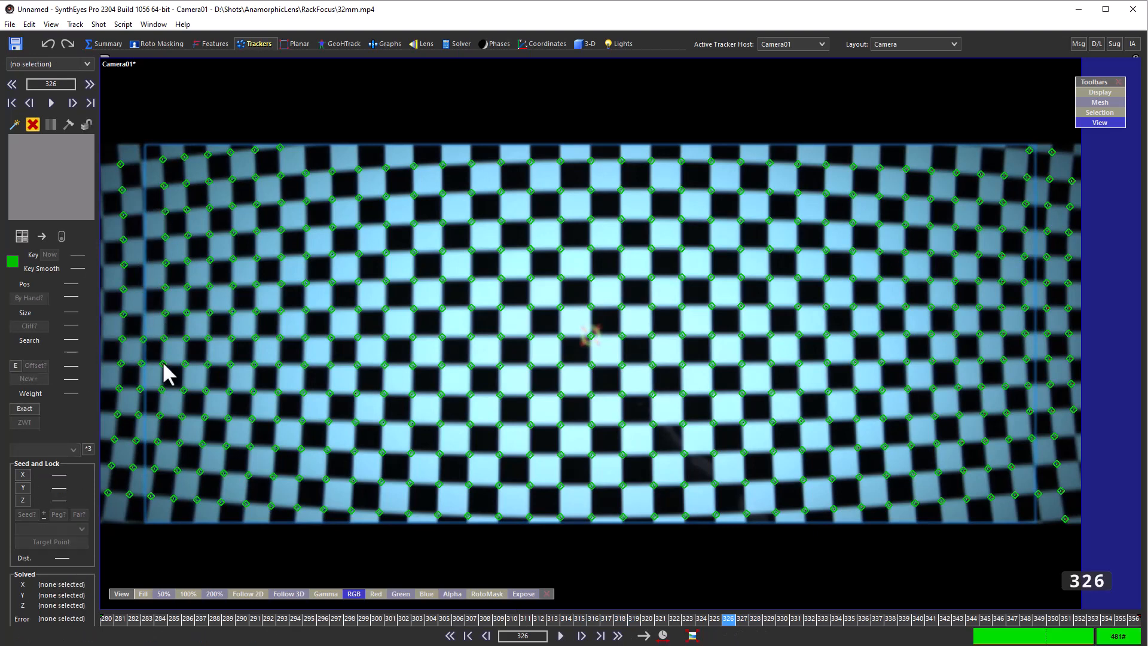
pyautogui.moveTo(788, 483)
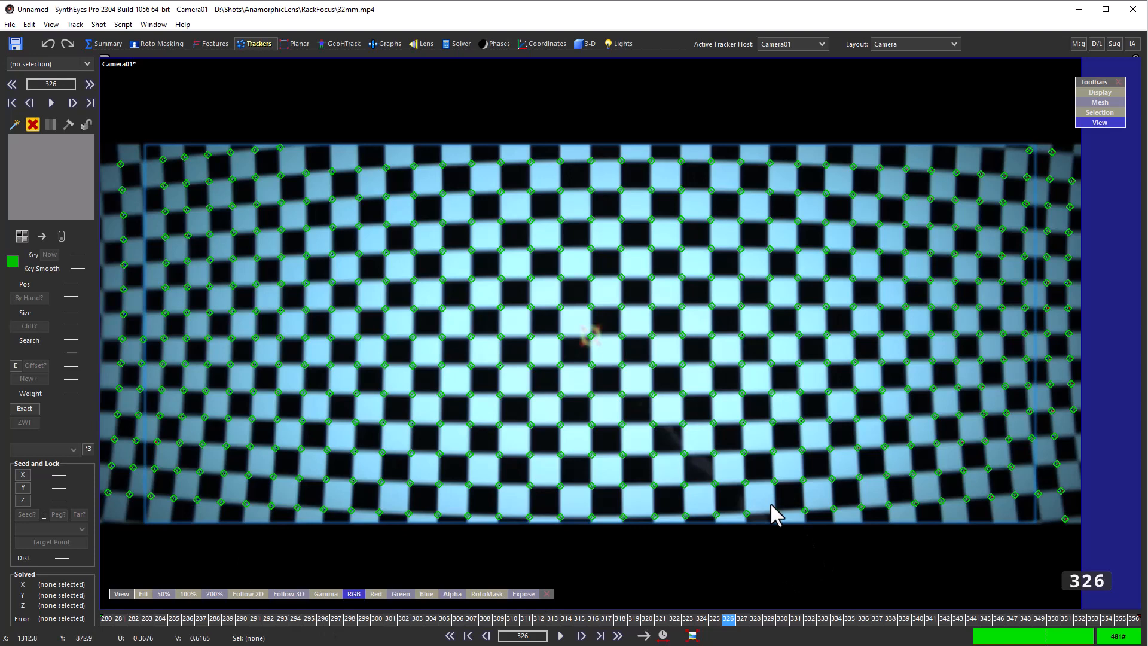
pyautogui.moveTo(596, 446)
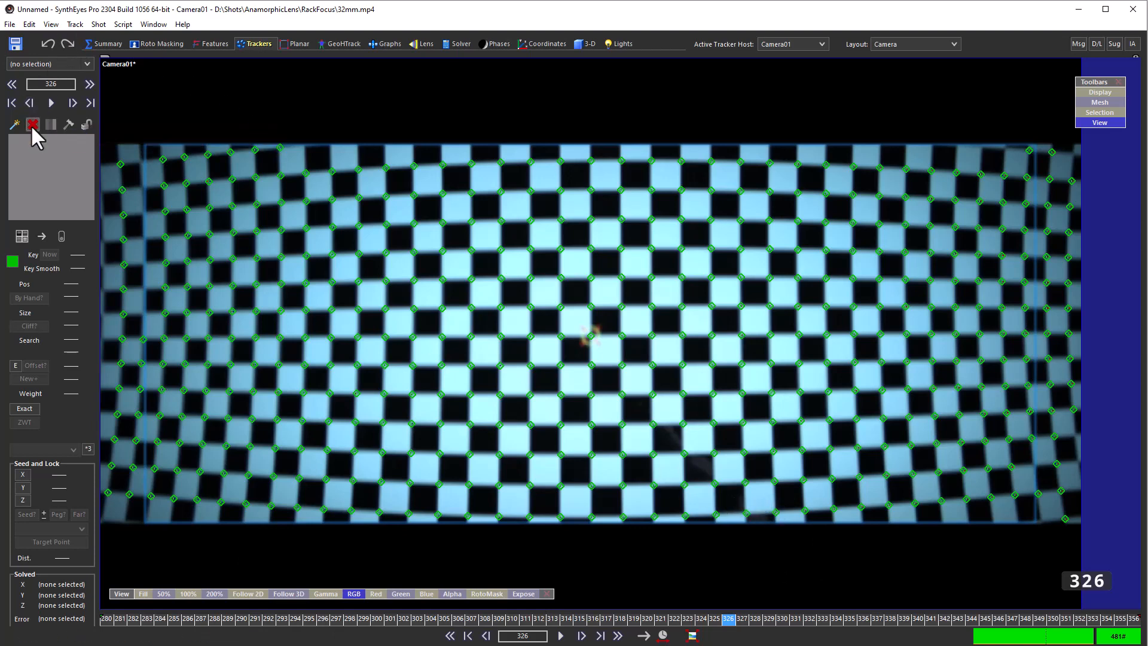
# Set the solving technique to Tripod with a 'Zooming, Unknown' field of view
pyautogui.click(456, 43)
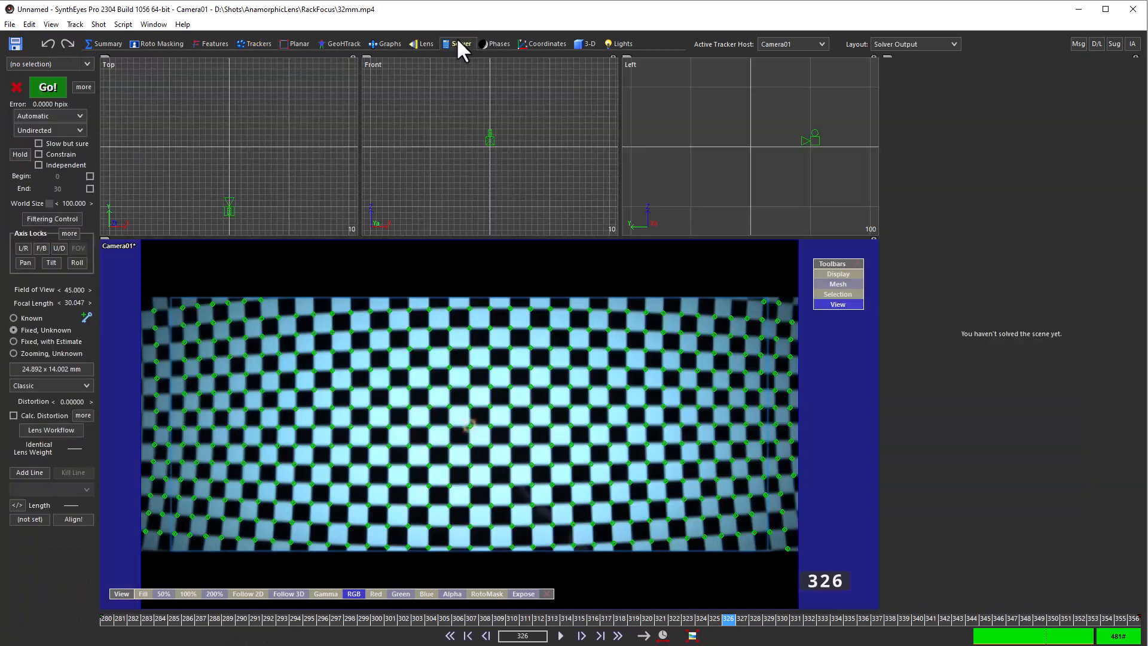
pyautogui.moveTo(67, 117)
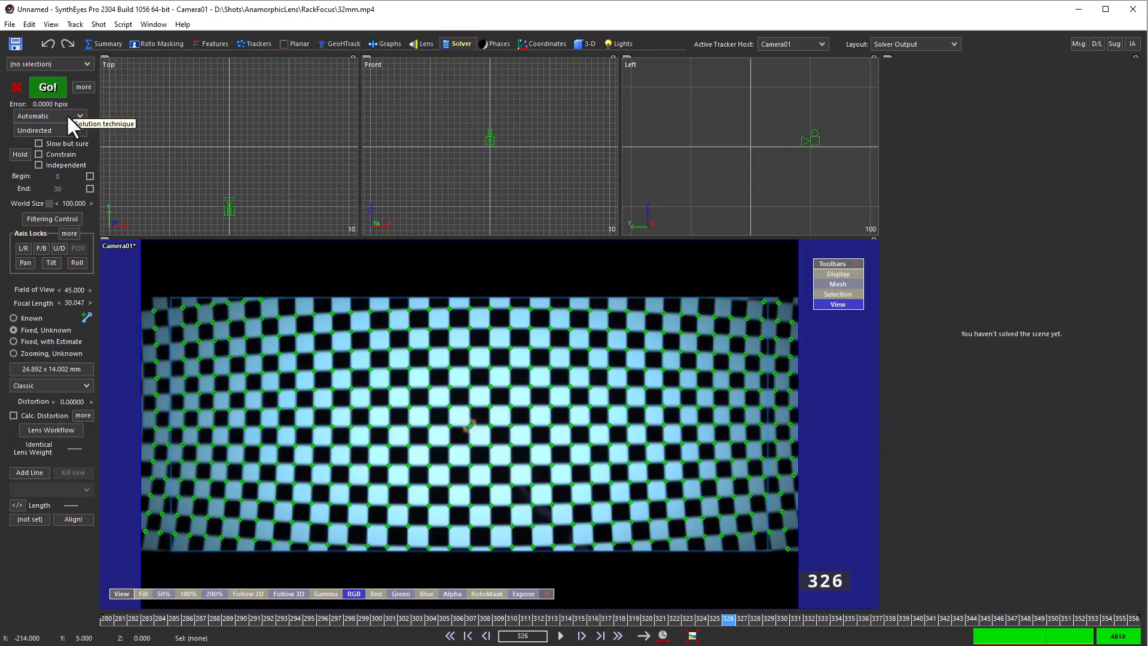
pyautogui.click(51, 116)
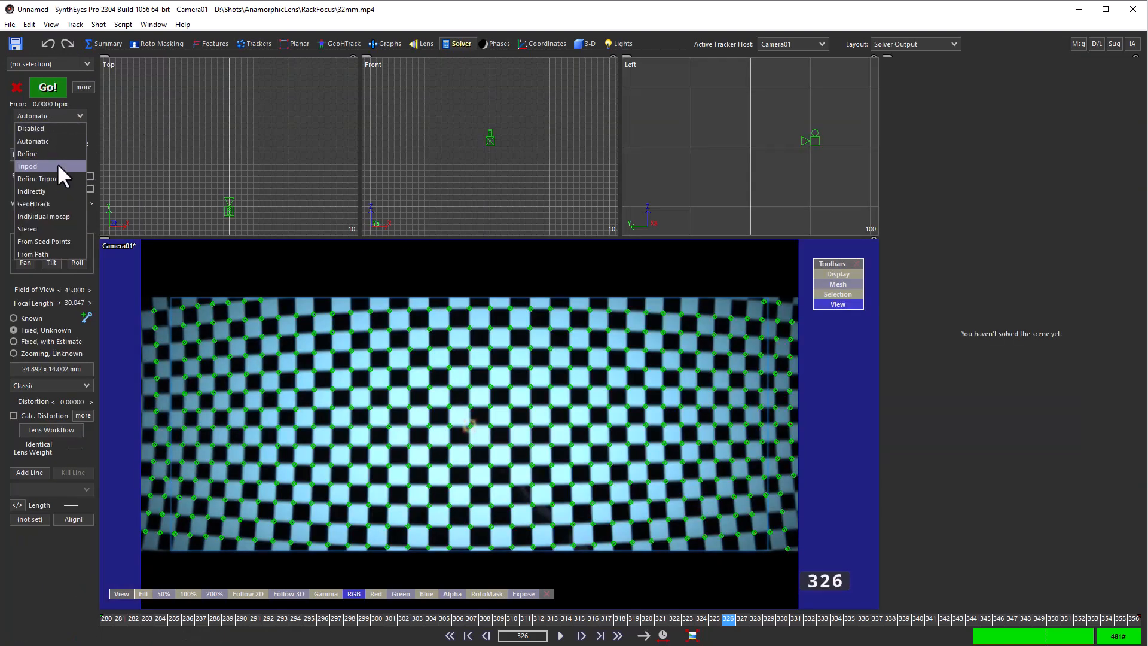
pyautogui.click(27, 166)
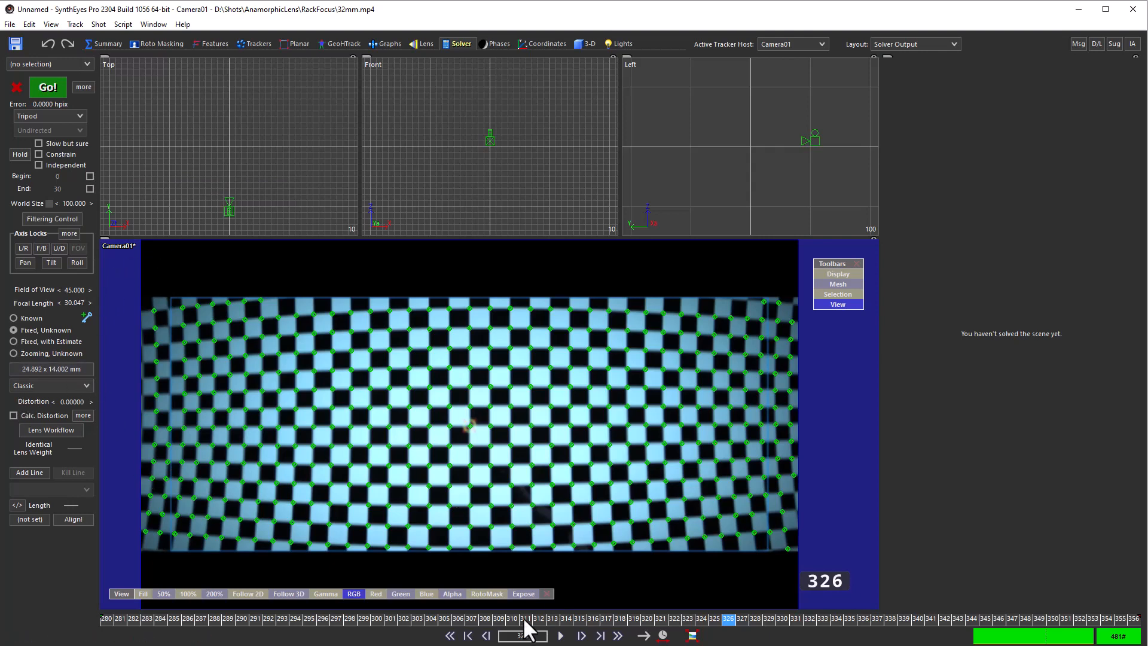
pyautogui.moveTo(686, 429)
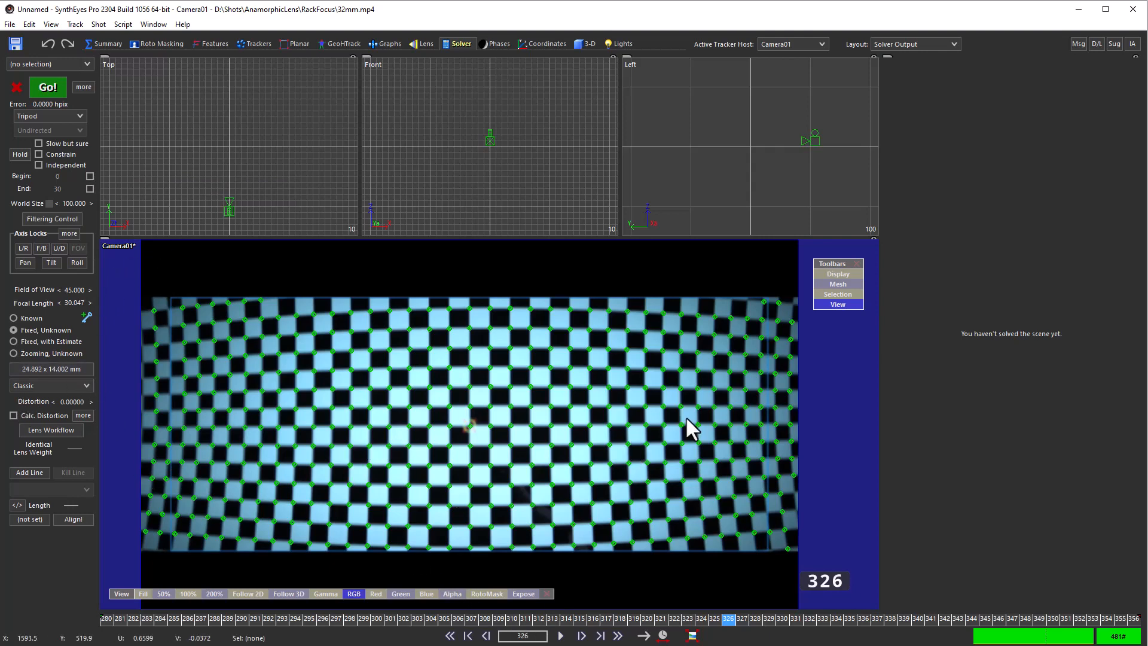
pyautogui.moveTo(145, 380)
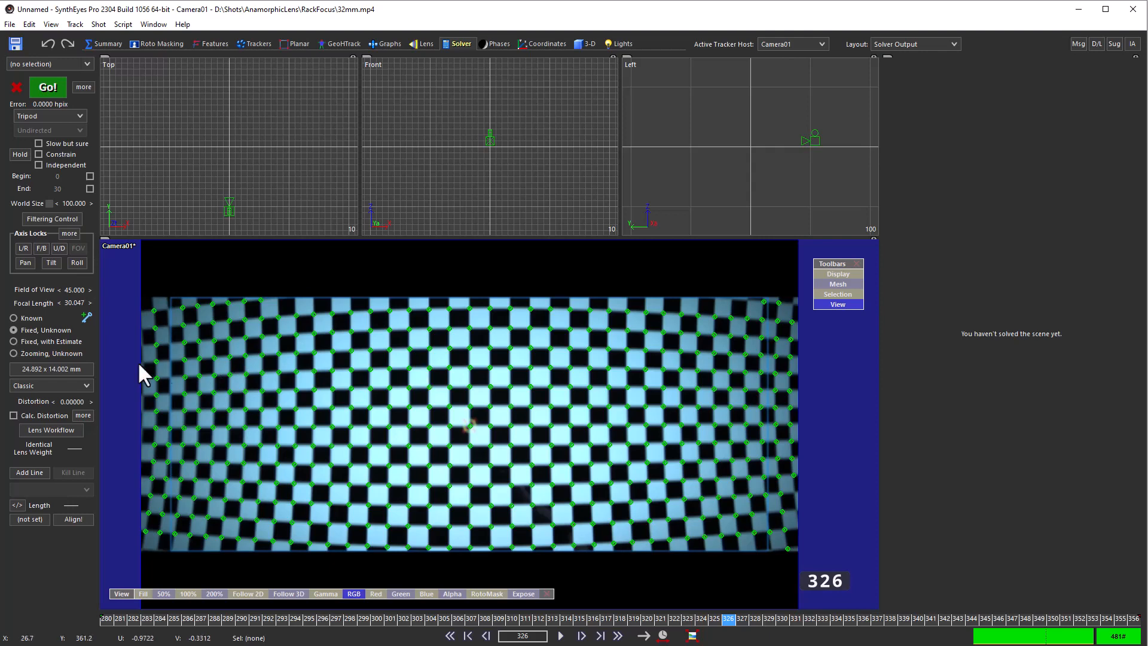
pyautogui.click(13, 353)
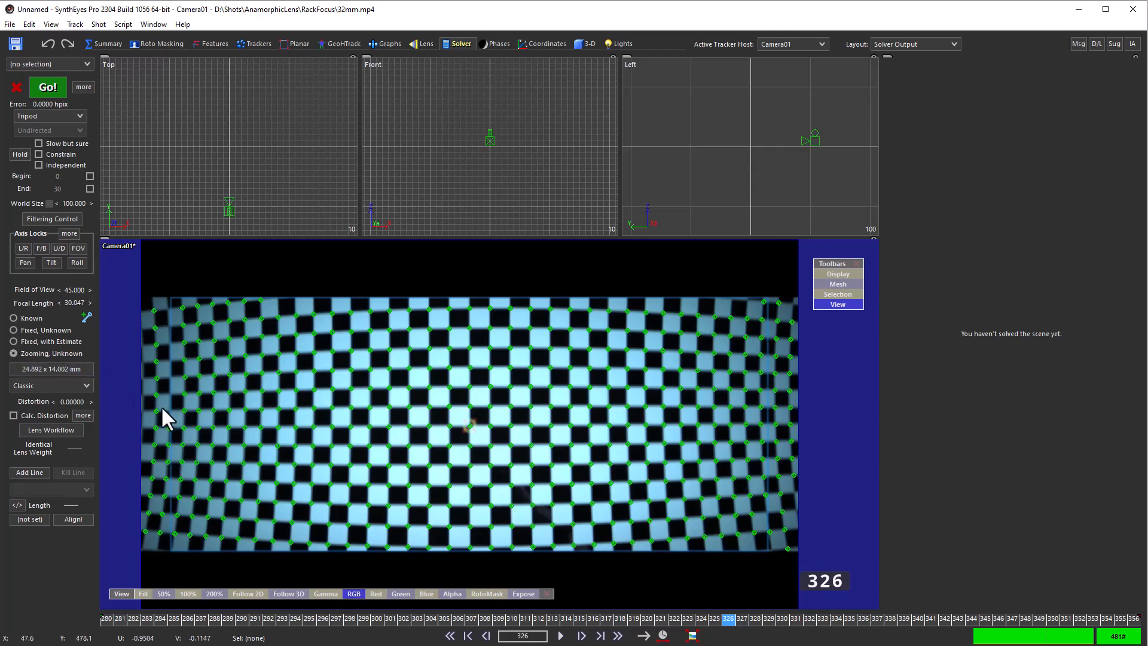
pyautogui.moveTo(203, 464)
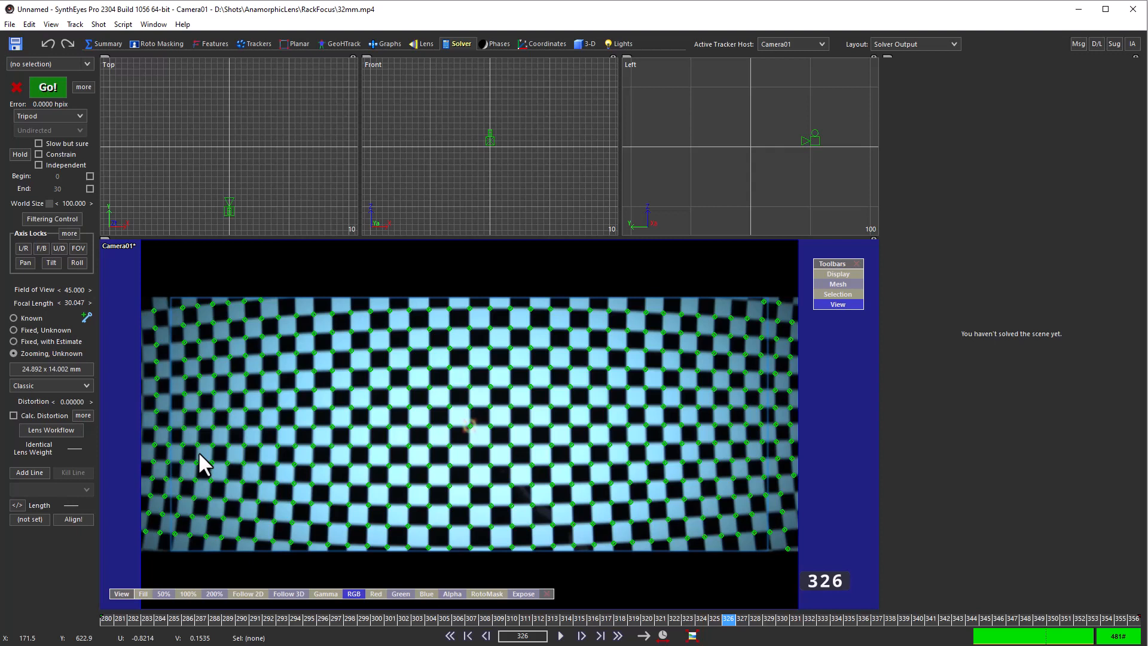
pyautogui.moveTo(265, 457)
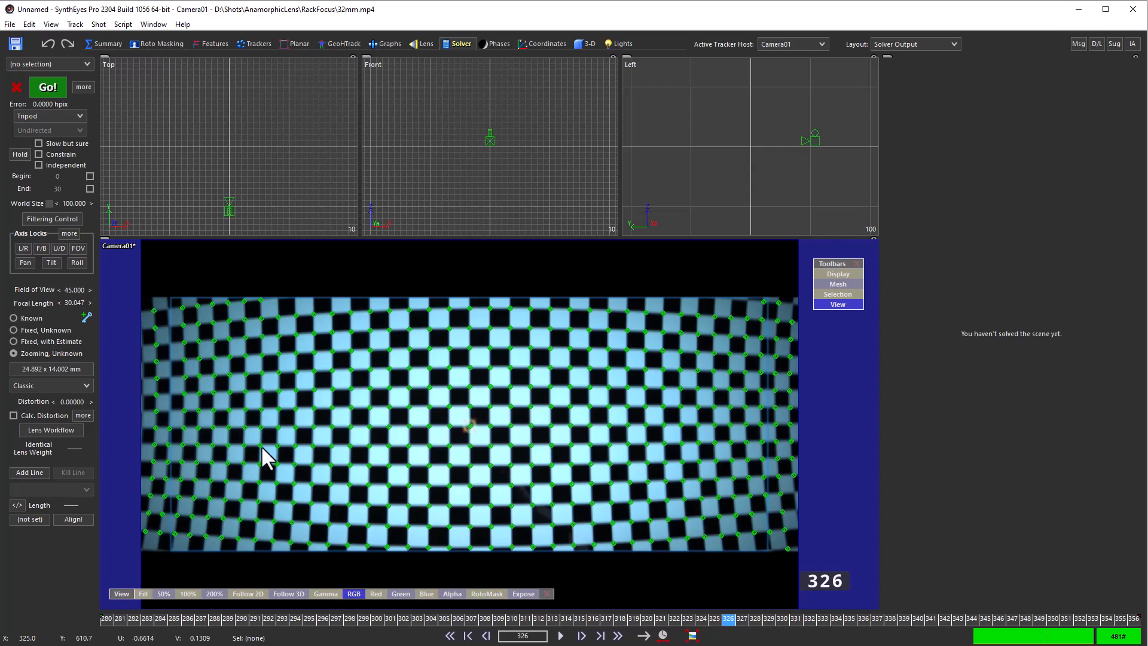
pyautogui.moveTo(288, 452)
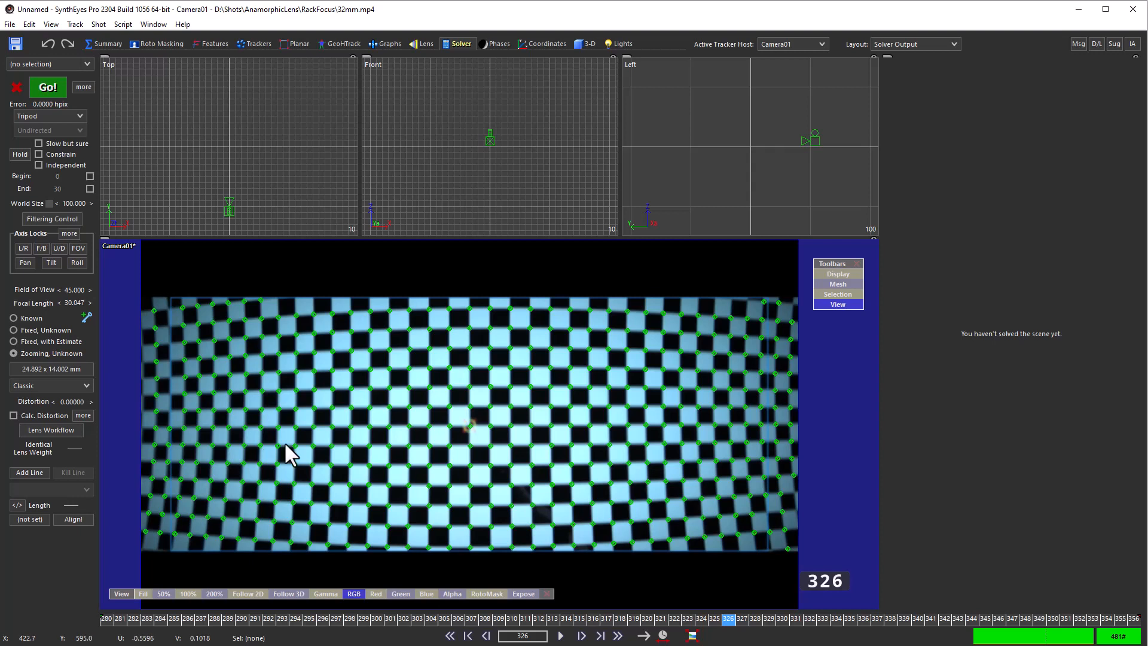
pyautogui.moveTo(645, 387)
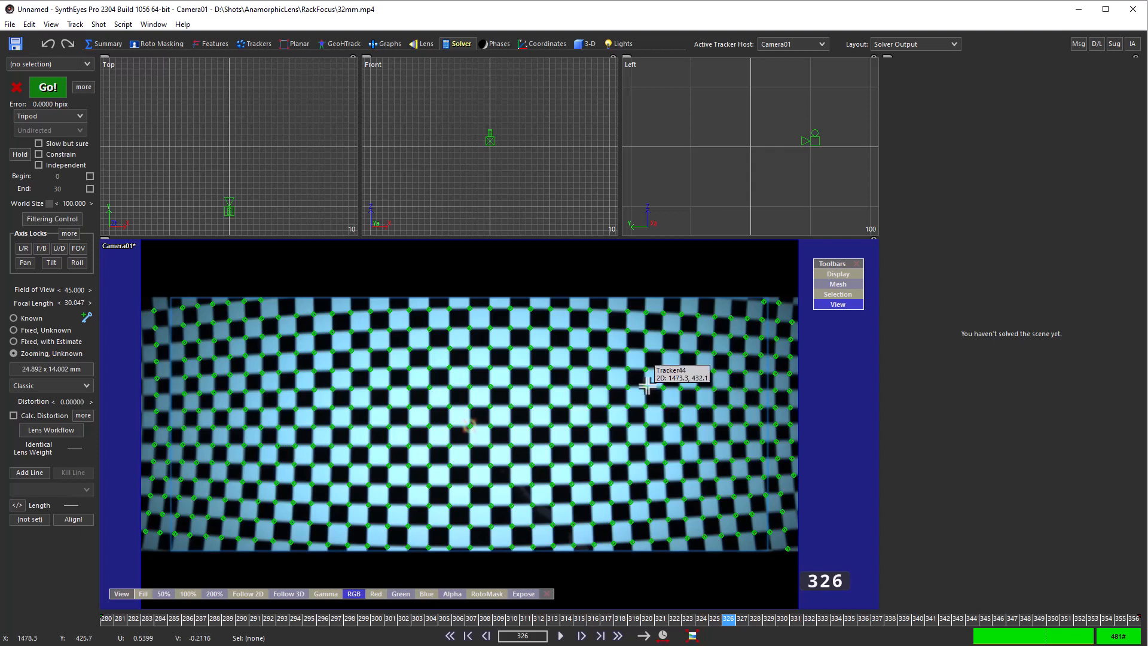
pyautogui.moveTo(572, 374)
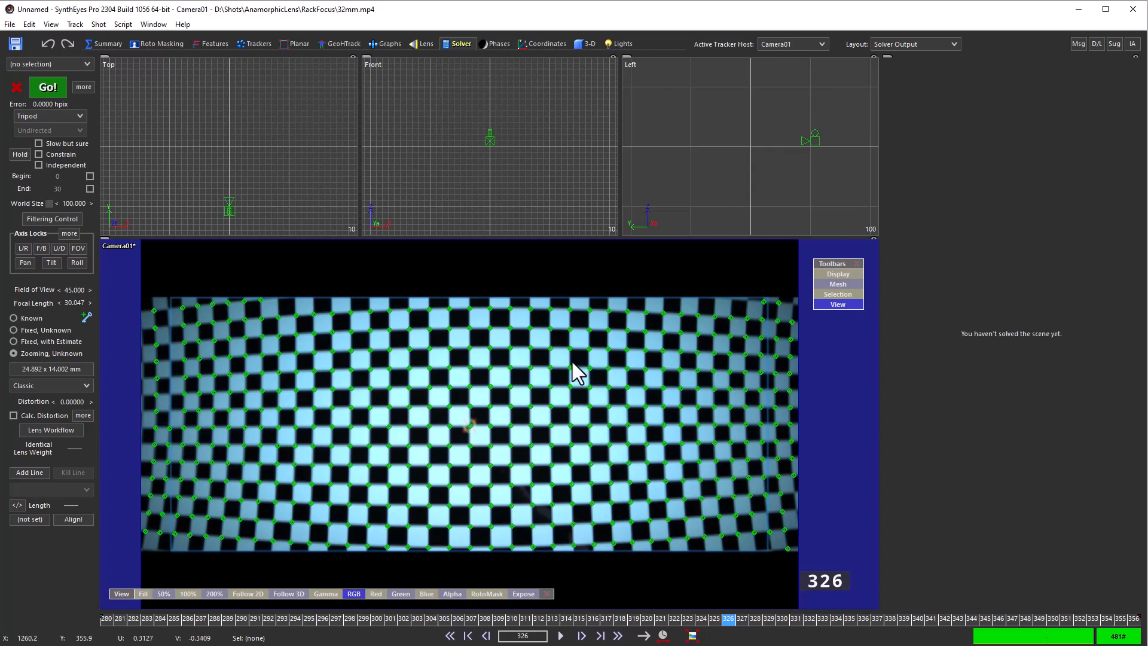
# Scrub through the shot from frame 311 to its last frame, 356
pyautogui.click(524, 618)
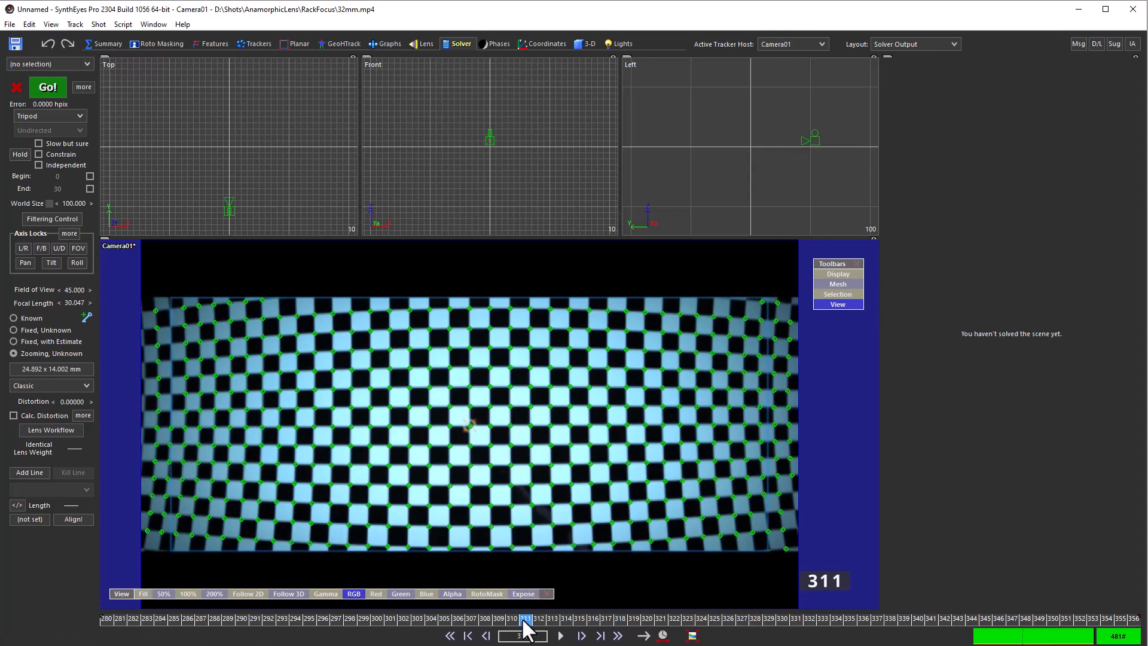
pyautogui.moveTo(525, 623); pyautogui.dragTo(1007, 623)
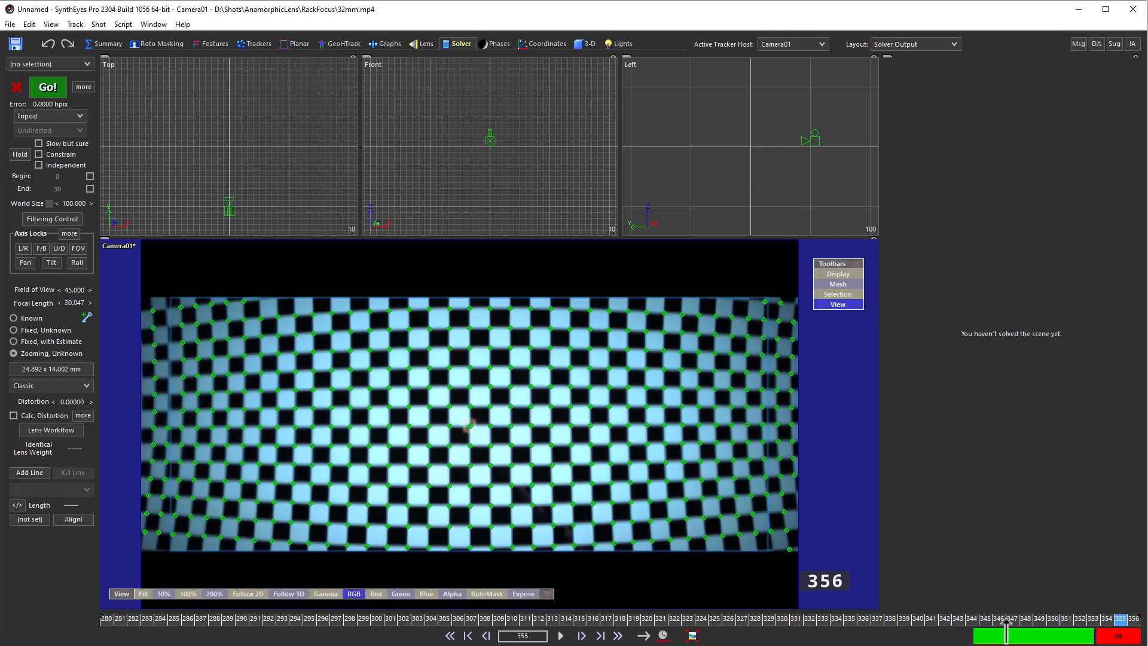
pyautogui.click(580, 636)
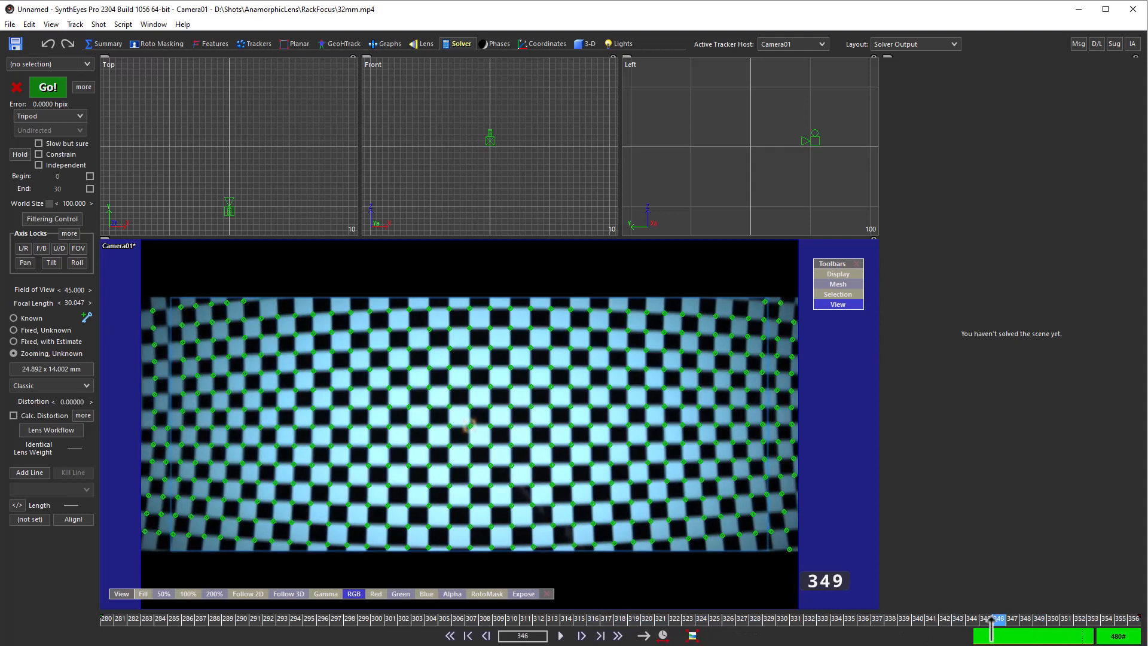
pyautogui.click(971, 618)
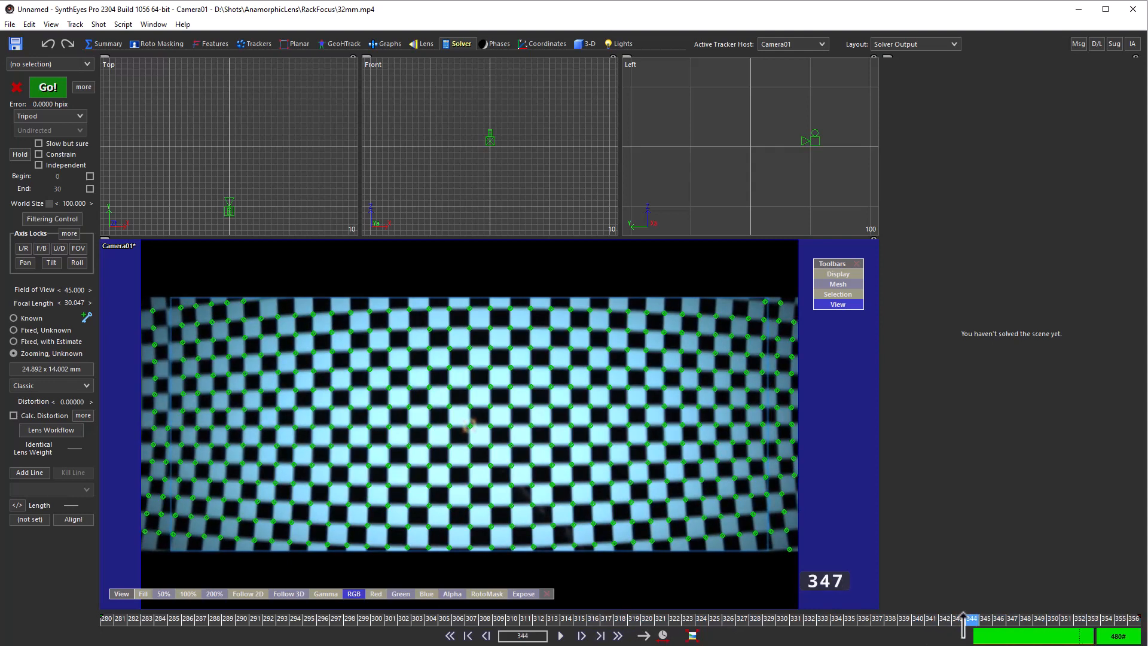
pyautogui.click(944, 617)
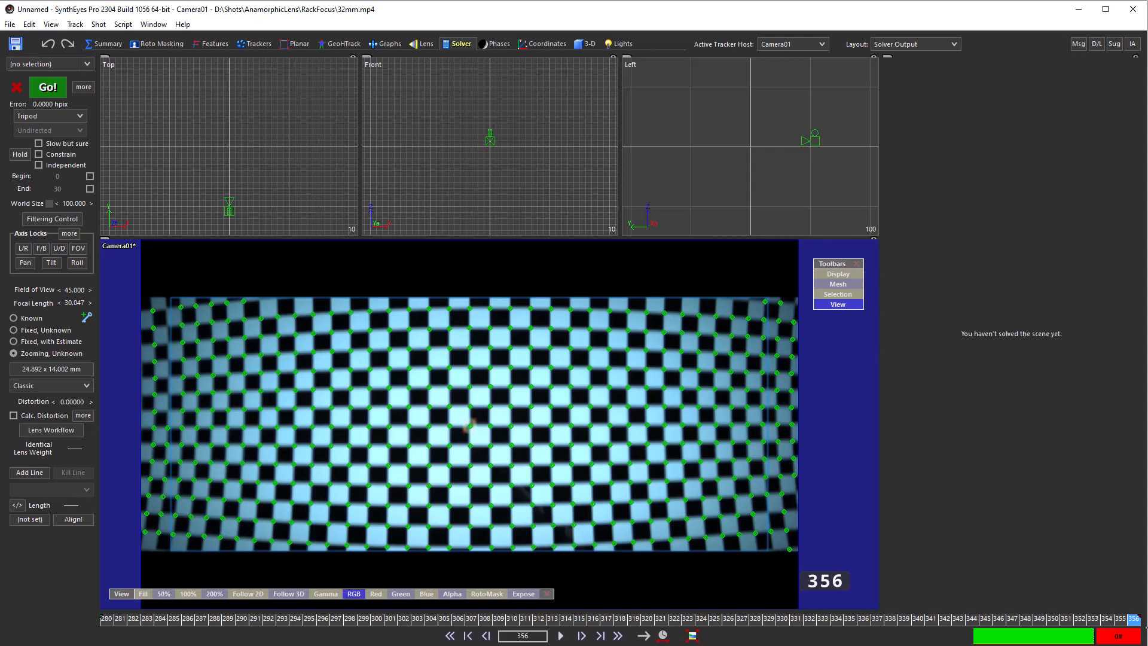
pyautogui.moveTo(648, 612)
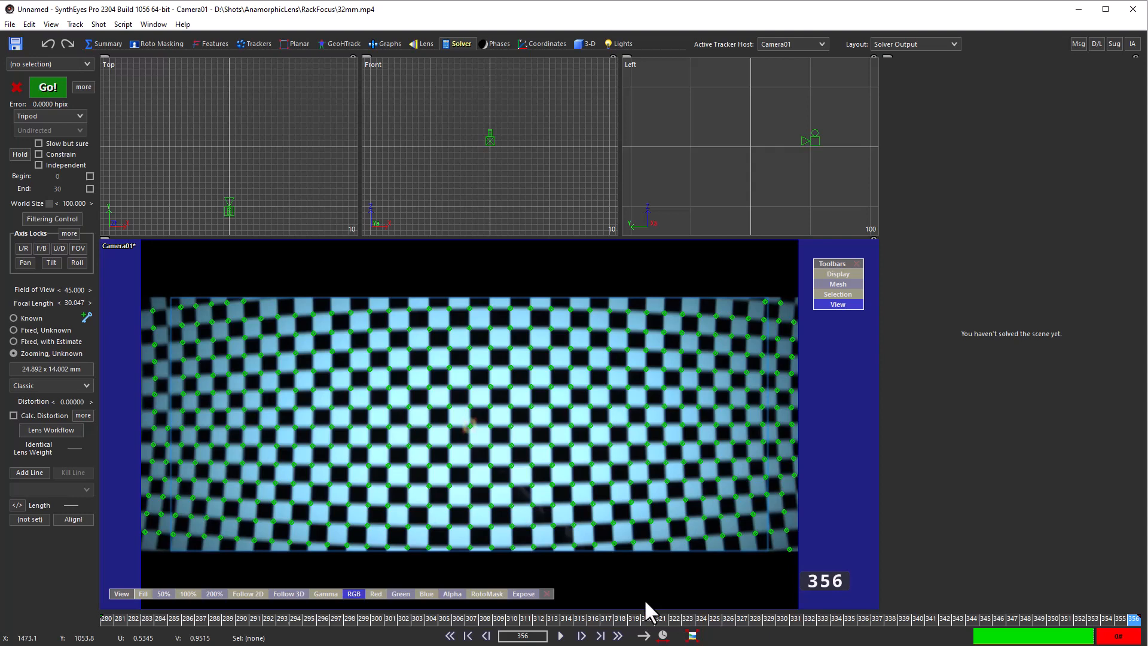
pyautogui.click(153, 24)
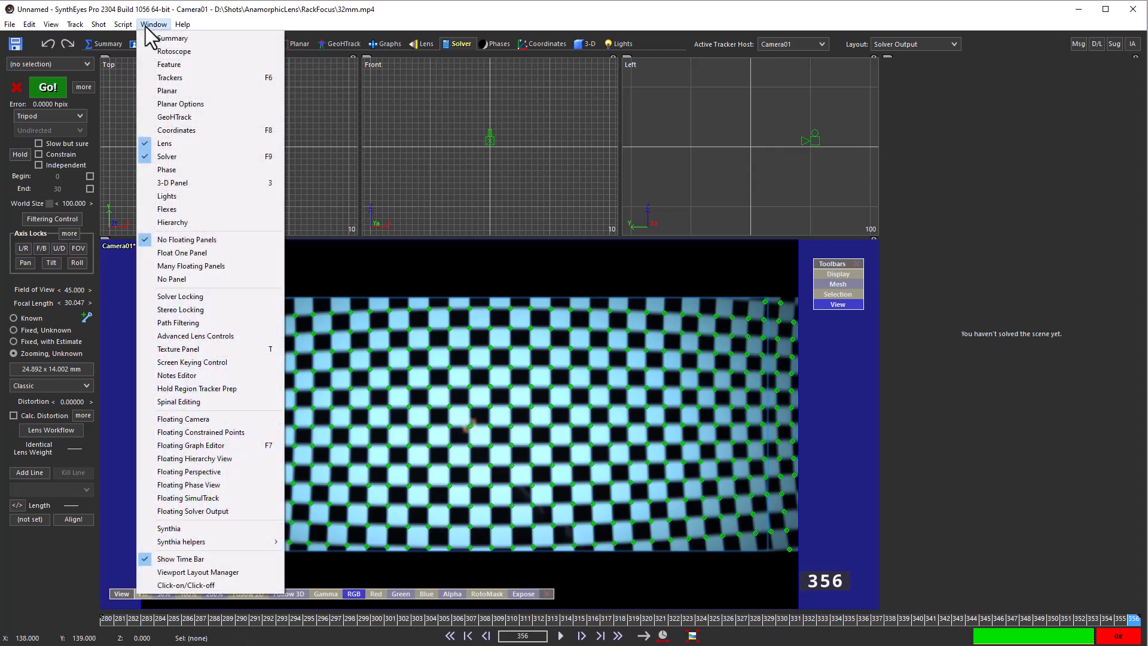
pyautogui.moveTo(180, 297)
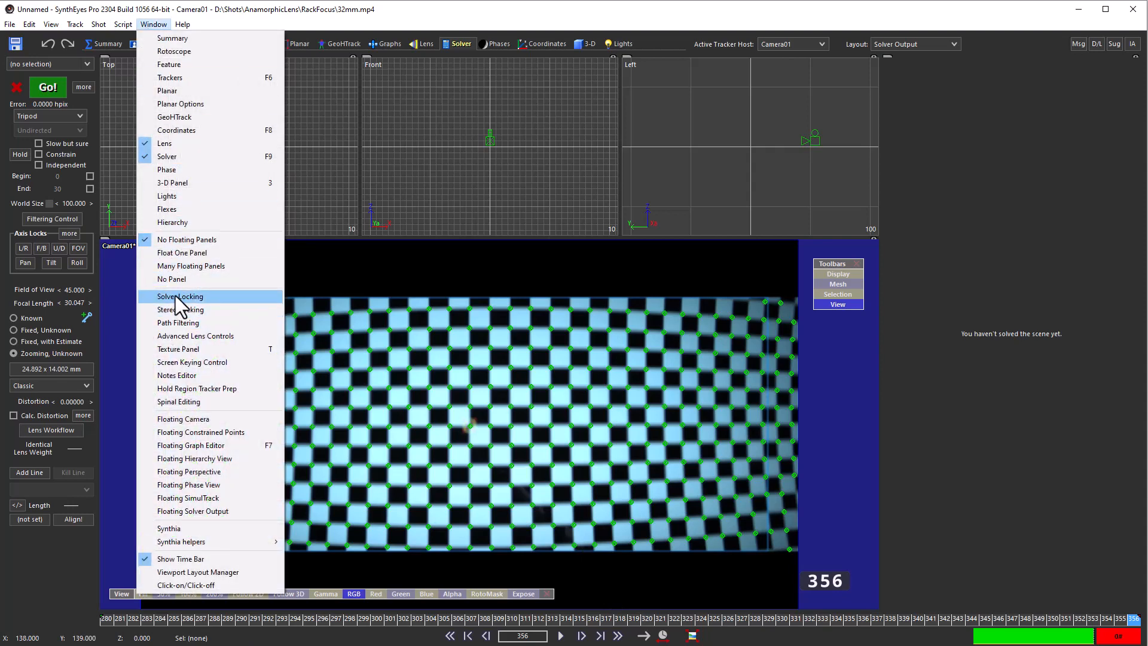
# Lock camera rotation and FOV in Solver Locking with a seed field of view of 75 degrees
pyautogui.click(180, 296)
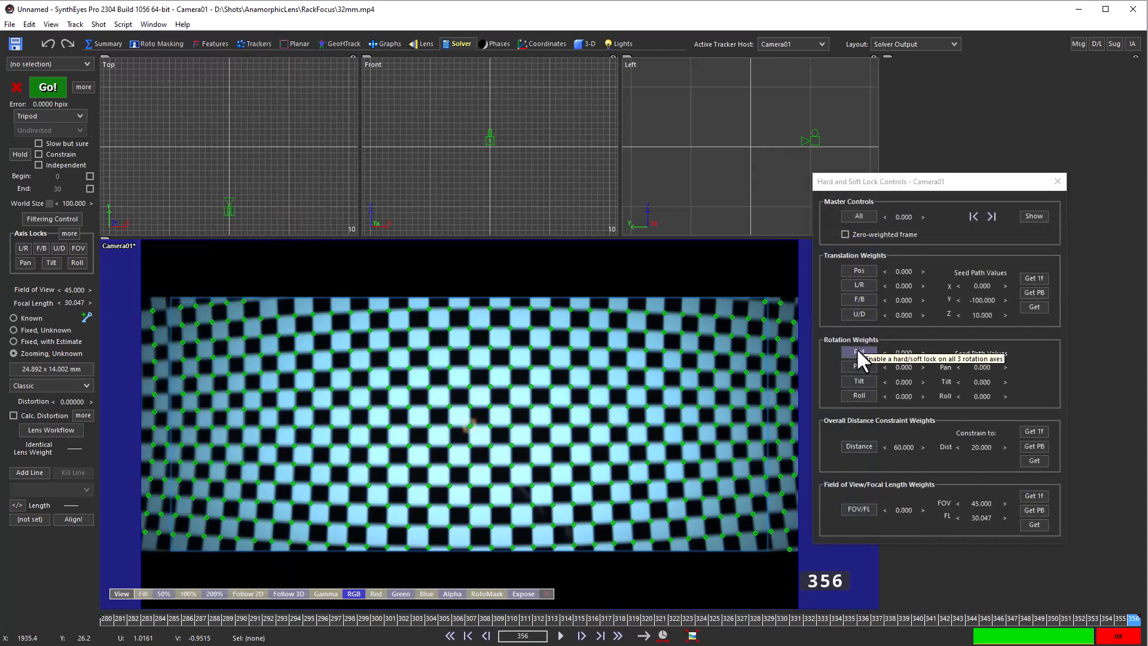
pyautogui.click(858, 351)
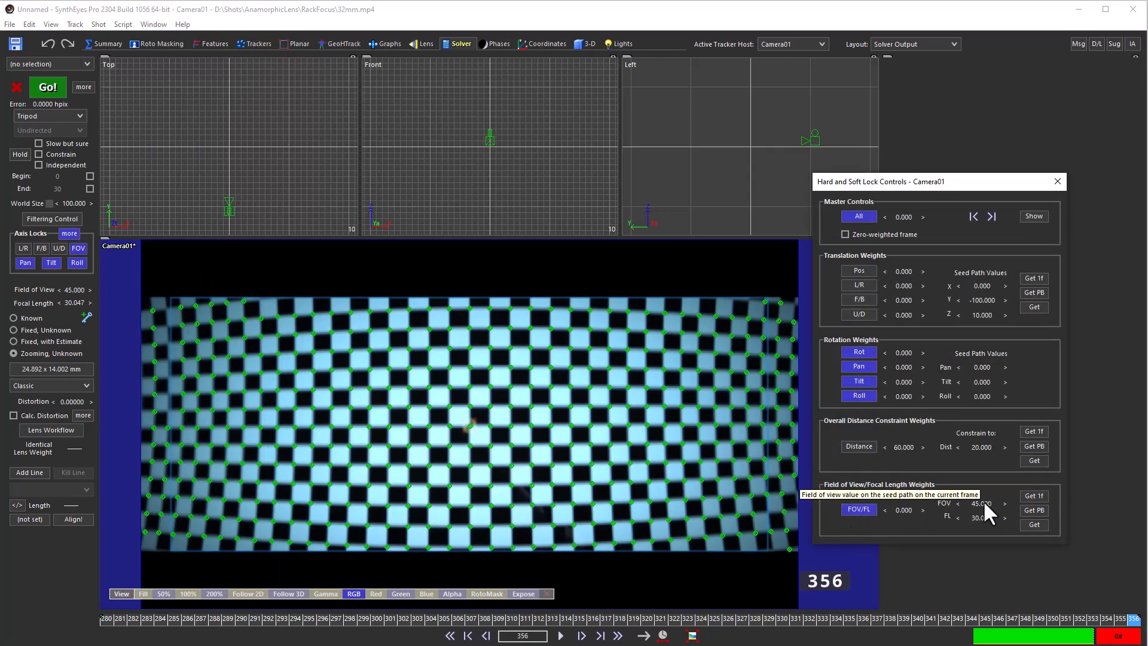
pyautogui.doubleClick(982, 502)
pyautogui.write('75.000')
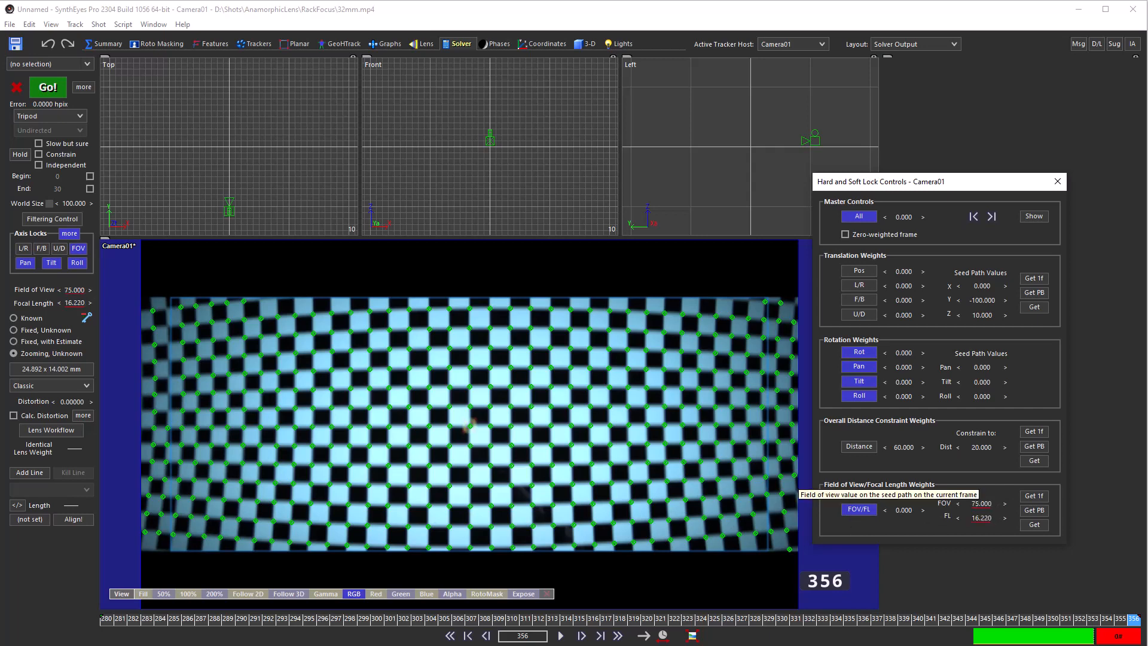
pyautogui.moveTo(172, 273)
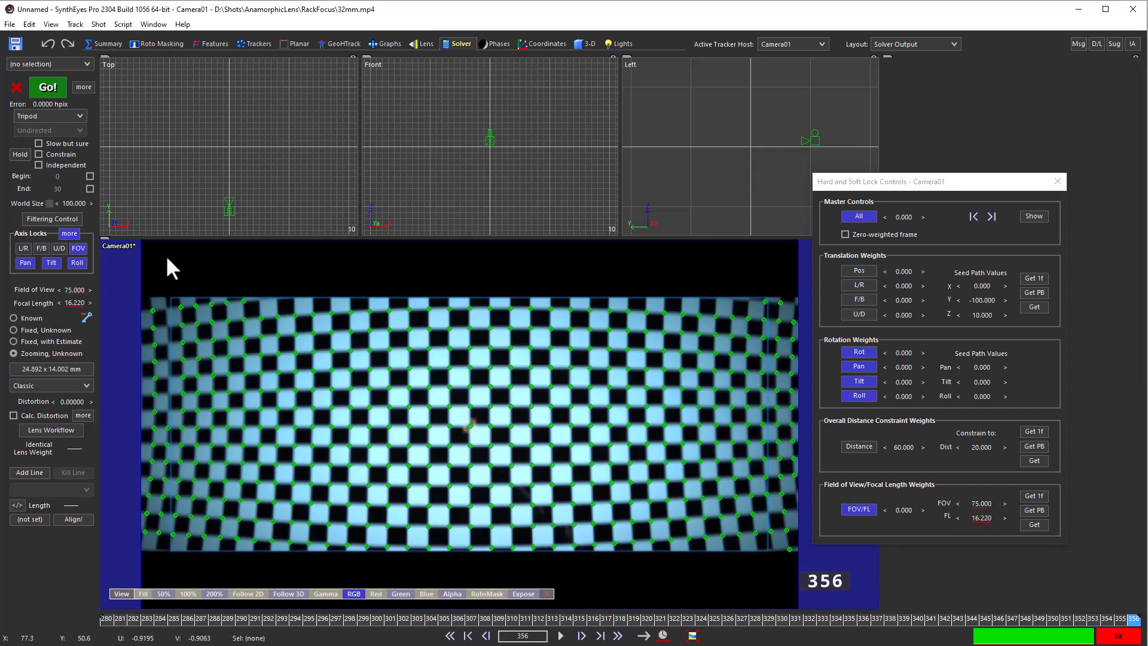
pyautogui.moveTo(698, 275)
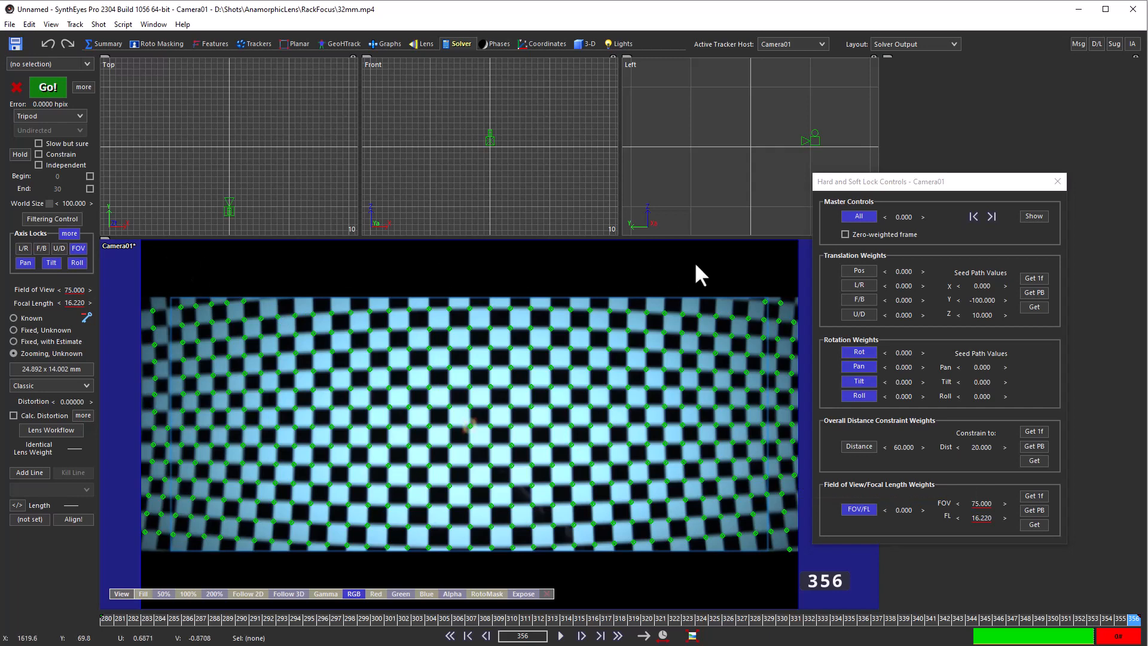
pyautogui.moveTo(1057, 182)
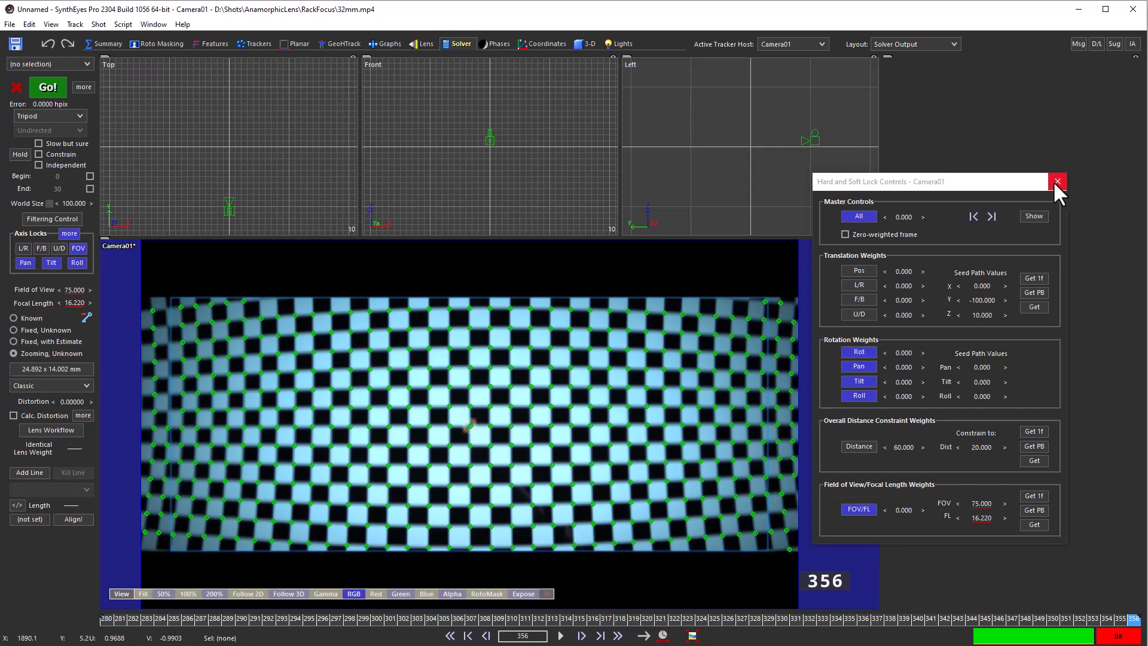
pyautogui.click(1057, 182)
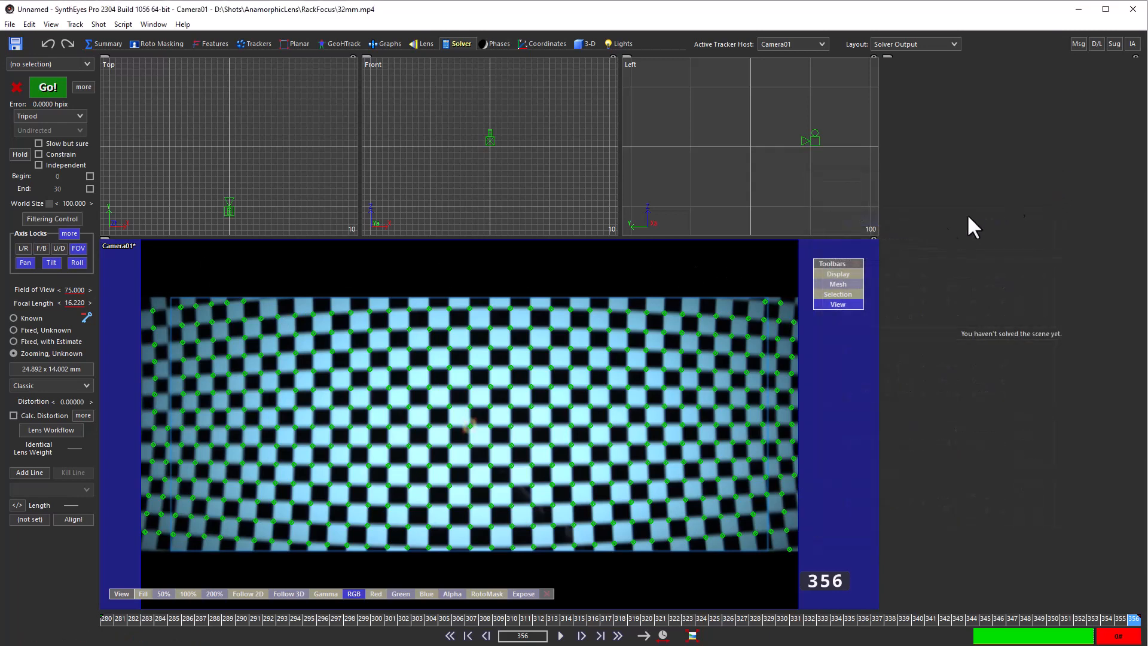
pyautogui.moveTo(313, 583)
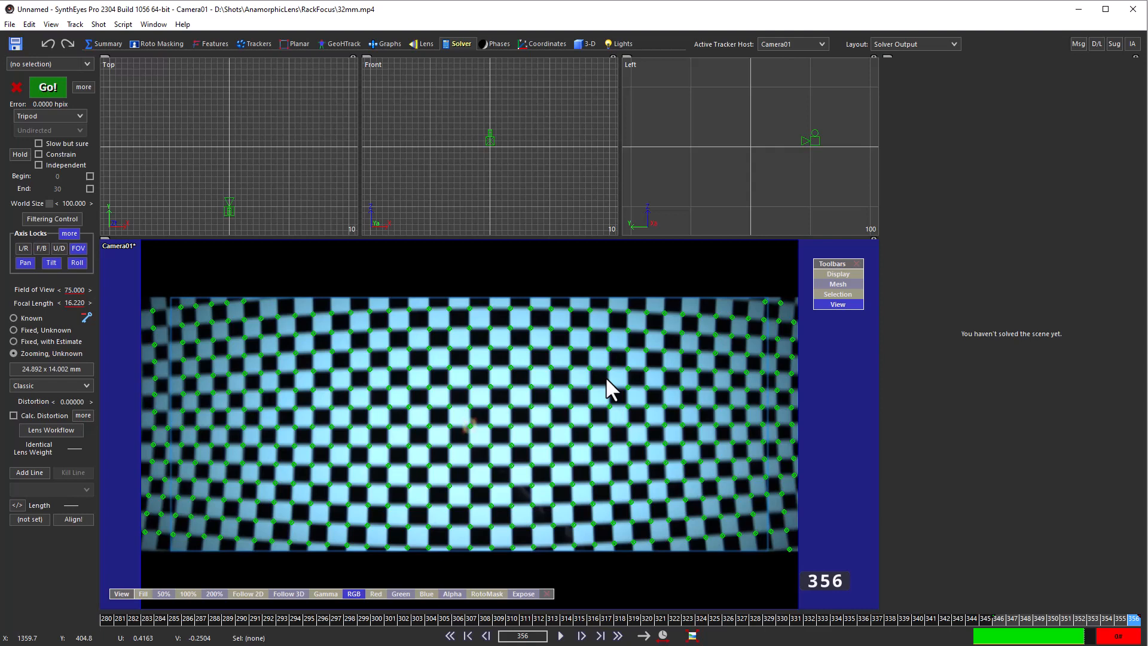
pyautogui.moveTo(120, 300)
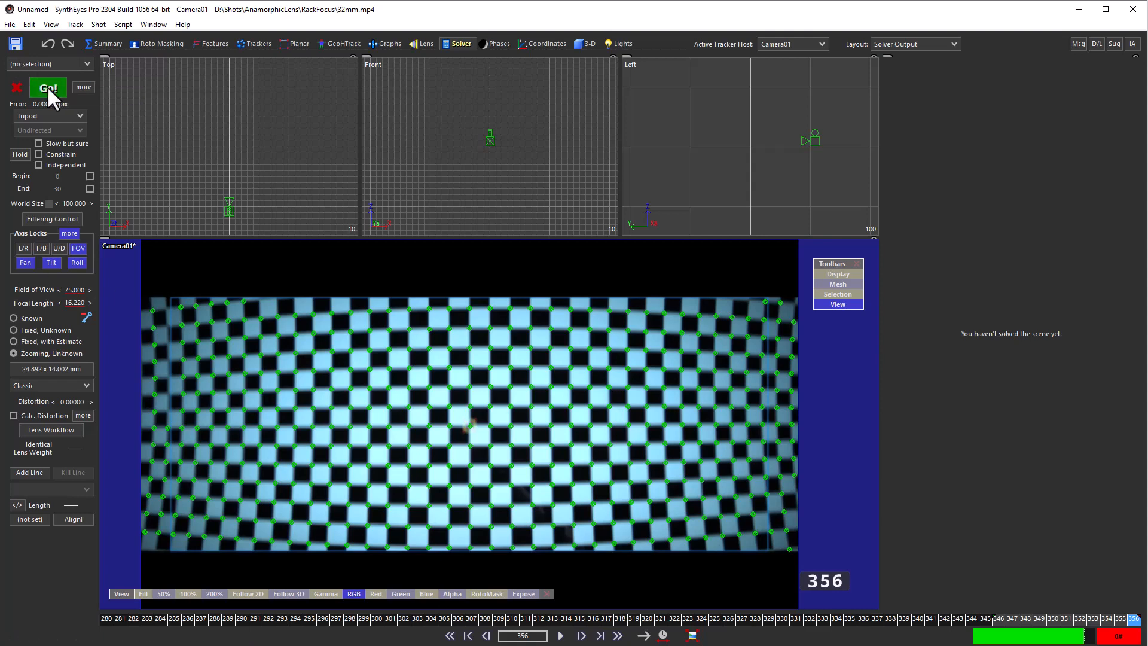
# Run the tripod solve with Go!, reaching about 0.0276 hpix error
pyautogui.click(47, 86)
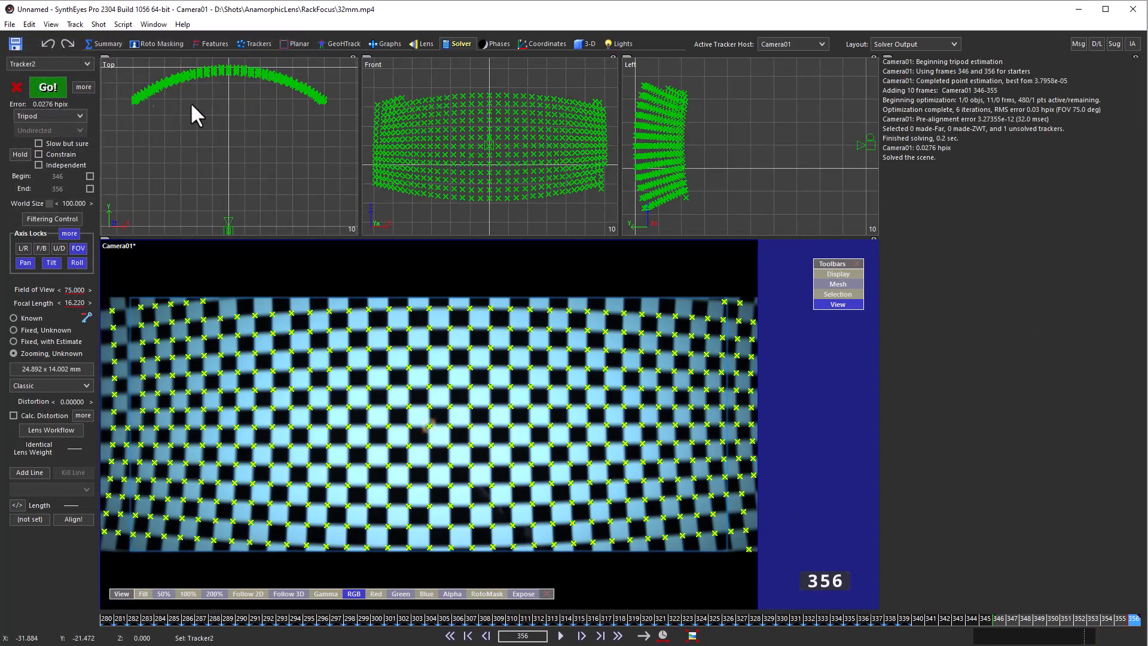
pyautogui.moveTo(500, 194)
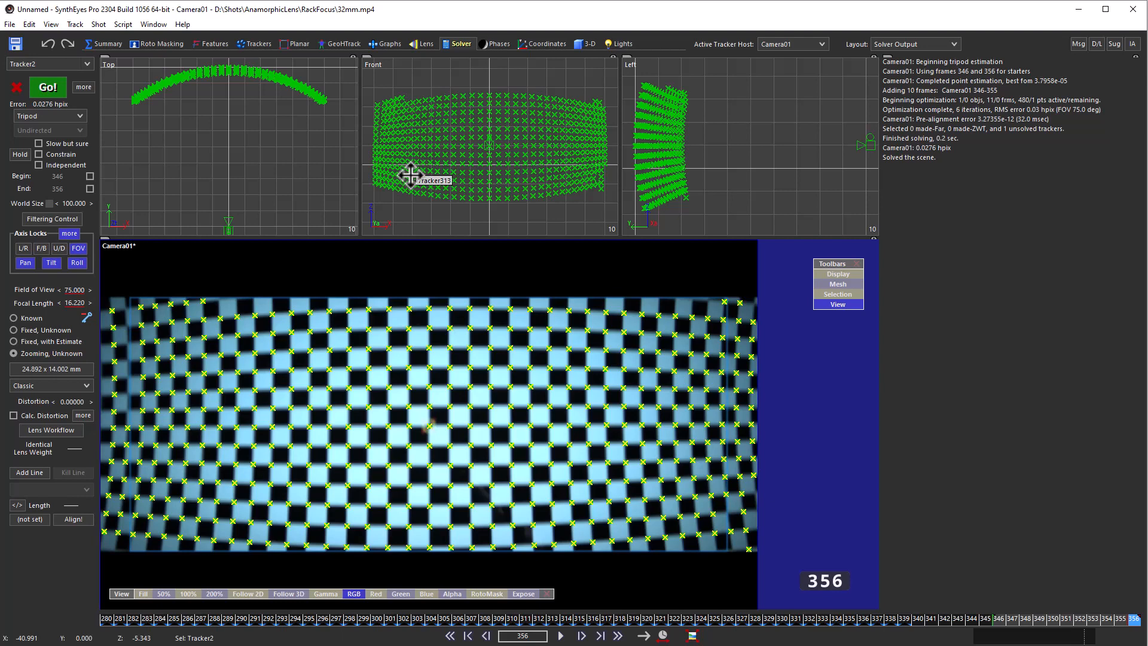
pyautogui.moveTo(457, 179)
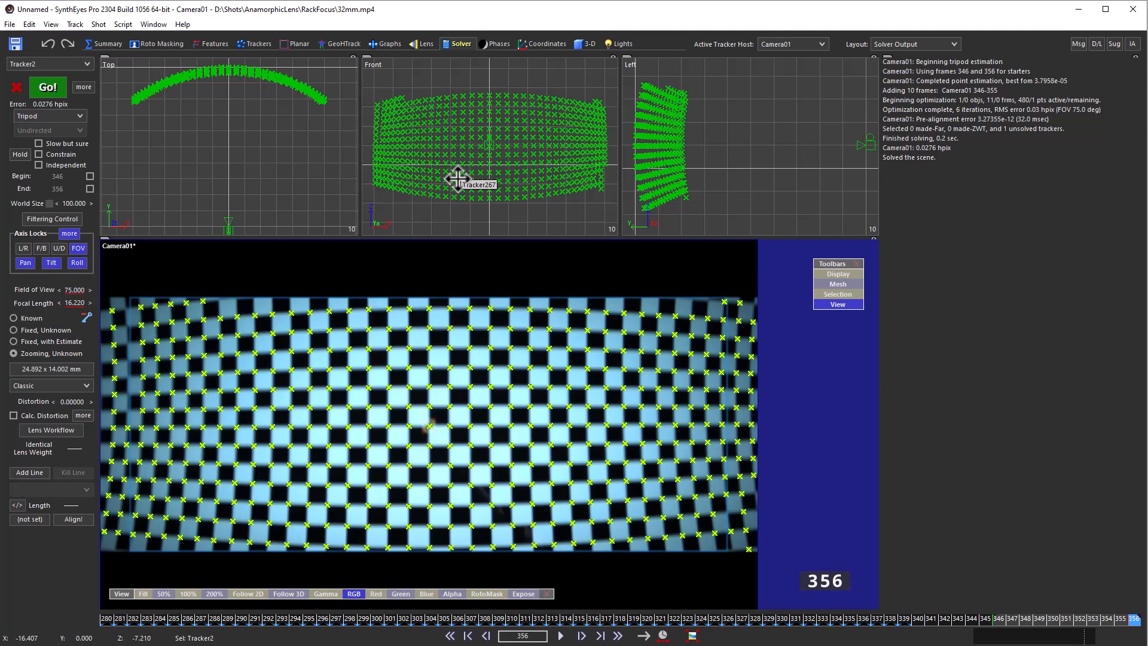
pyautogui.moveTo(274, 62)
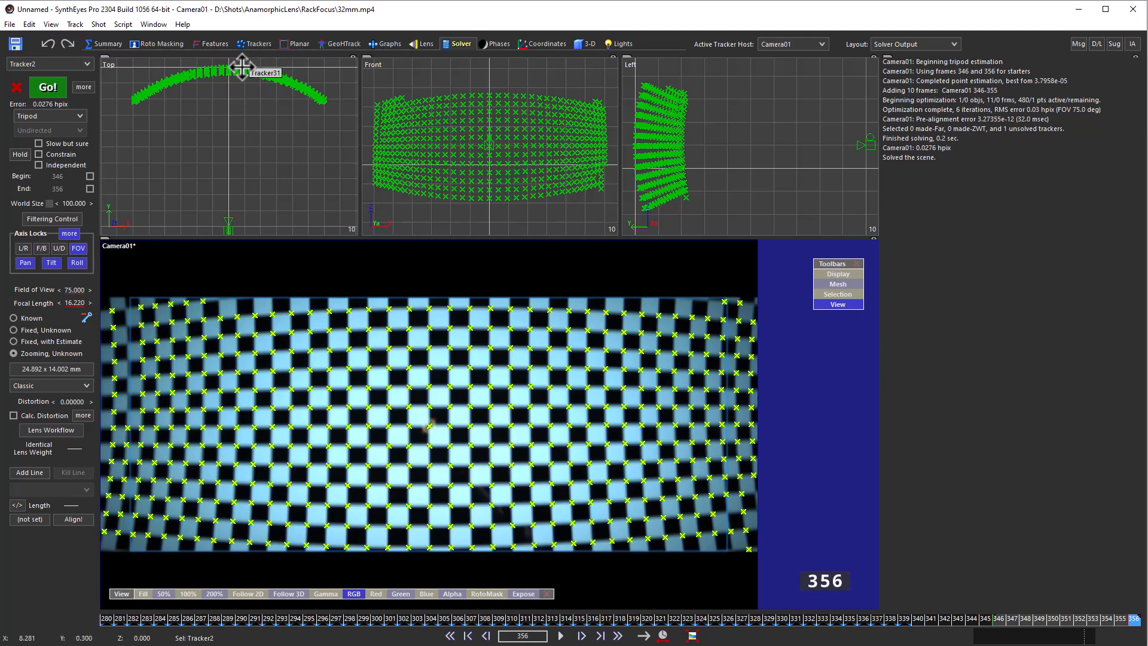
pyautogui.moveTo(139, 327)
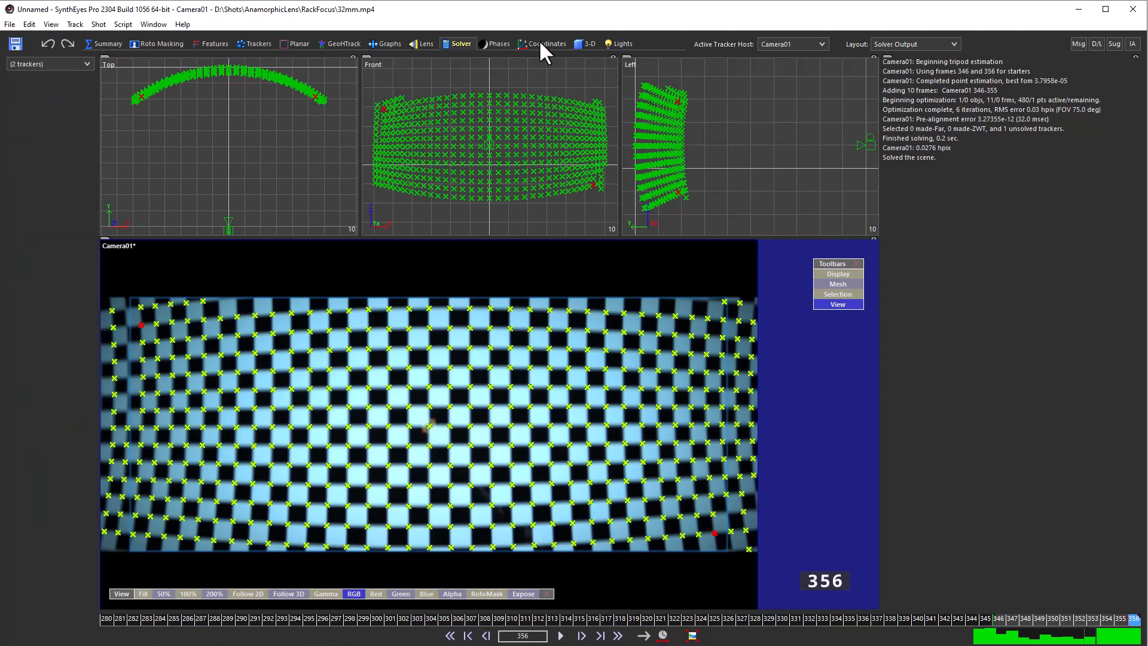
# Change trackers #100 and #125 from Unconstrained to Lock Point in the Coordinates room
pyautogui.click(543, 43)
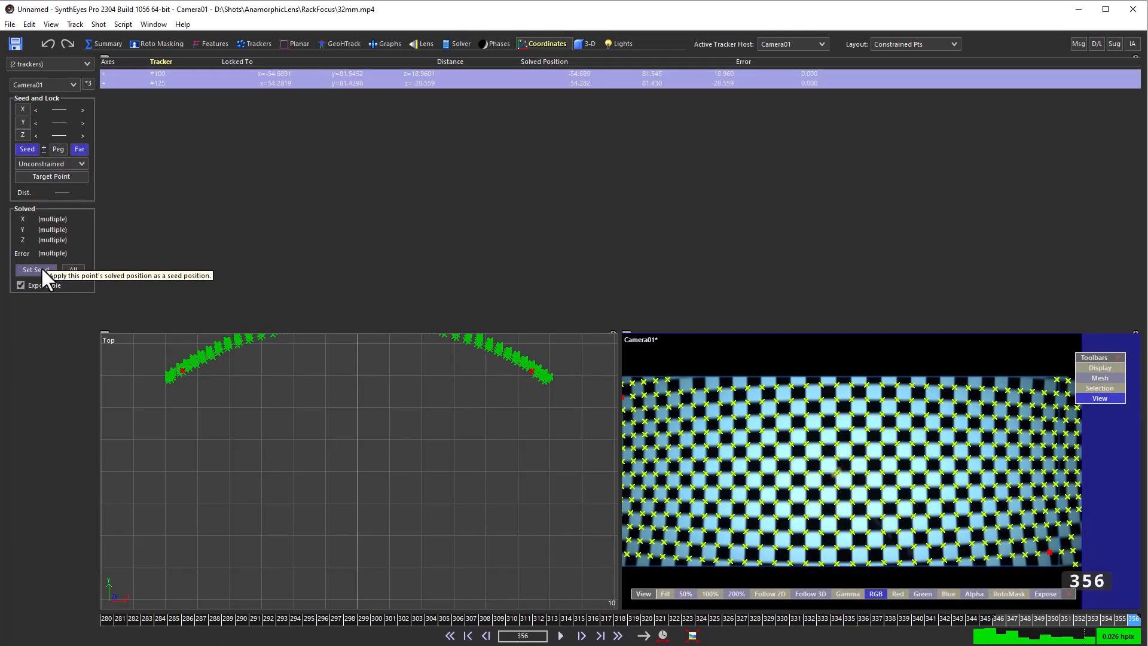
pyautogui.click(50, 163)
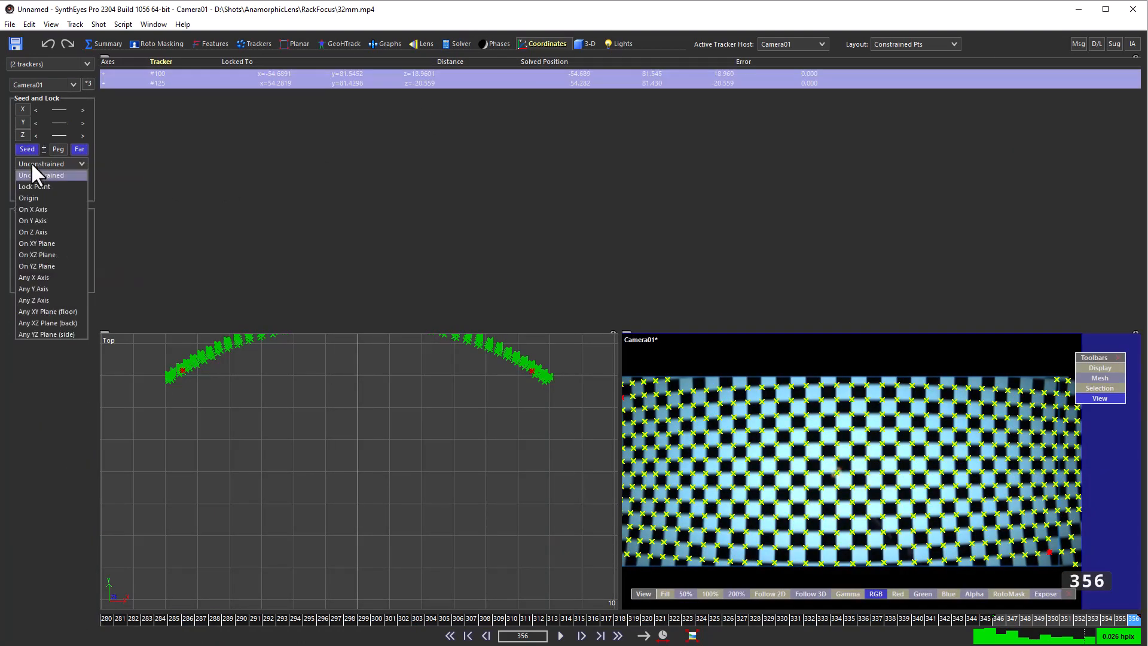
pyautogui.click(34, 185)
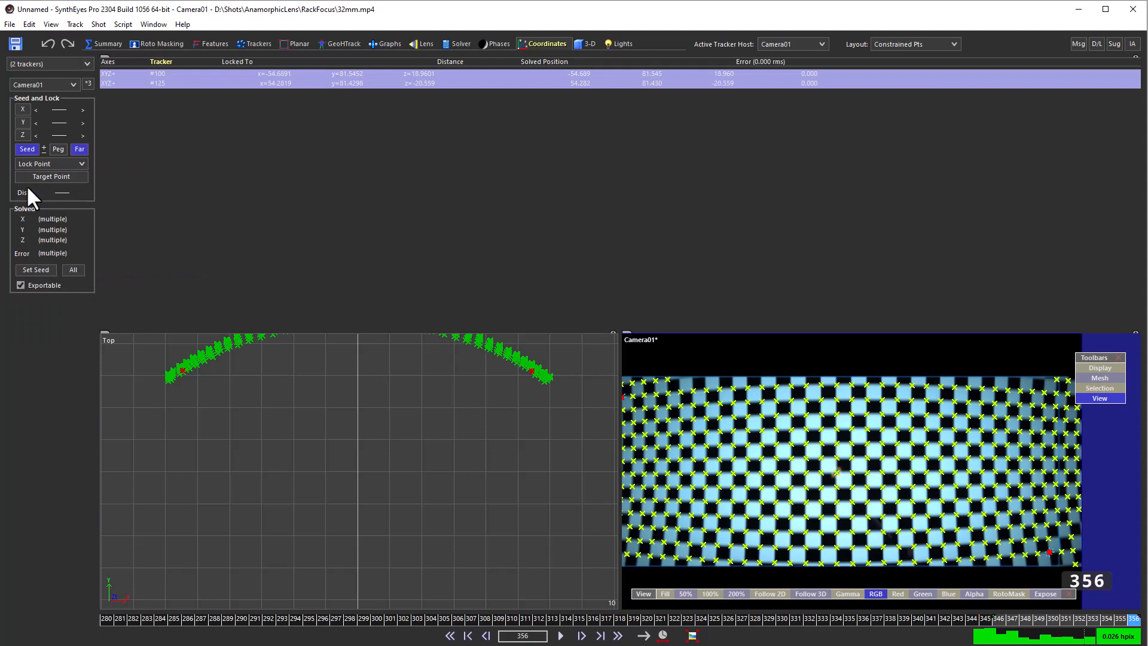
pyautogui.moveTo(533, 1)
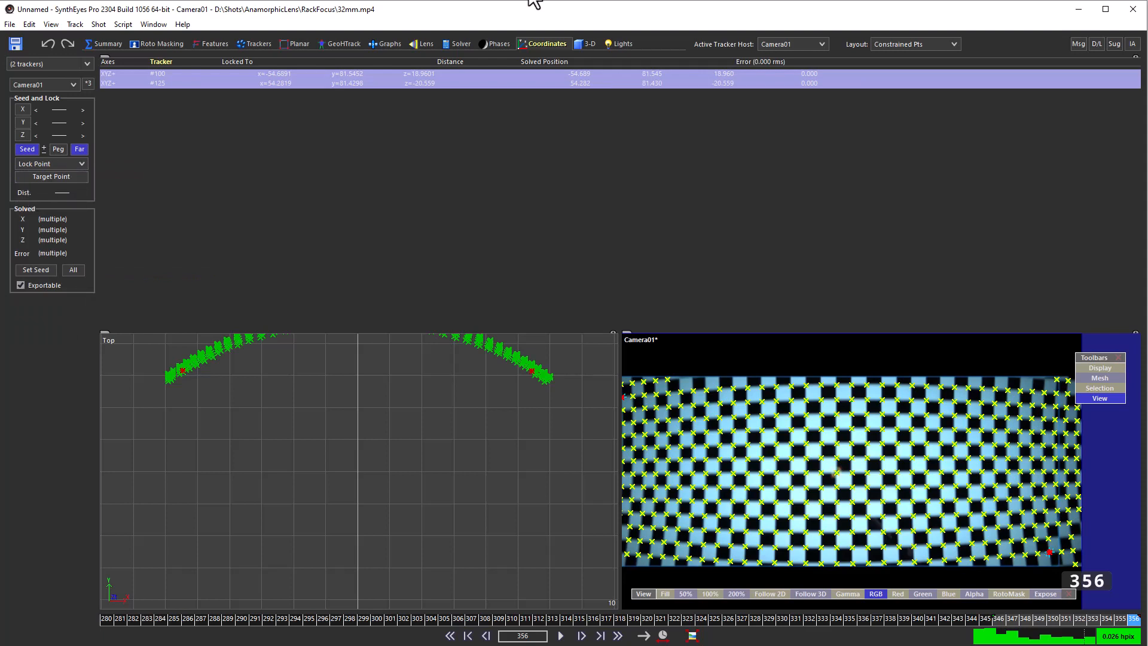
pyautogui.moveTo(516, 17)
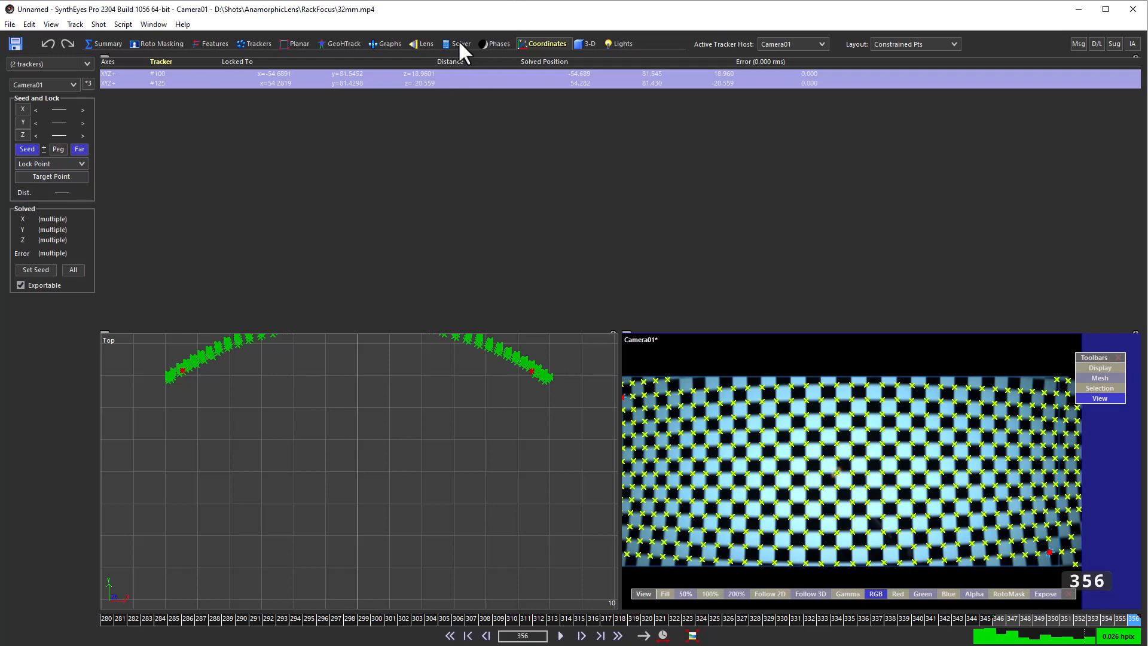
pyautogui.moveTo(462, 43)
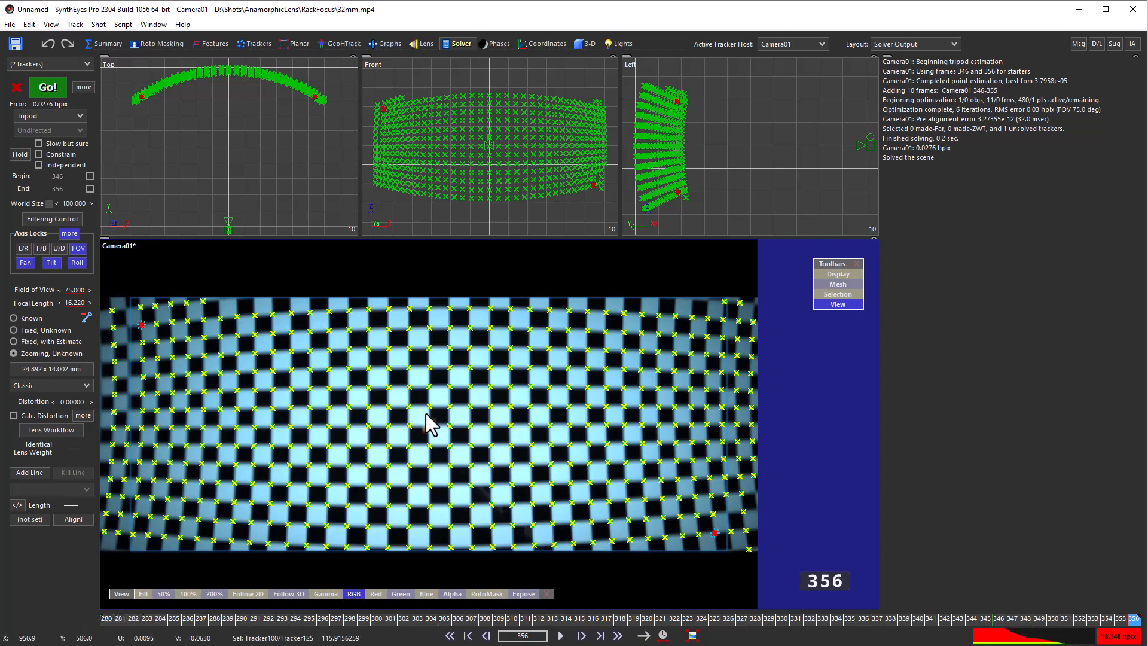
pyautogui.moveTo(191, 301)
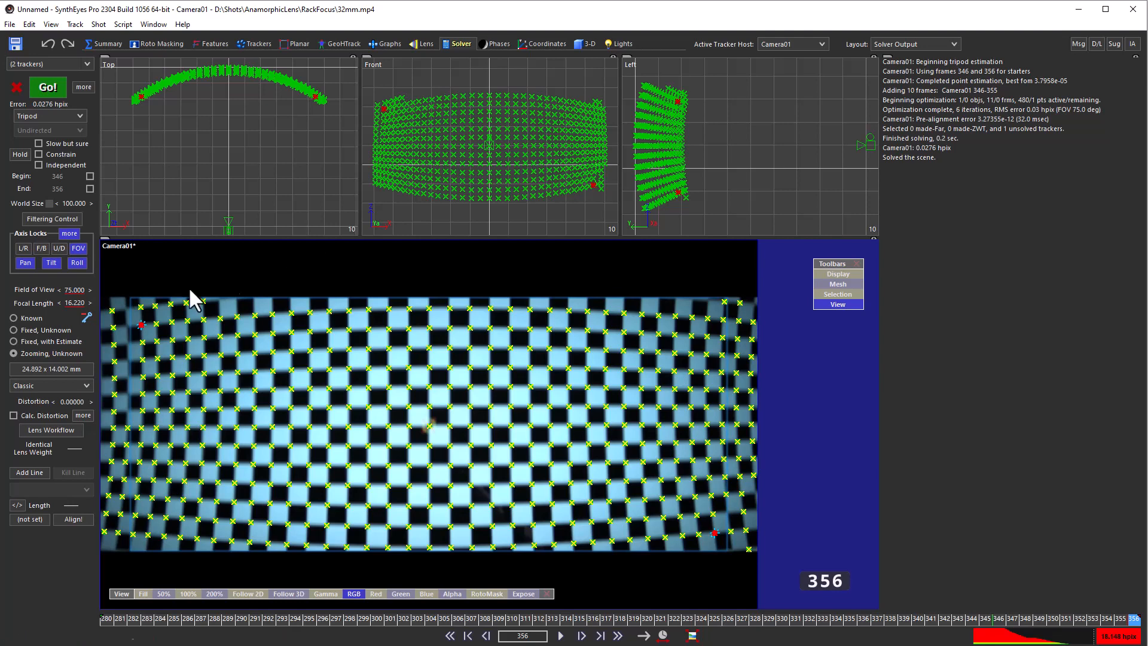
# Choose the Std. Anamorphic, Merged lens distortion model
pyautogui.click(48, 385)
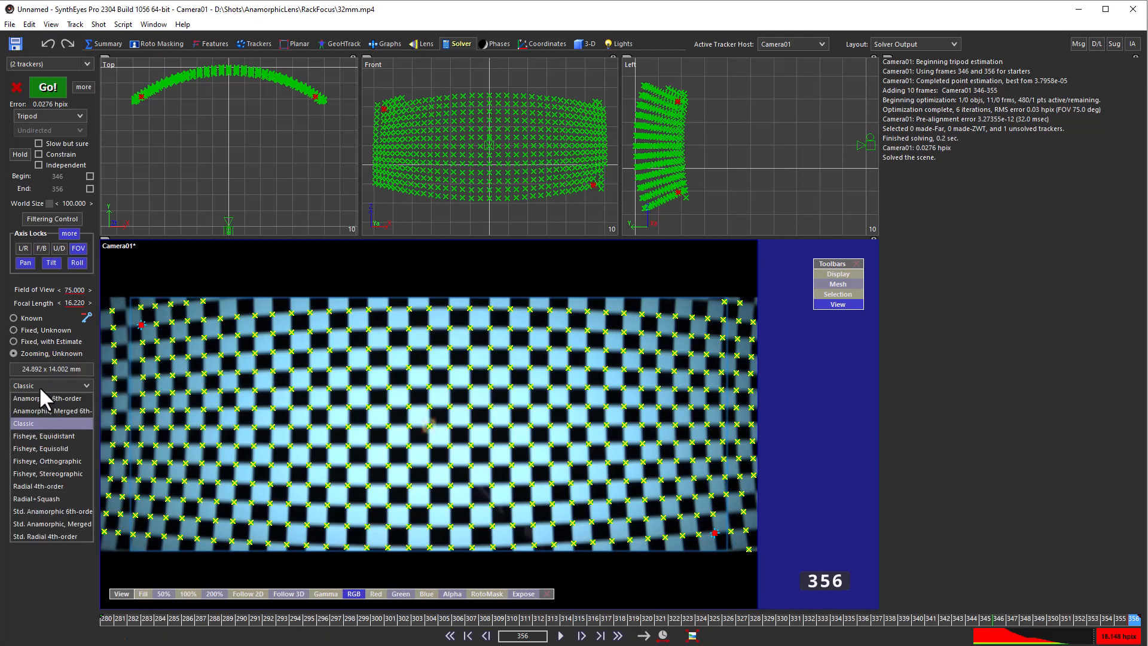
pyautogui.moveTo(42, 524)
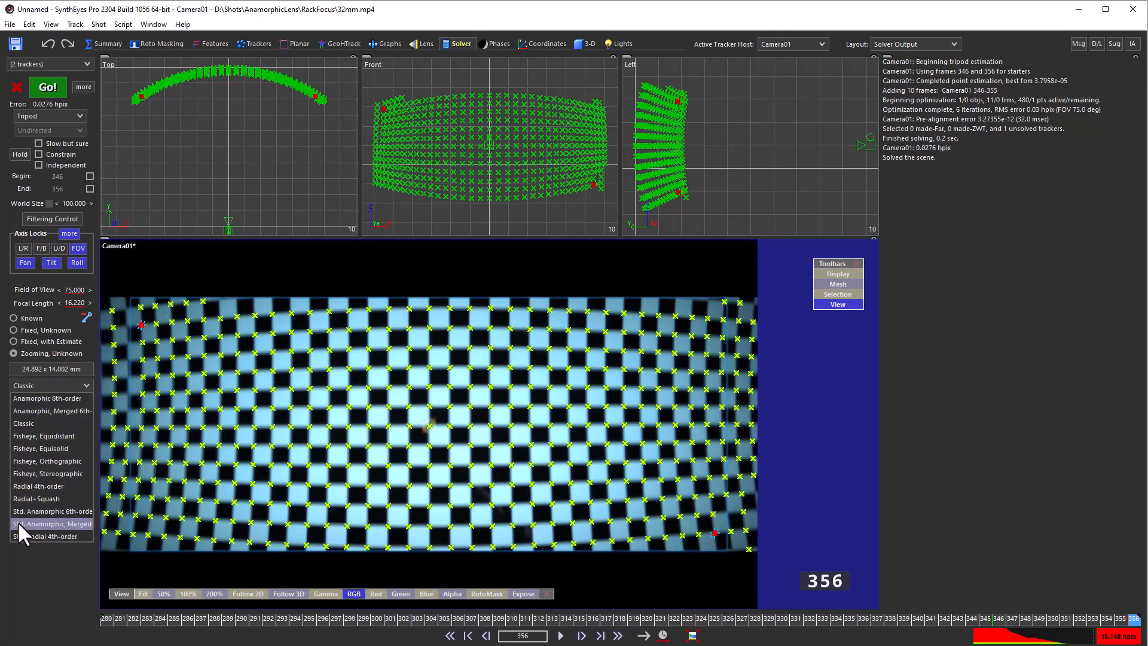
pyautogui.click(47, 524)
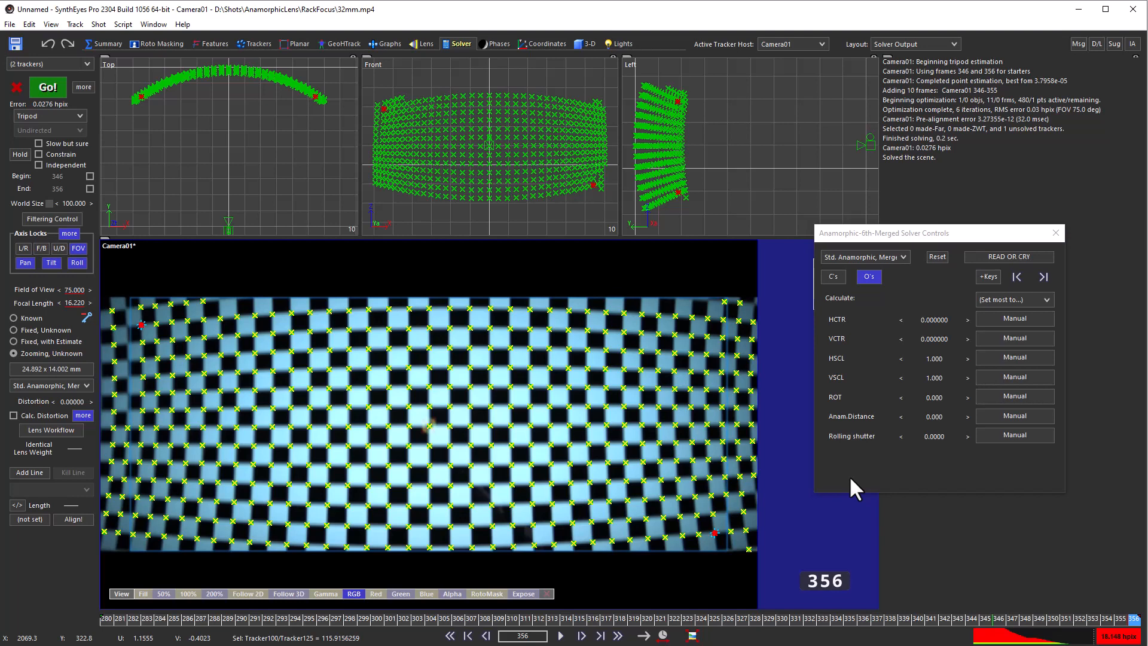
pyautogui.moveTo(817, 402)
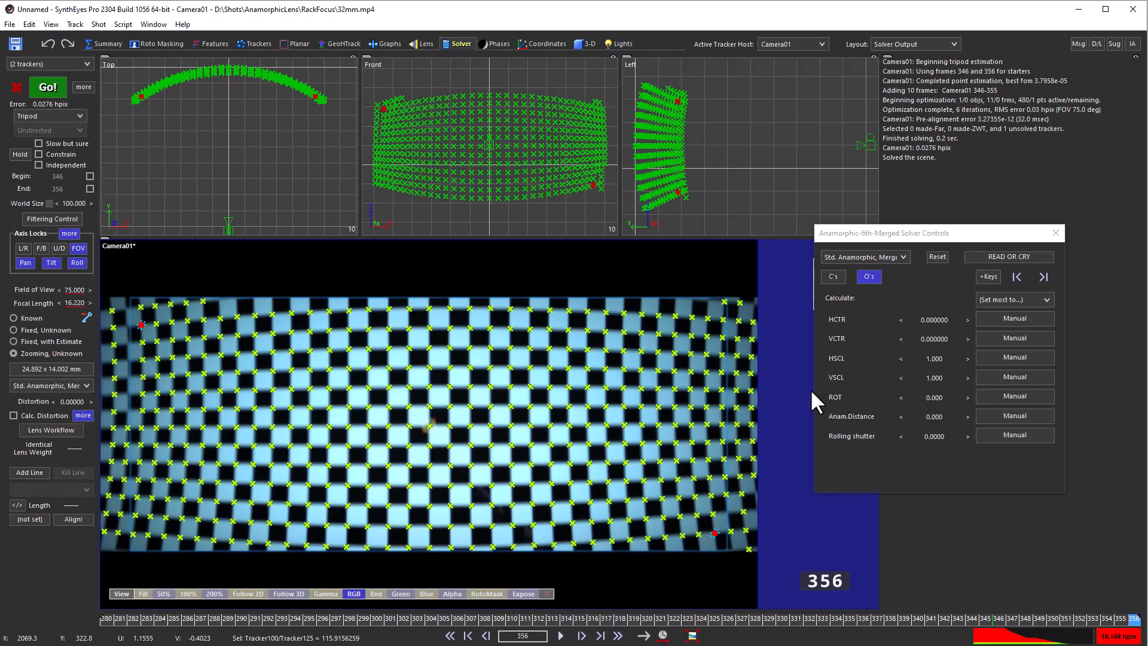
pyautogui.moveTo(882, 495)
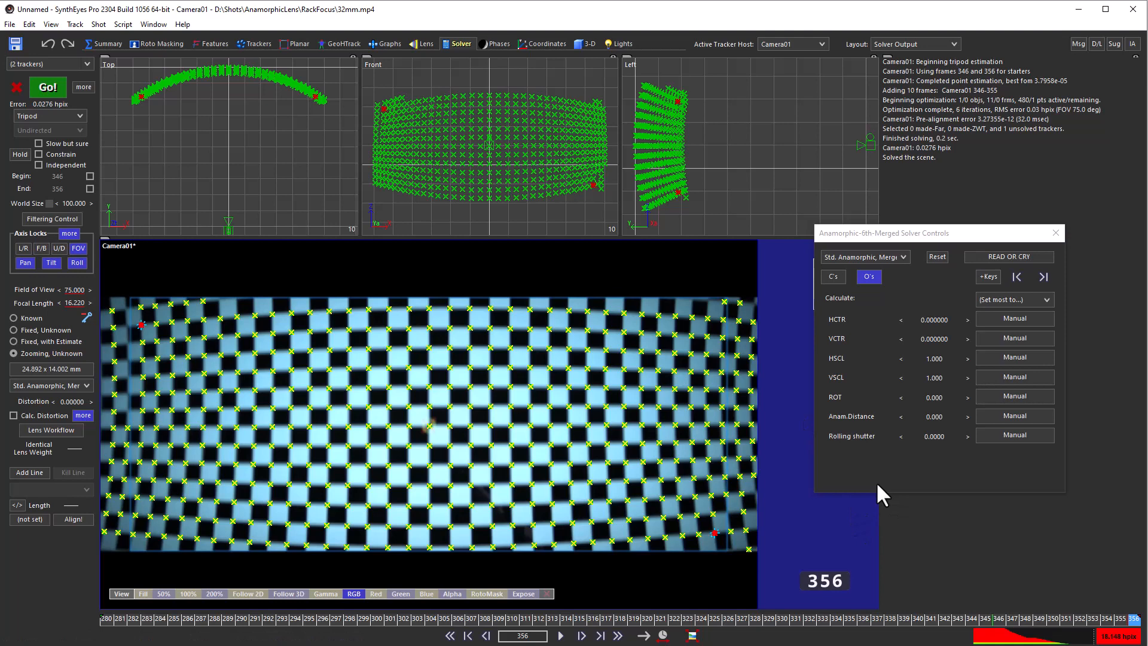
pyautogui.moveTo(908, 290)
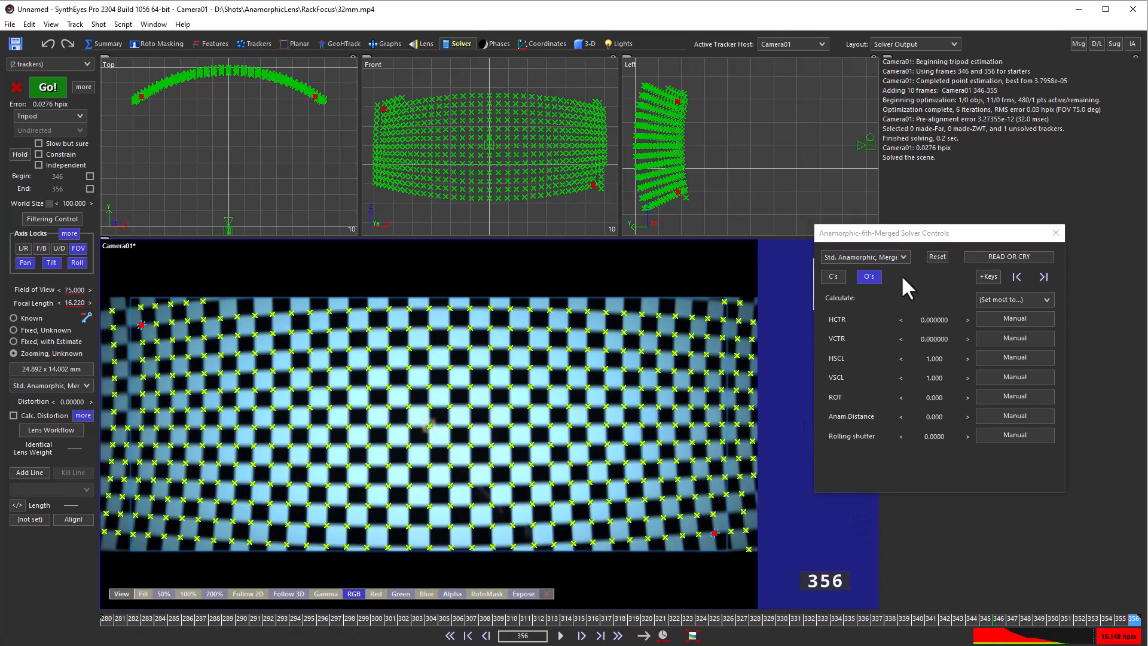
pyautogui.moveTo(838, 358)
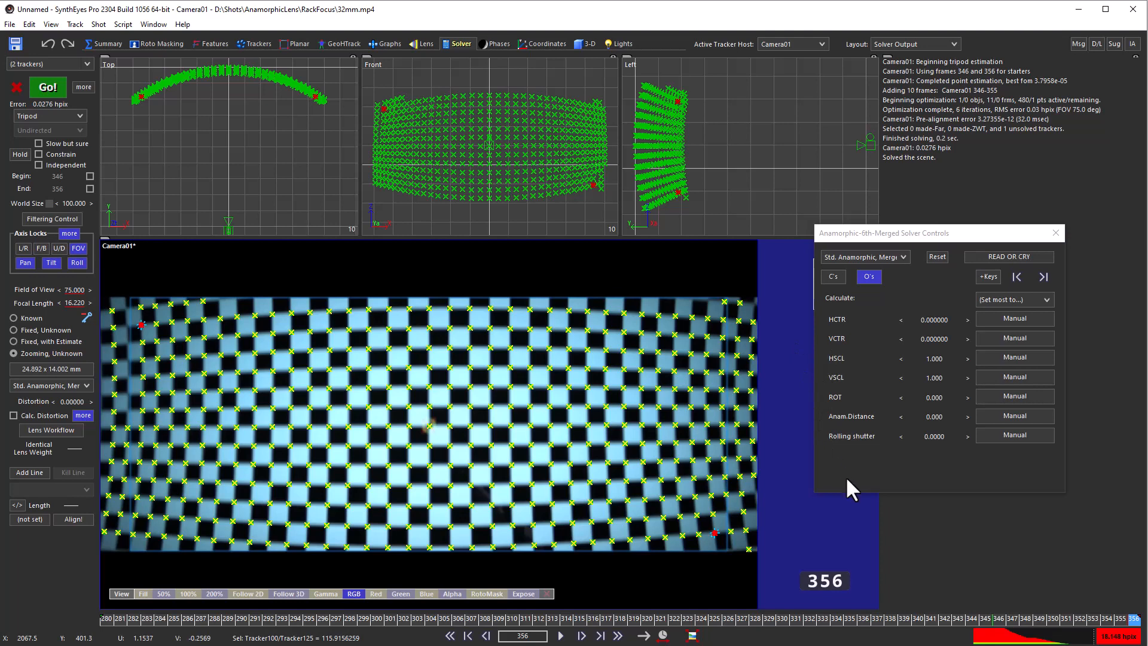
pyautogui.click(832, 278)
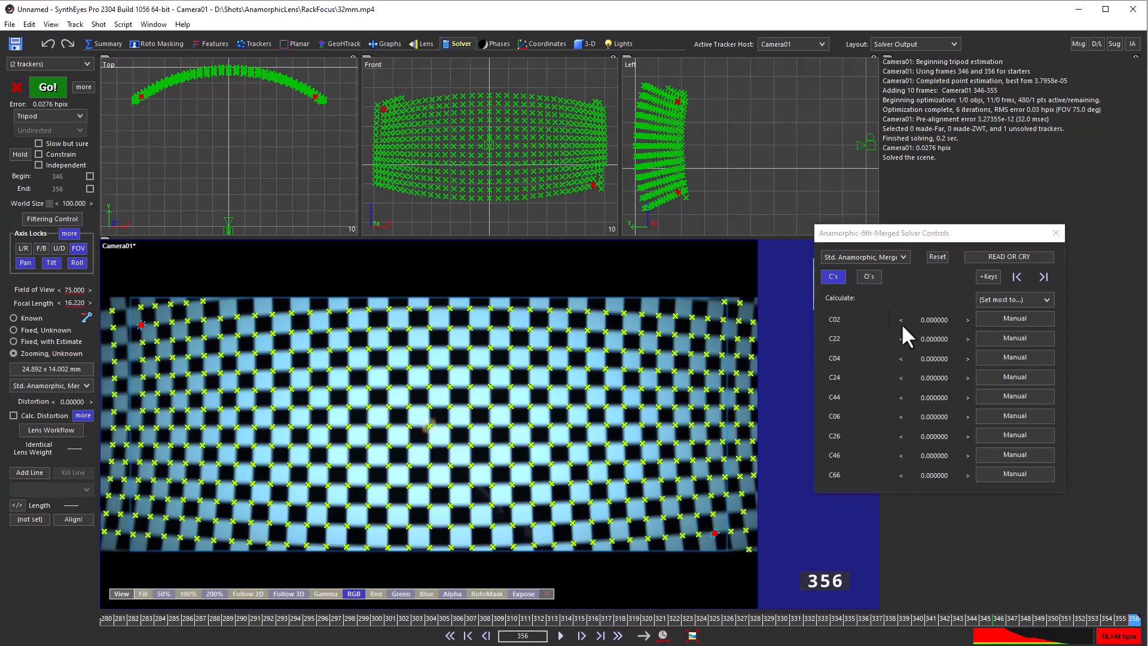
pyautogui.click(868, 277)
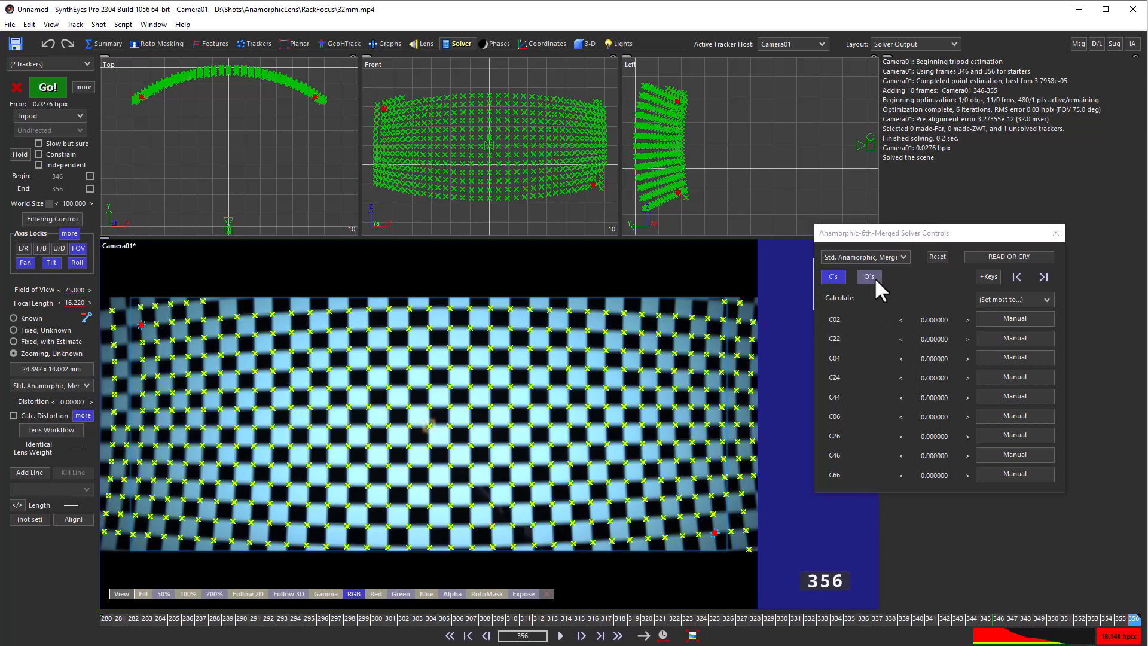
pyautogui.click(868, 277)
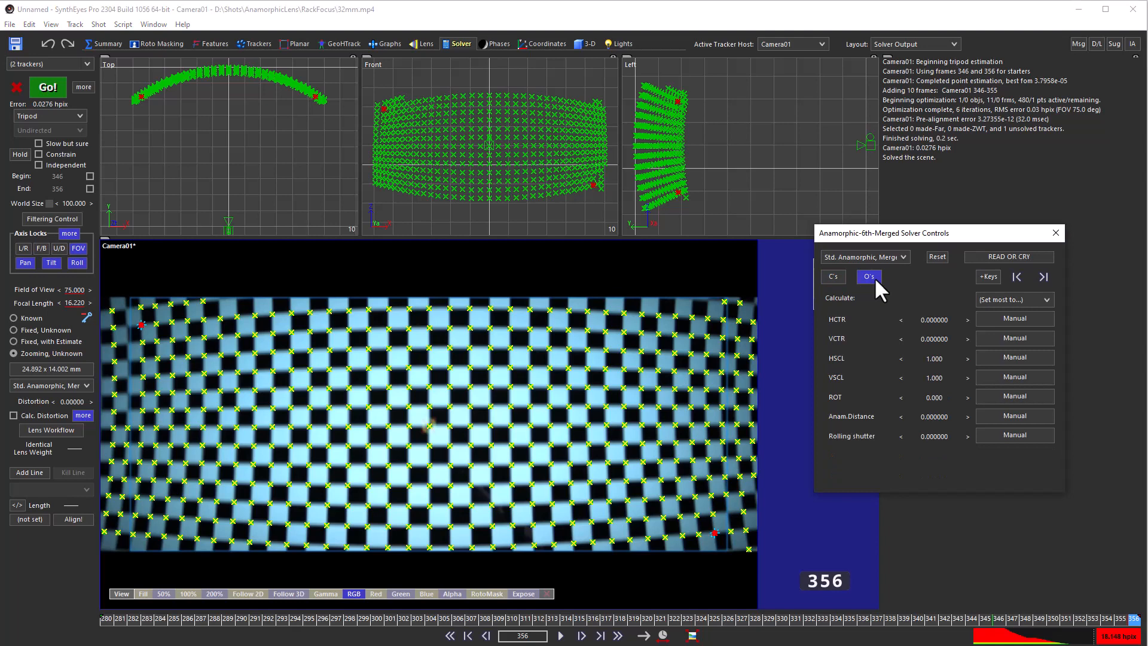
pyautogui.moveTo(895, 315)
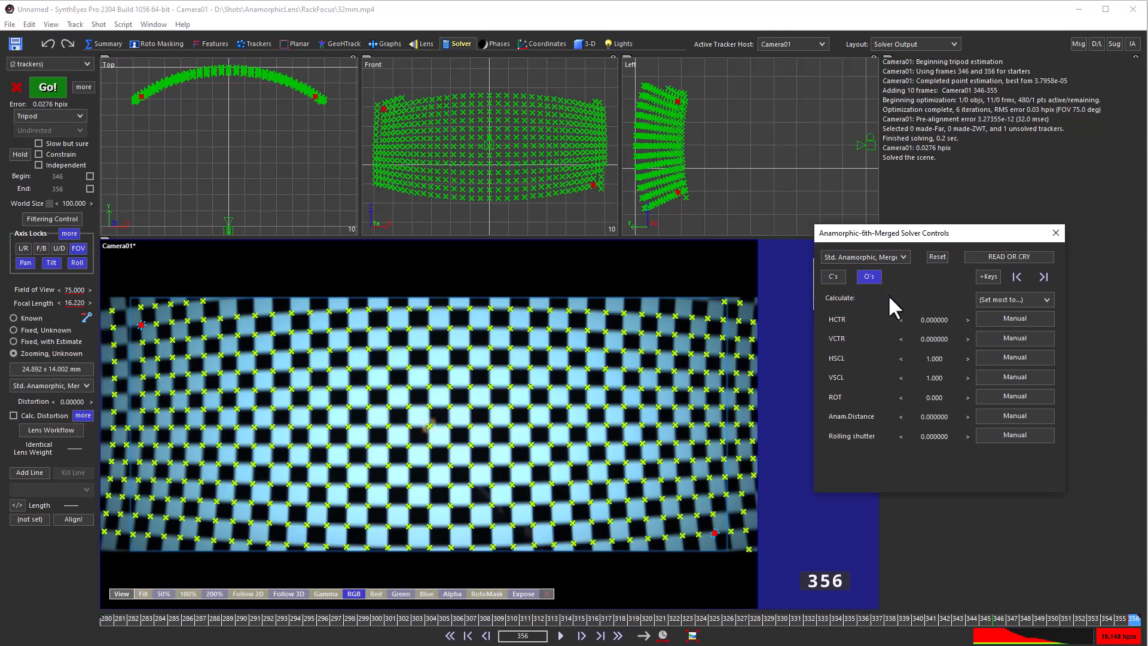
pyautogui.click(832, 276)
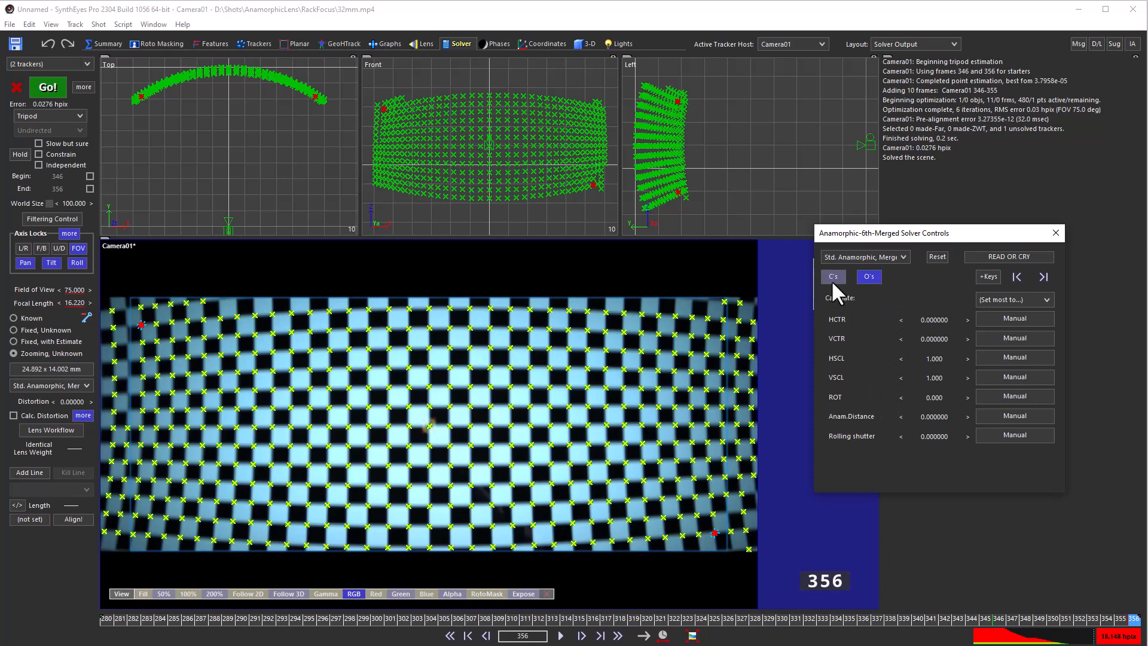
pyautogui.click(868, 277)
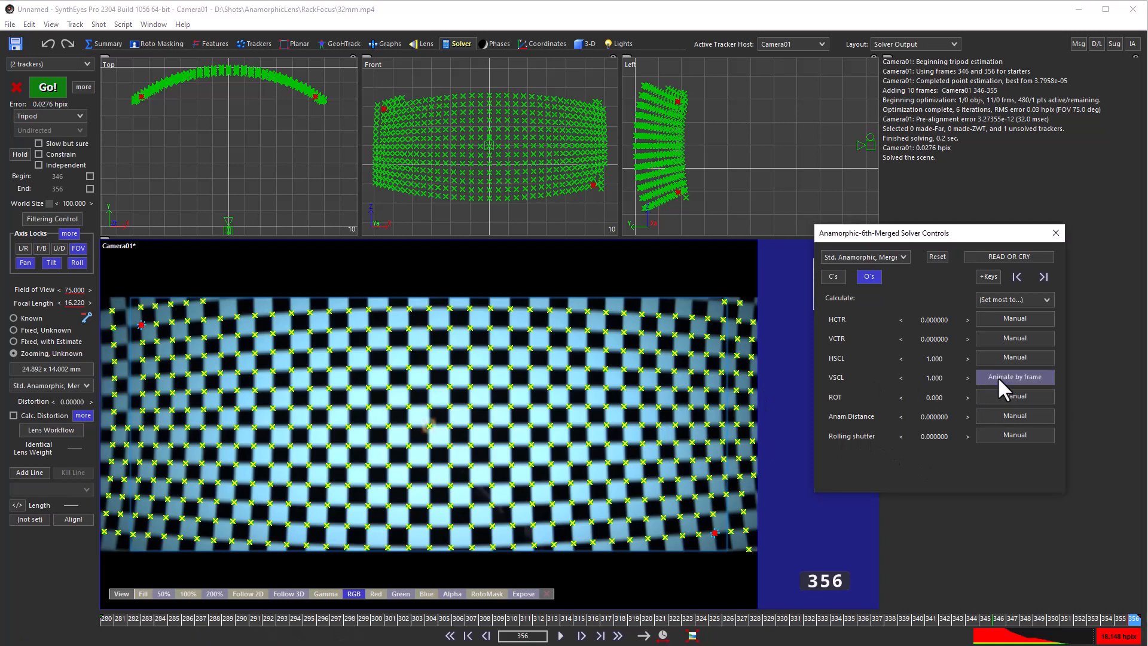
# Animate VSCL by frame and re-solve in Refine Tripod mode, giving 0.3650 hpix error
pyautogui.click(1014, 377)
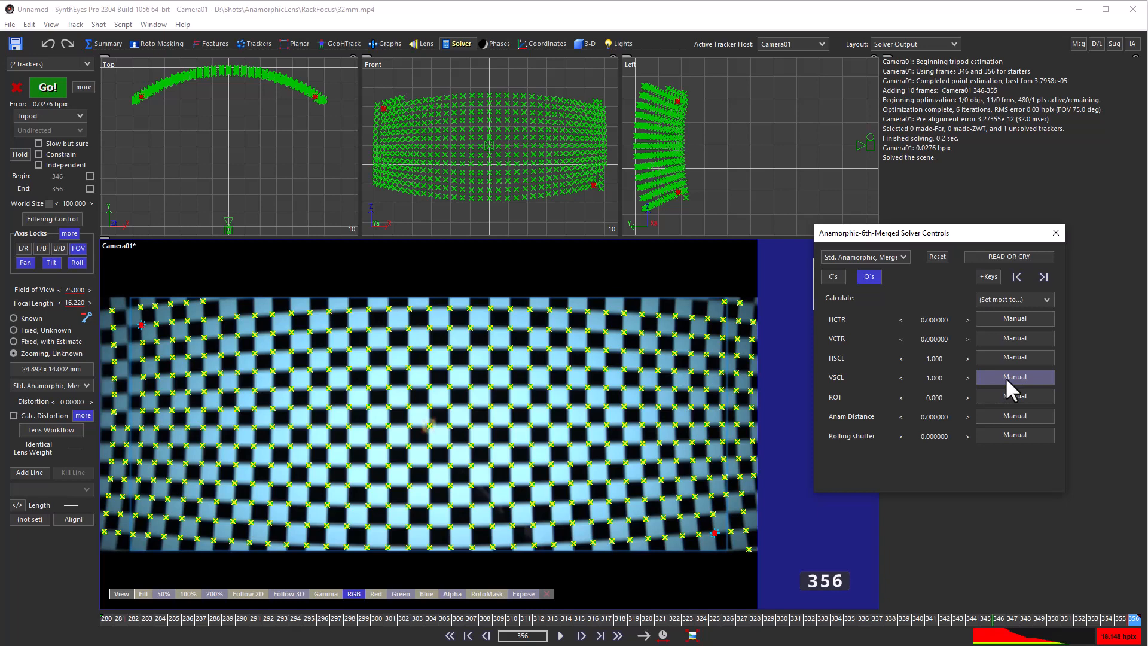
pyautogui.click(1014, 376)
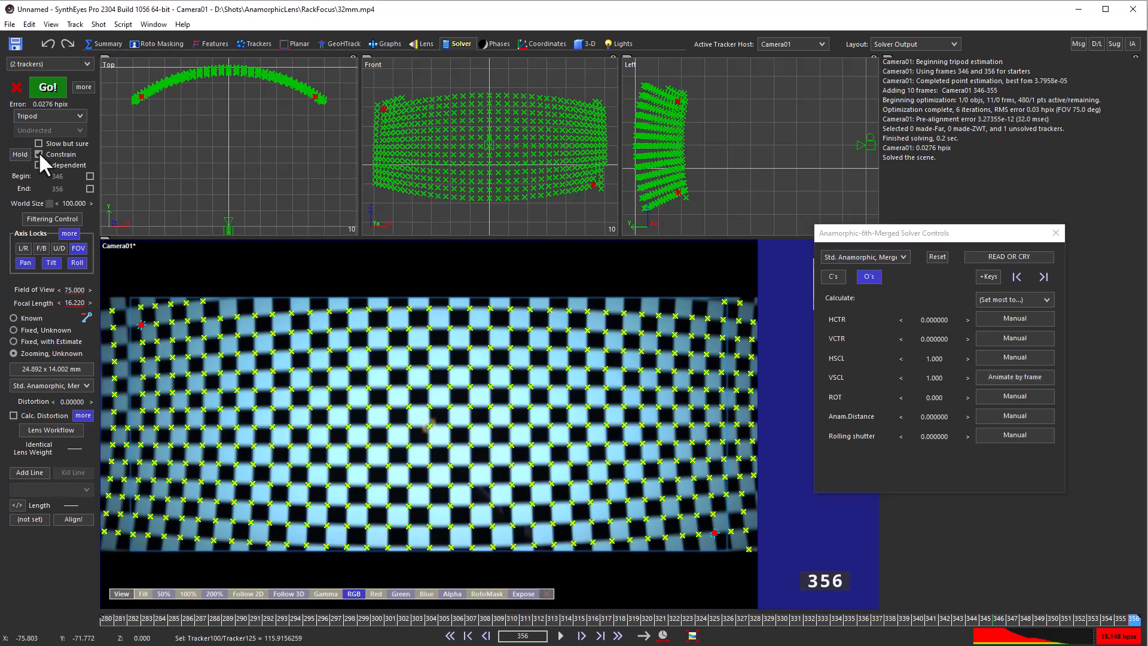
pyautogui.click(50, 116)
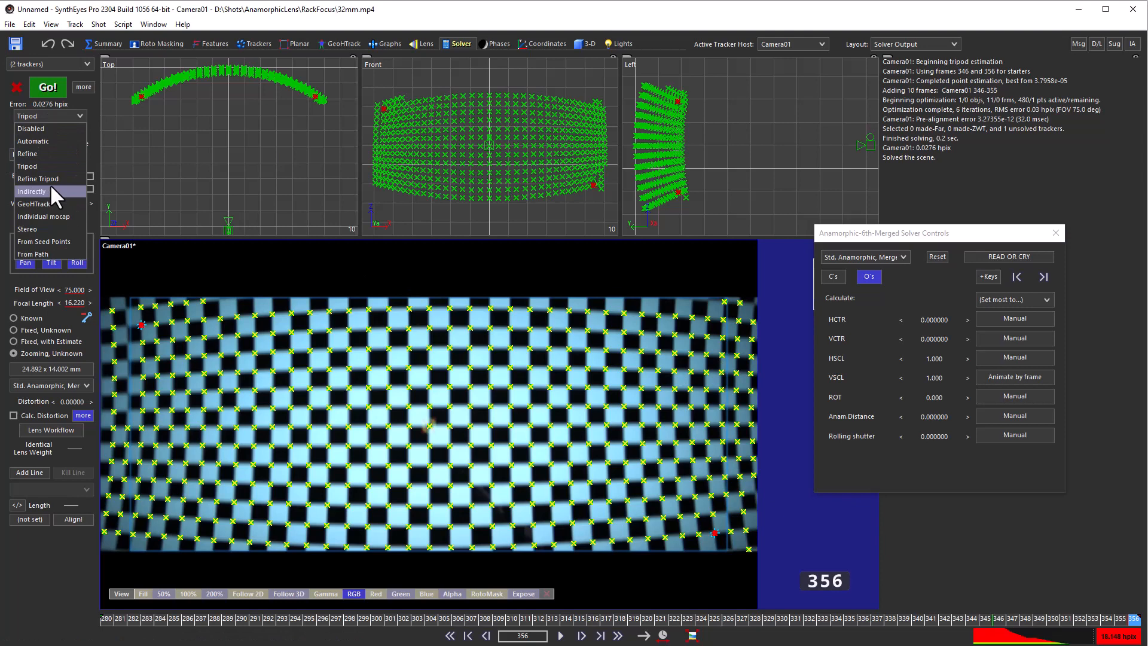
pyautogui.click(37, 178)
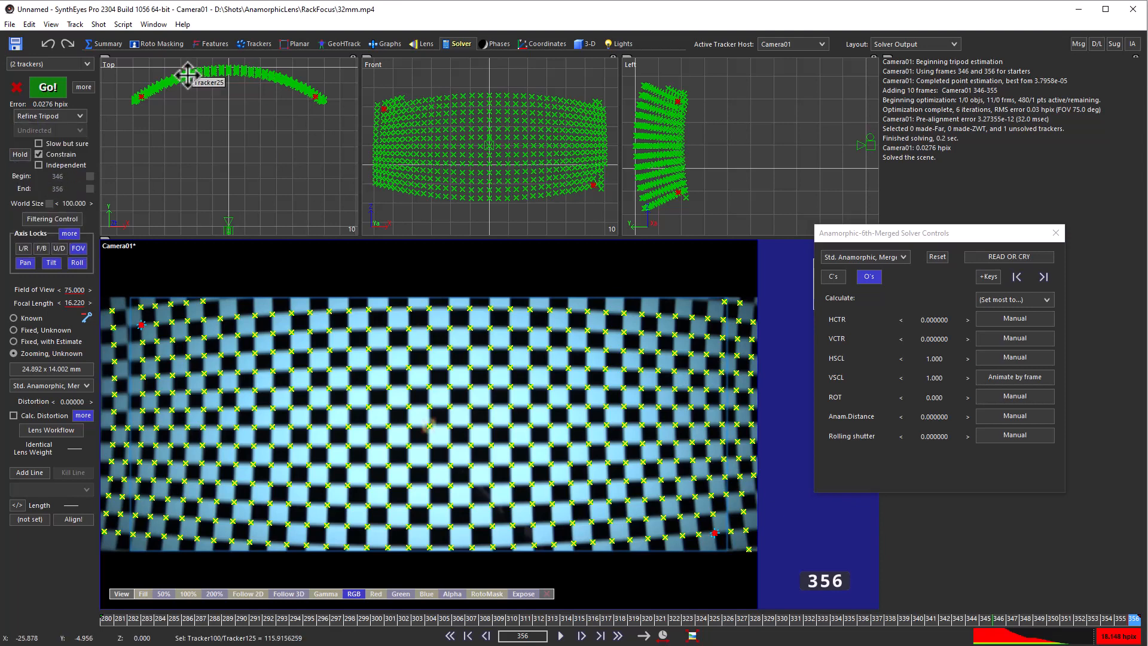
pyautogui.moveTo(48, 88)
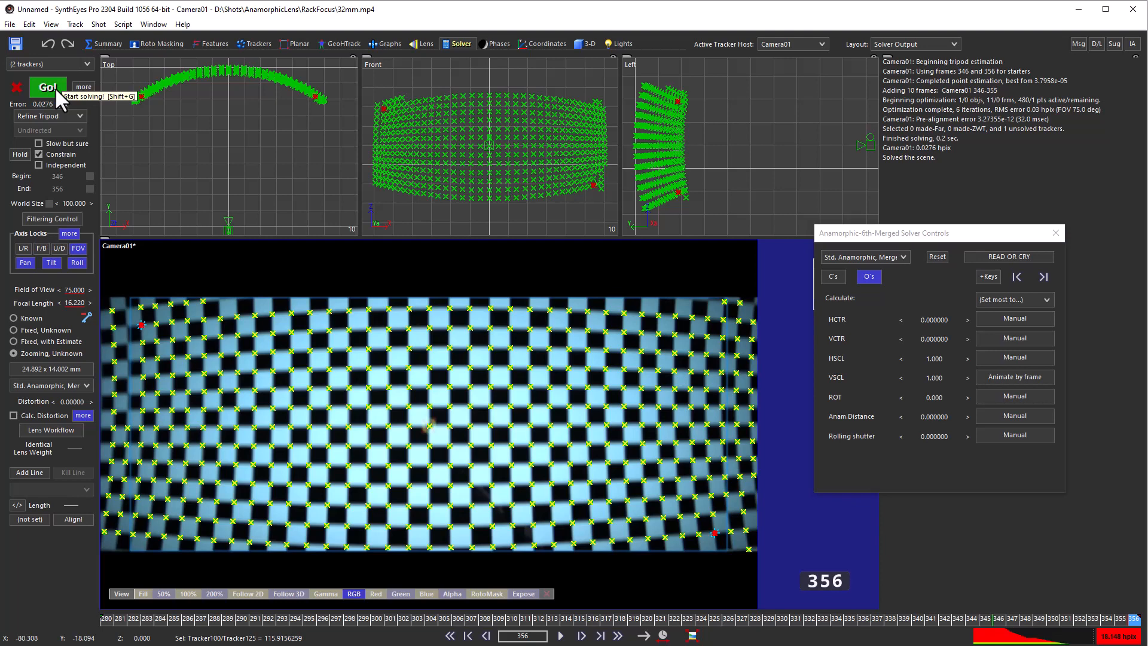
pyautogui.click(48, 86)
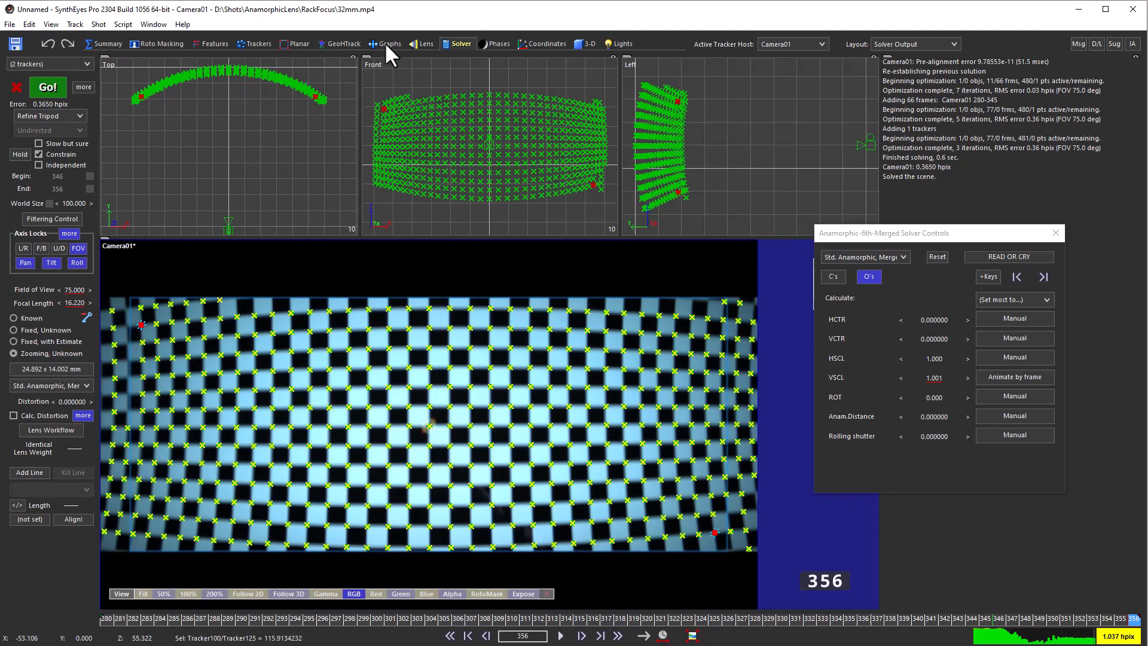
# Show the Graphs room and expand Camera01's solved path channels
pyautogui.click(387, 43)
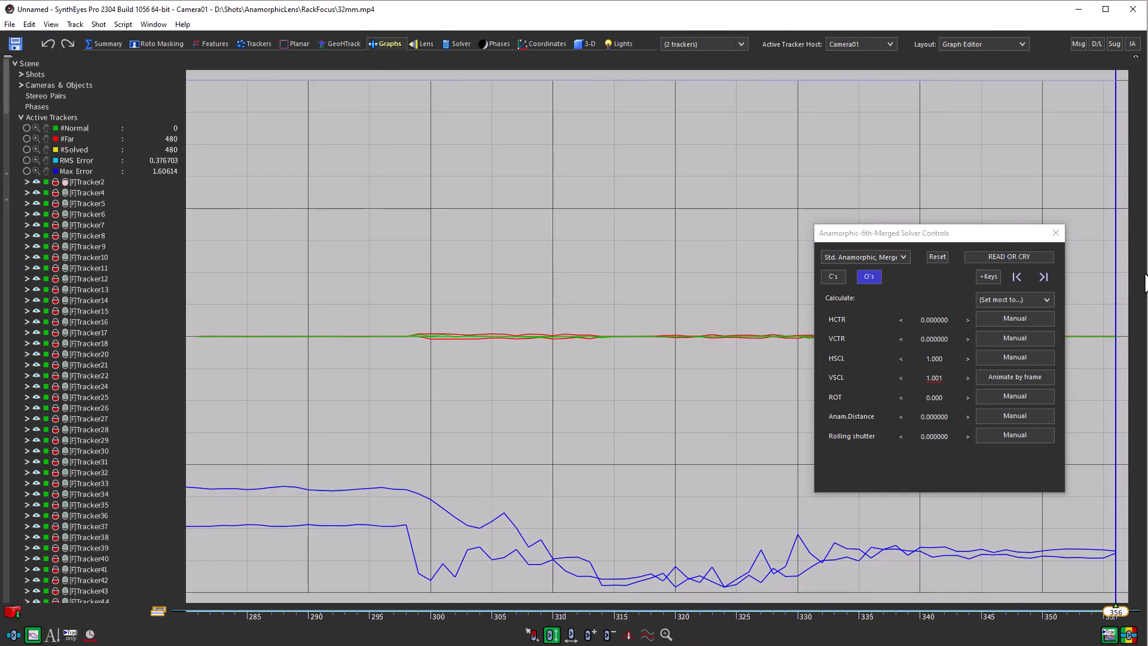
pyautogui.click(1055, 232)
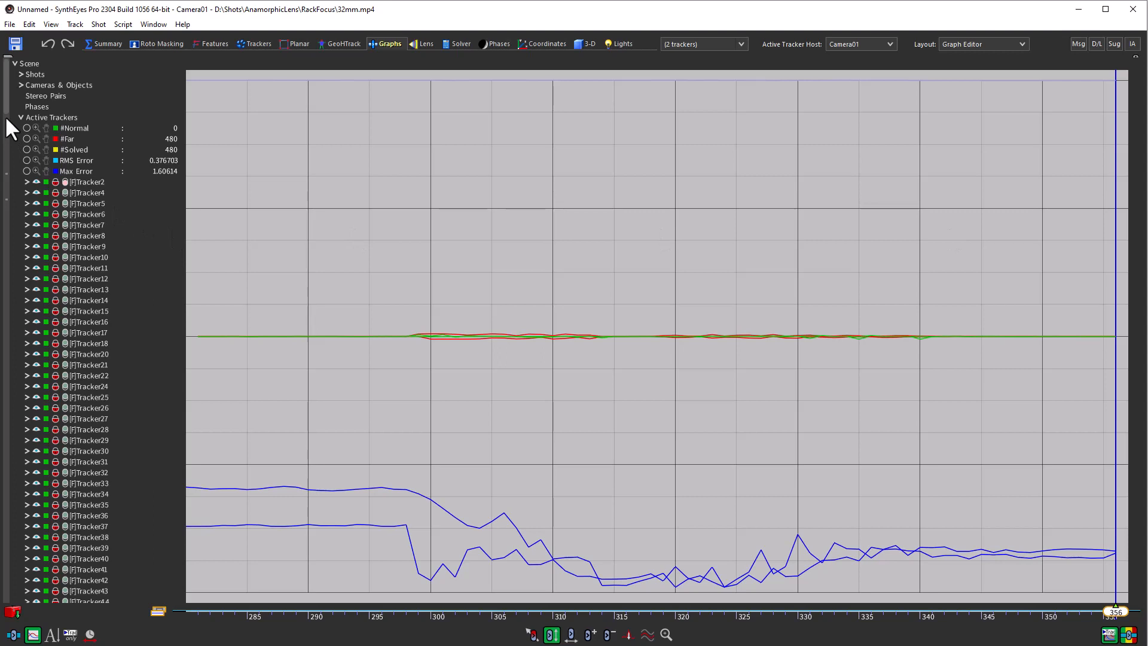
pyautogui.click(19, 85)
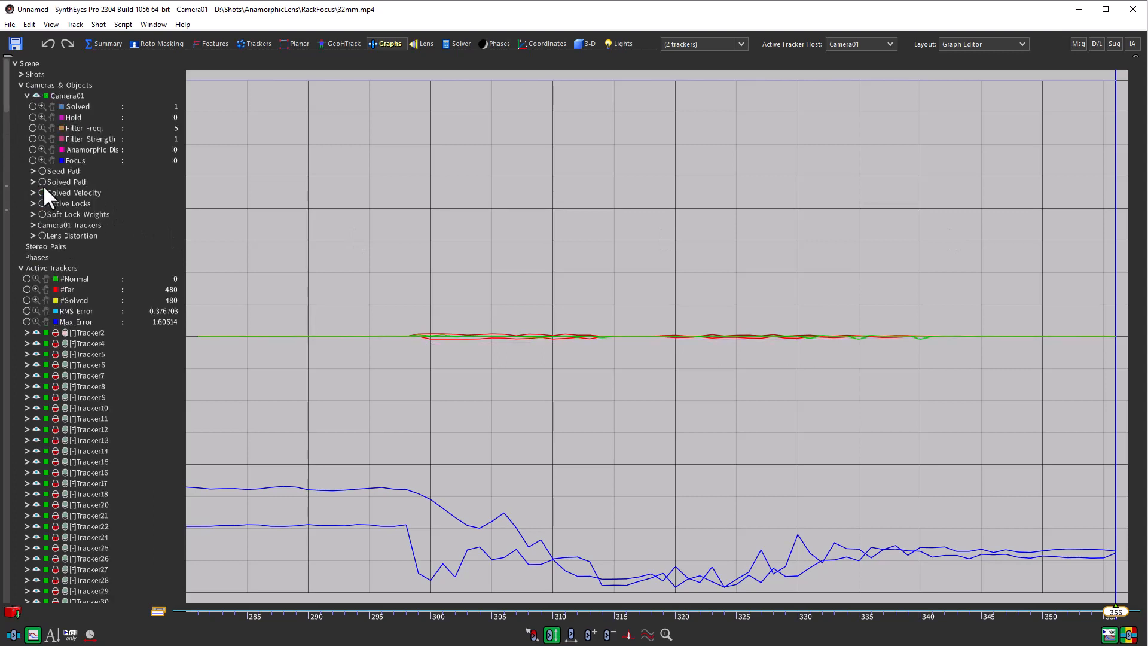
pyautogui.click(28, 182)
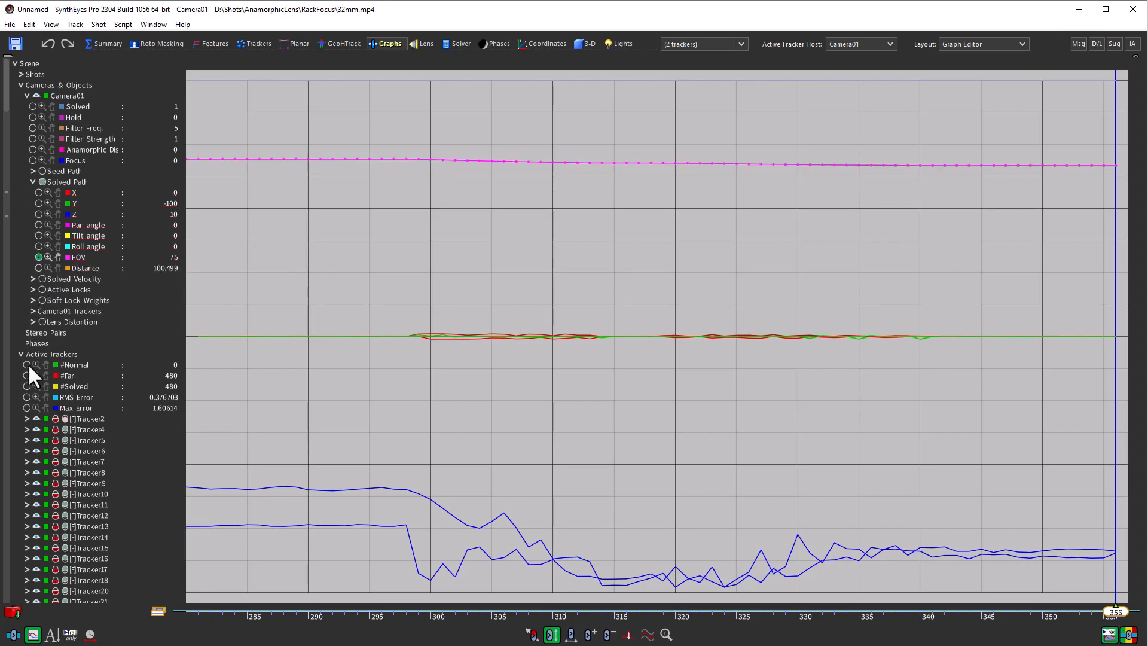
# Expand the lens distortion channels and plot the VSCL curve alongside the FOV
pyautogui.click(31, 322)
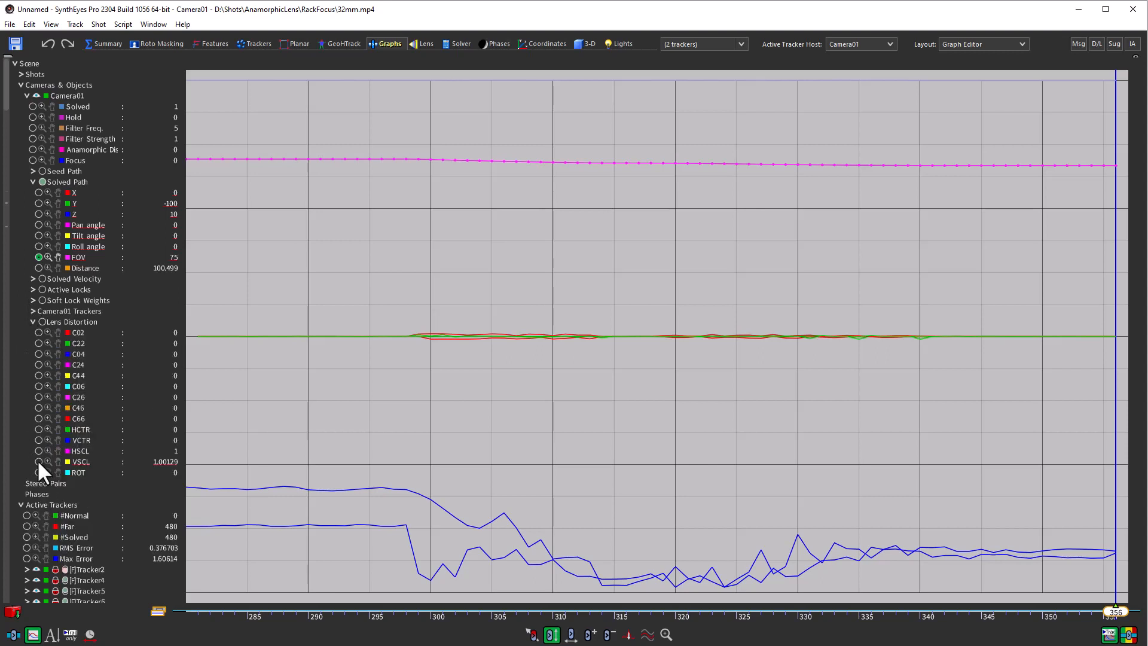
pyautogui.click(38, 461)
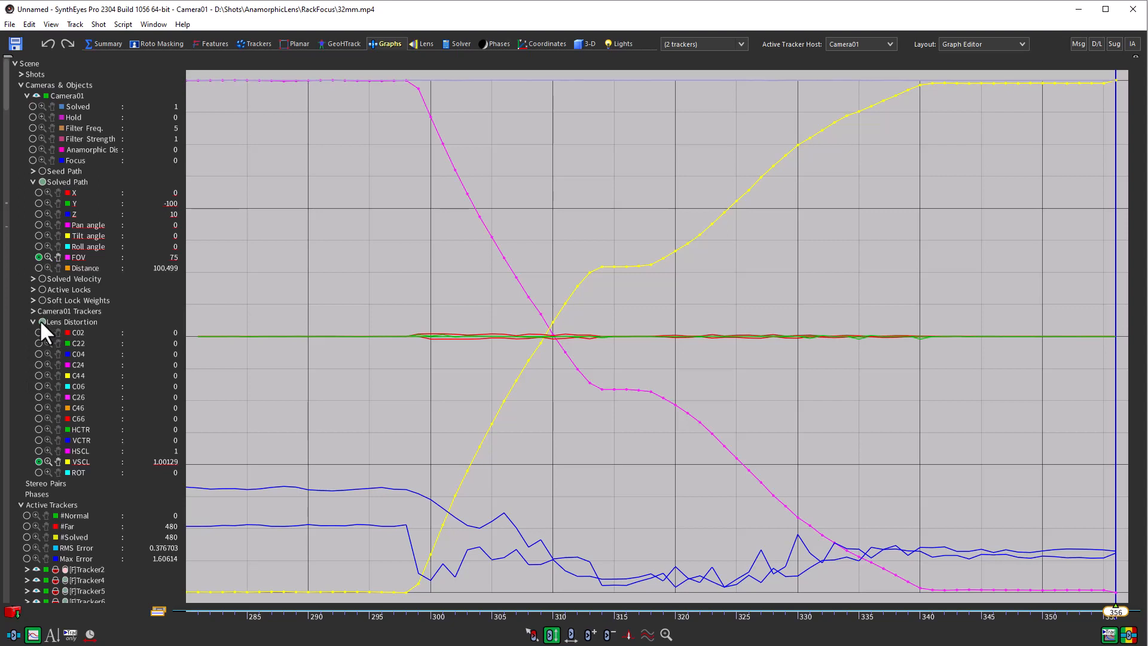
pyautogui.moveTo(217, 370)
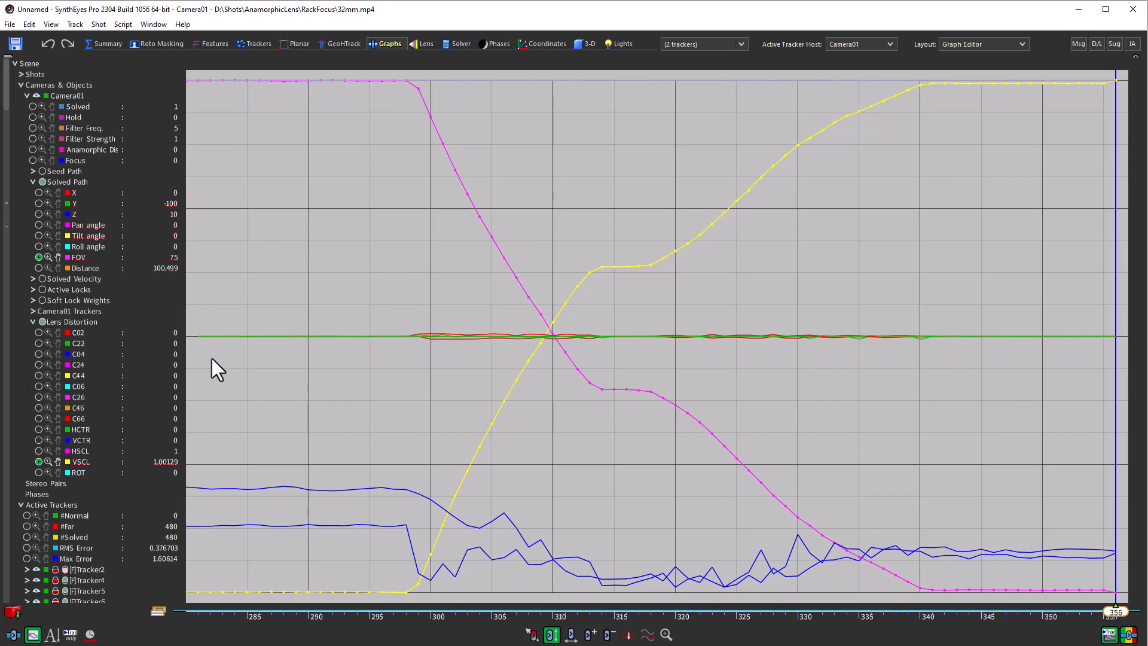
pyautogui.click(19, 505)
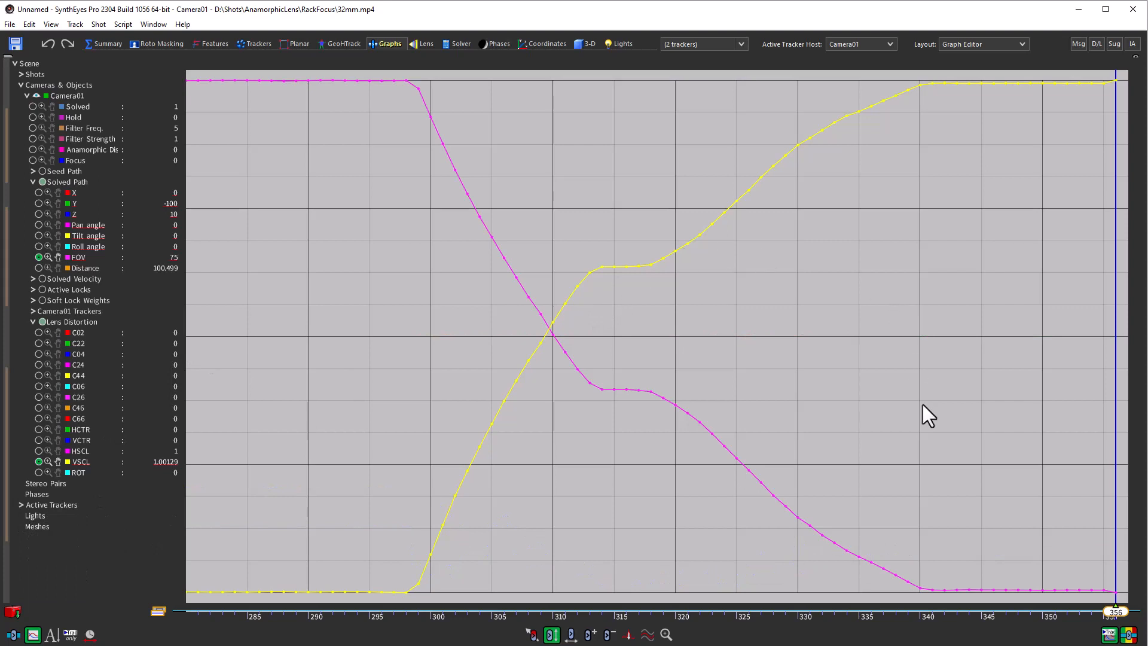
pyautogui.moveTo(340, 107)
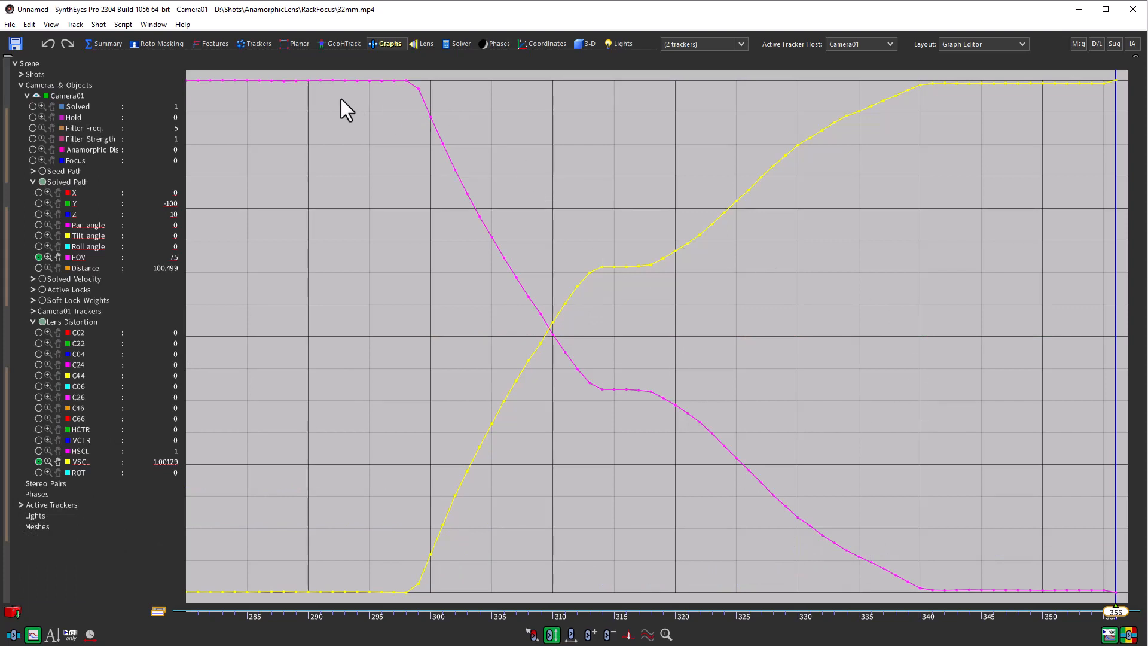
pyautogui.moveTo(388, 98)
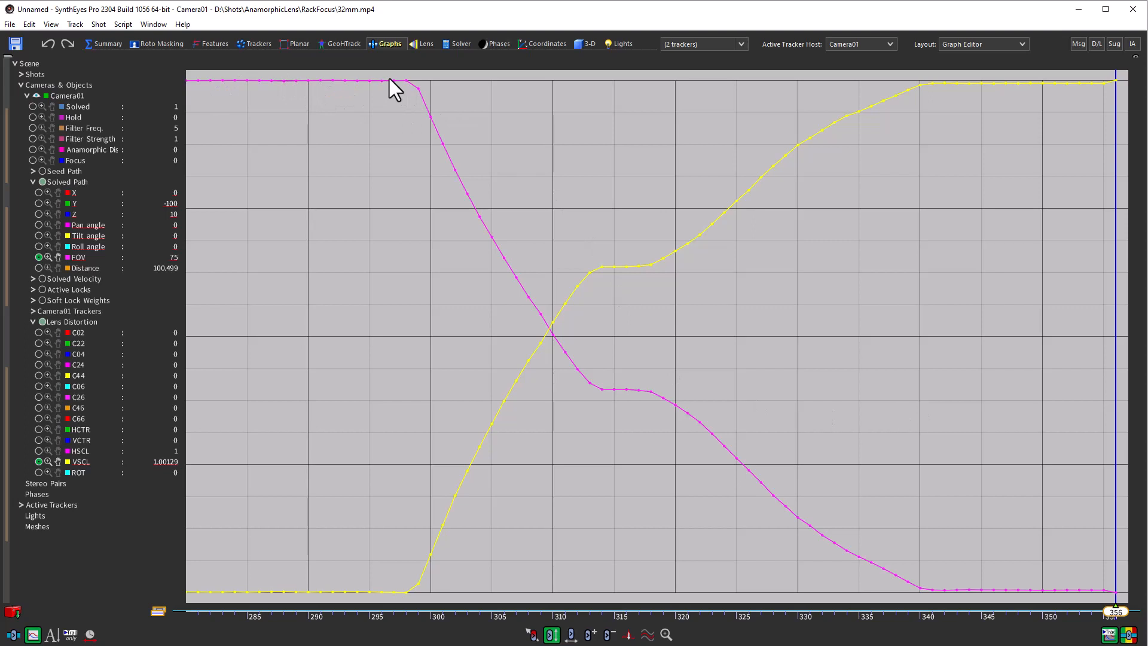
pyautogui.moveTo(551, 344)
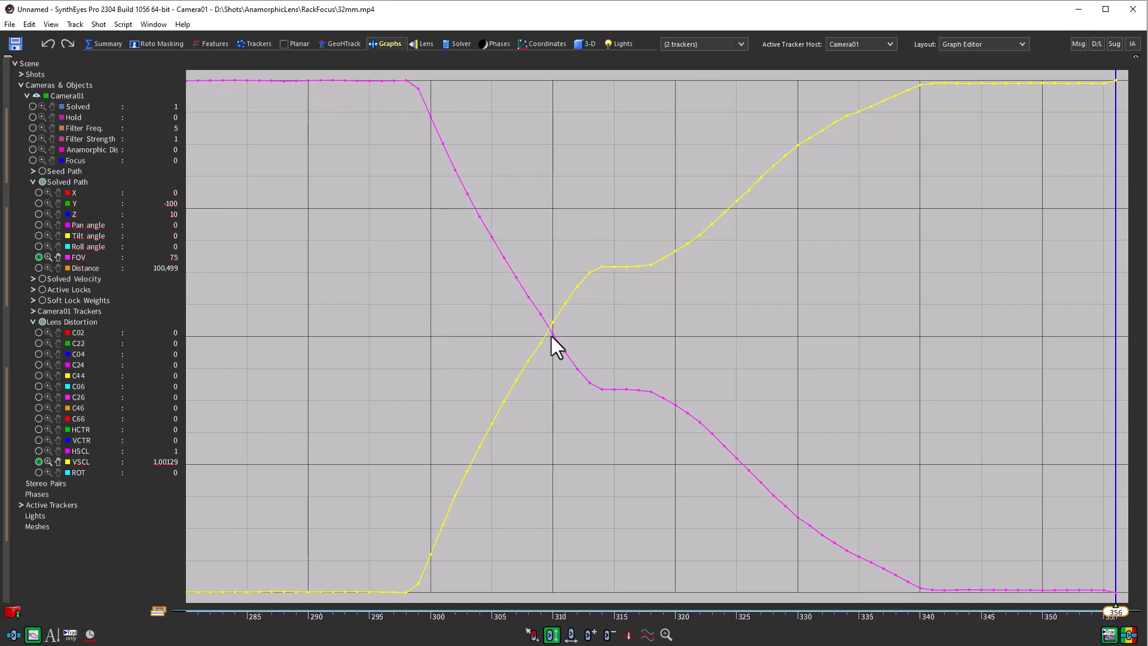
pyautogui.moveTo(610, 412)
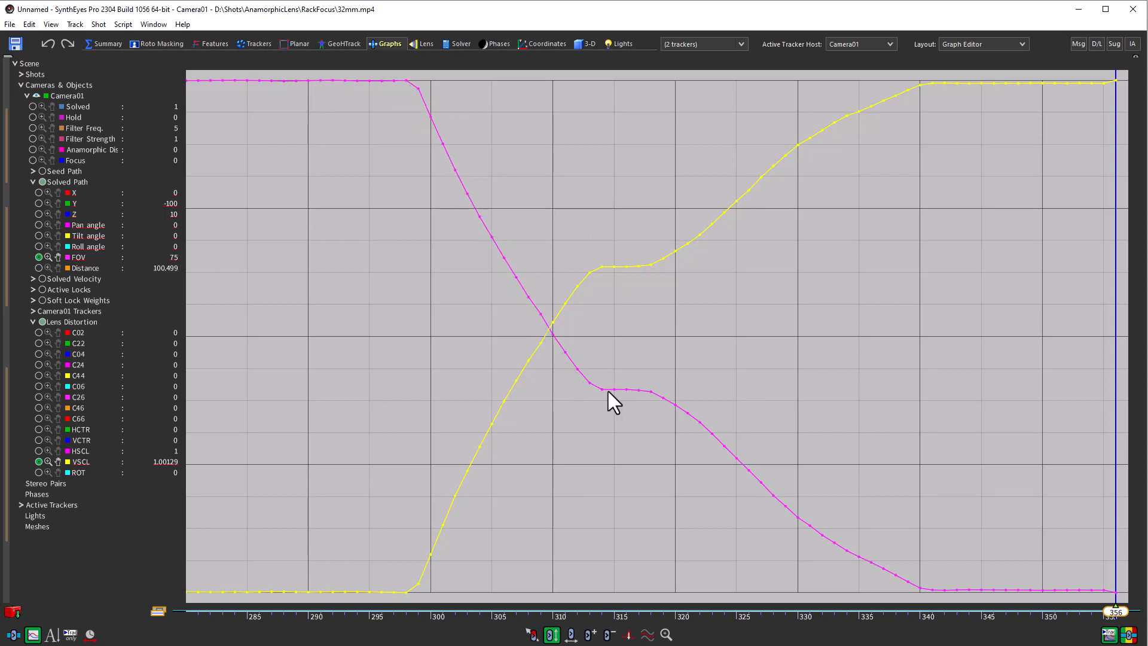
pyautogui.moveTo(631, 408)
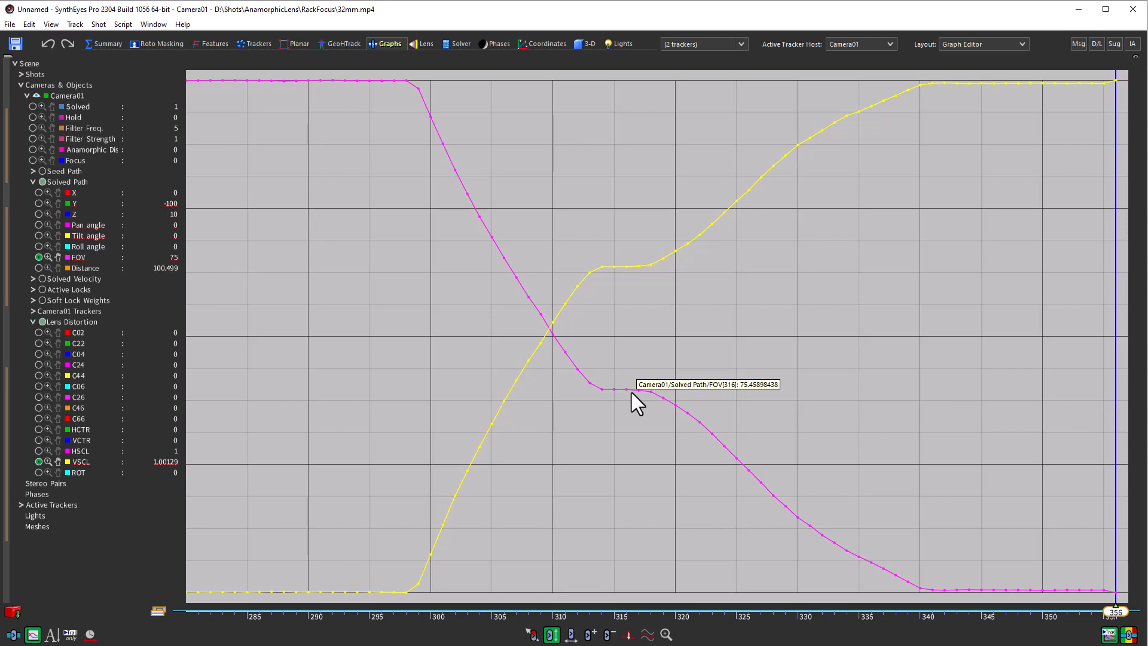
pyautogui.moveTo(692, 225)
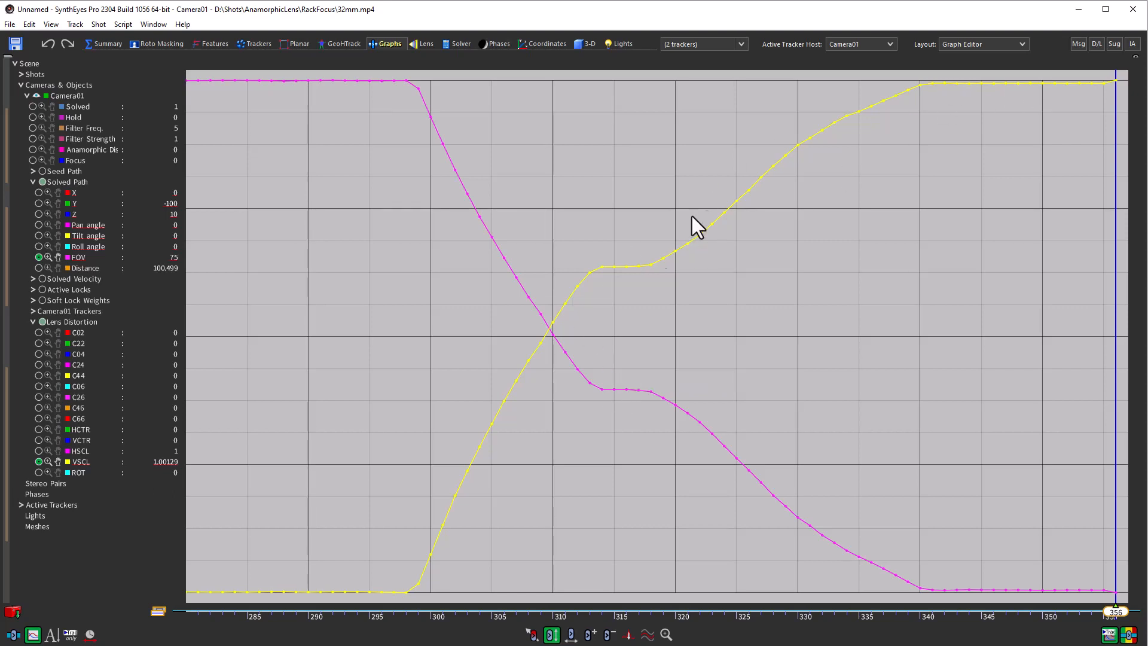
pyautogui.moveTo(500, 426)
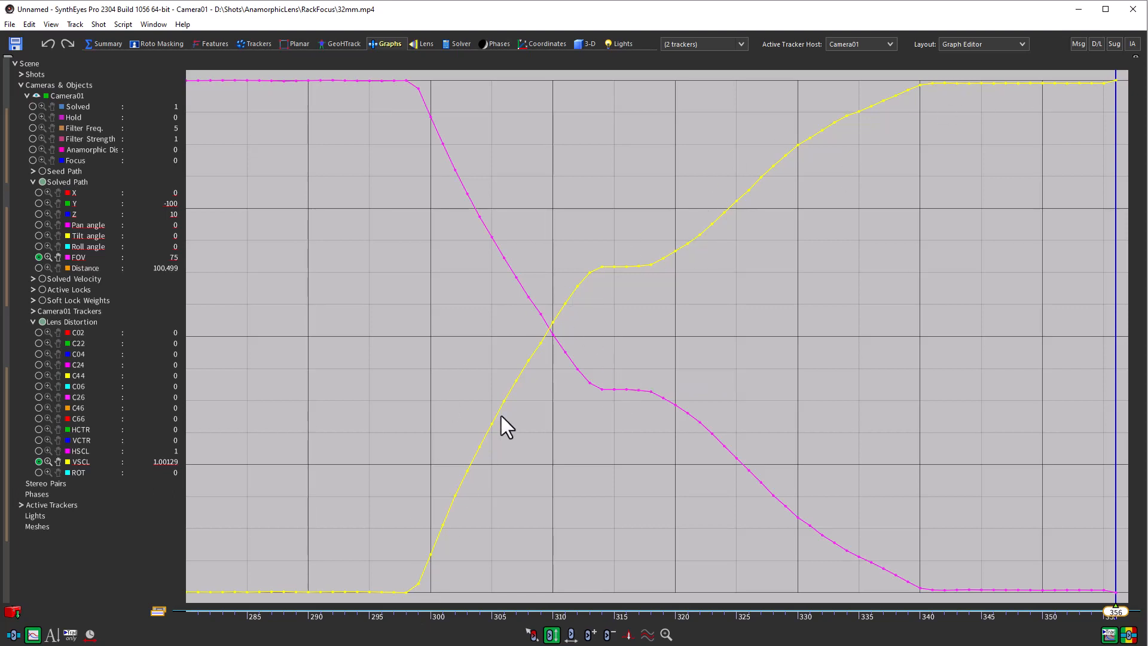
pyautogui.moveTo(512, 418)
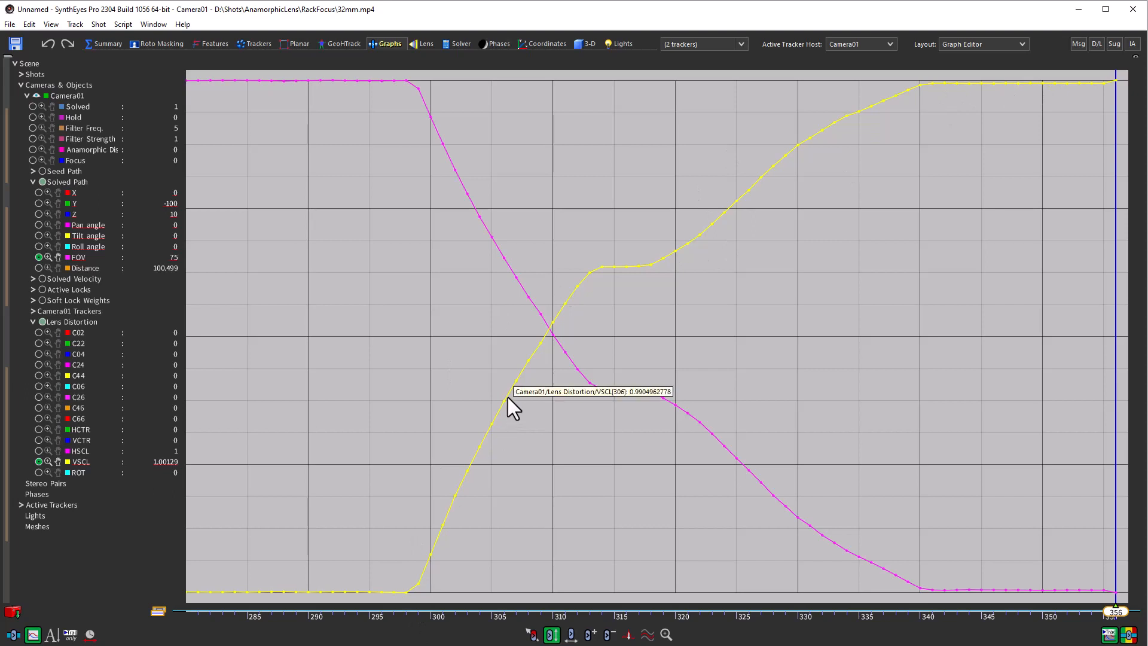
pyautogui.moveTo(375, 374)
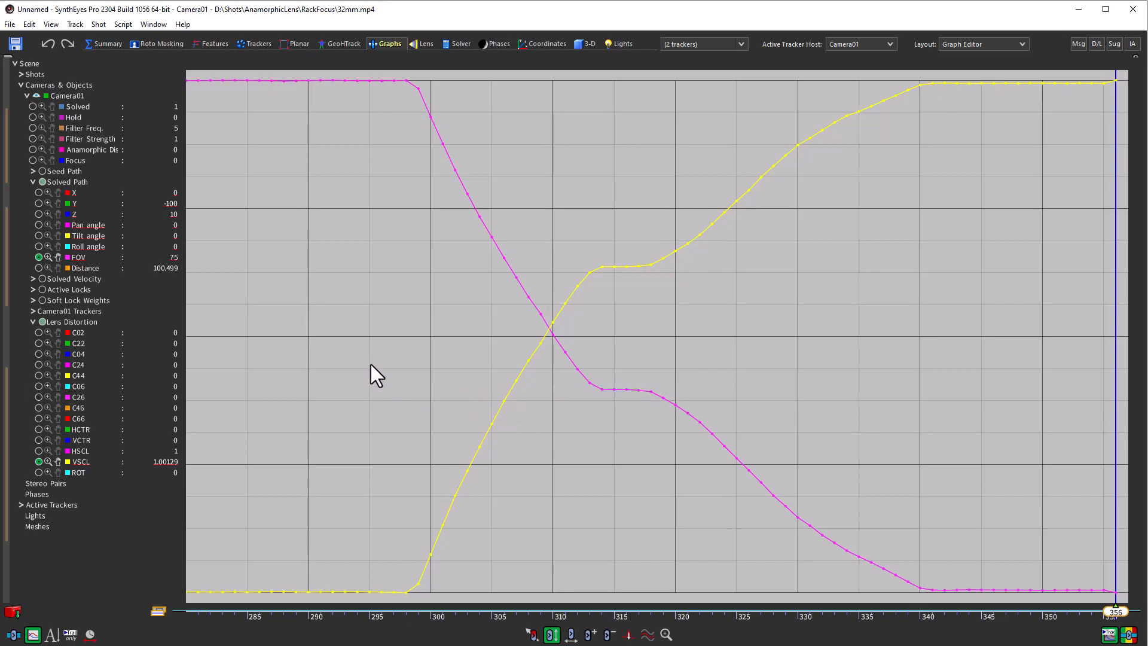
pyautogui.moveTo(387, 543)
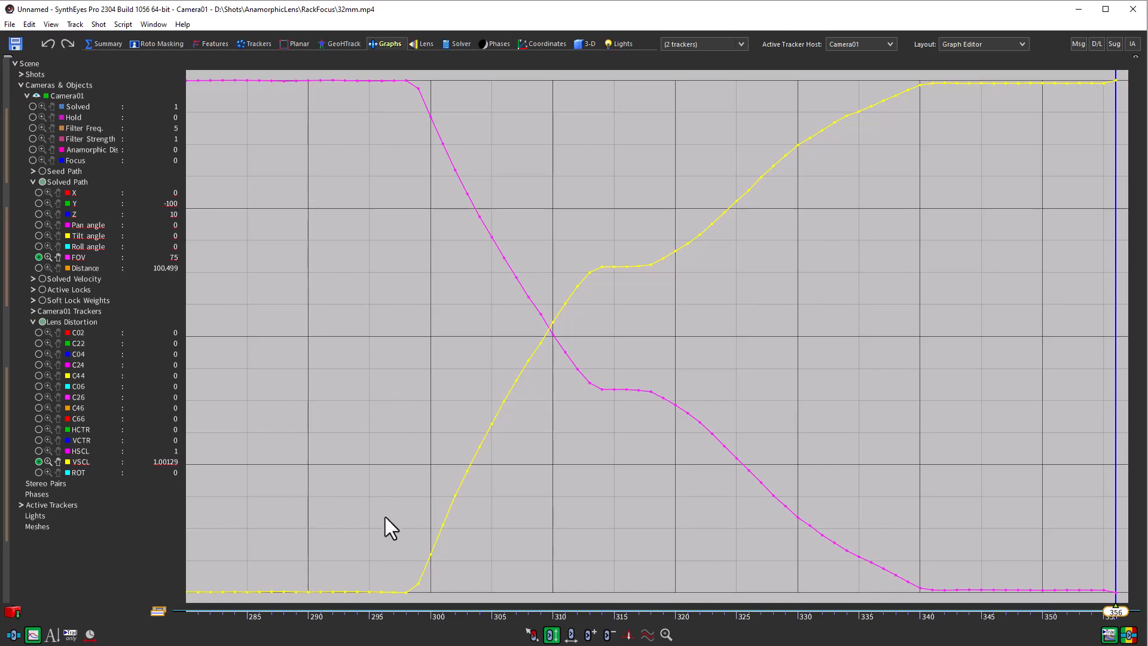
pyautogui.moveTo(305, 57)
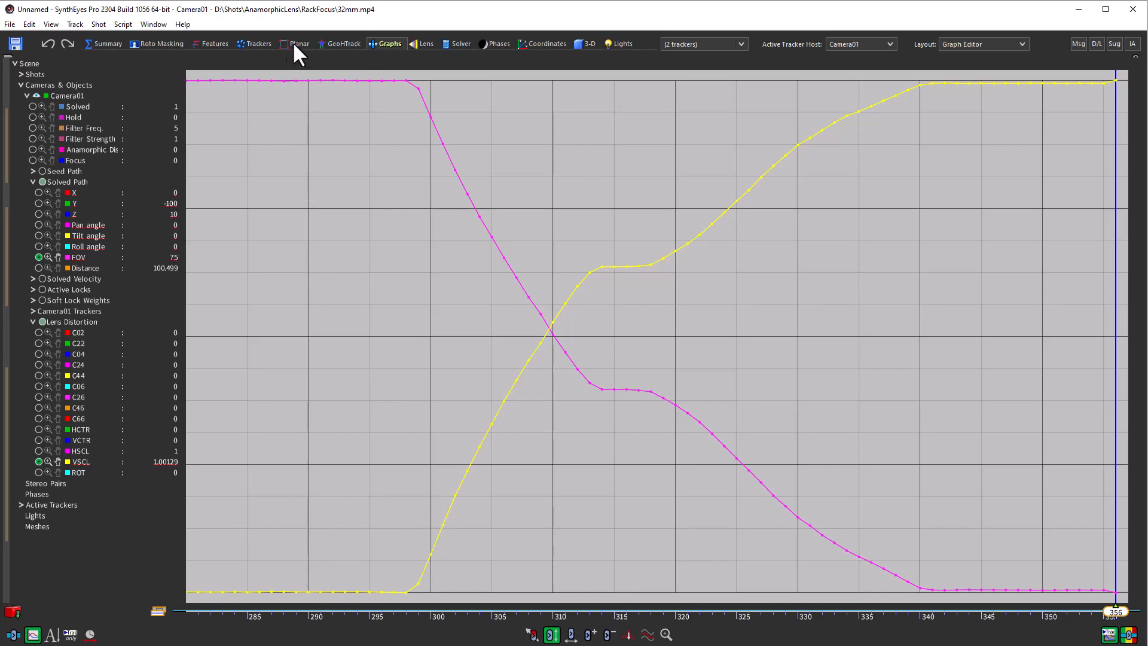
# Review the tracked footage, then reach the Solver room's Anamorphic-6th-Merged solver controls at frame 295
pyautogui.click(259, 43)
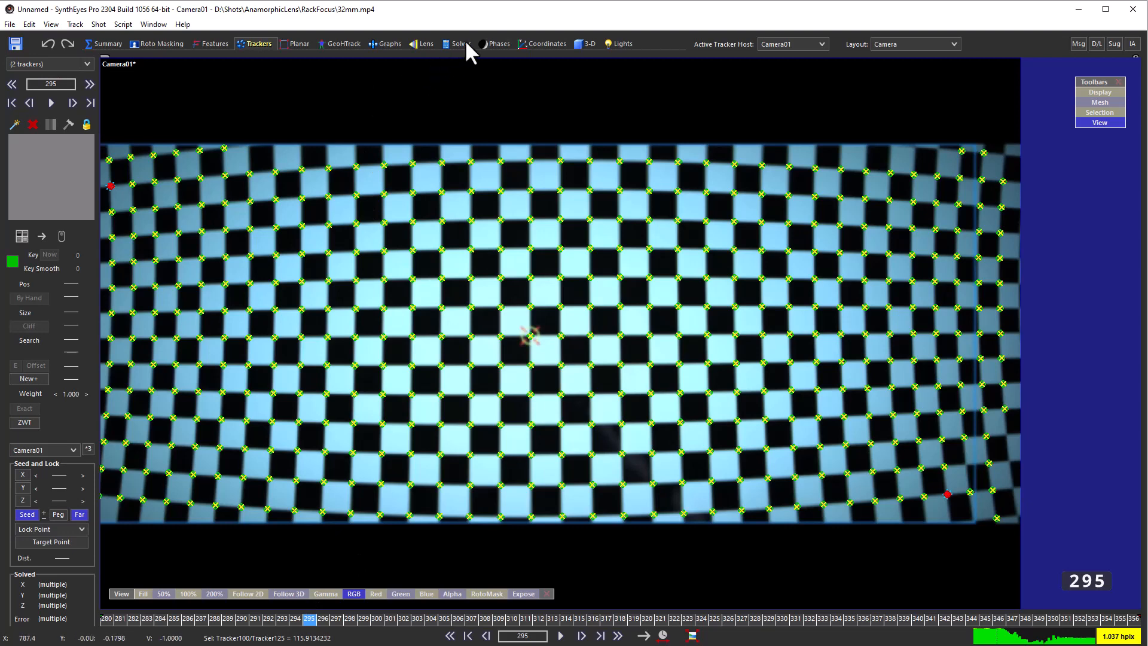
pyautogui.click(457, 43)
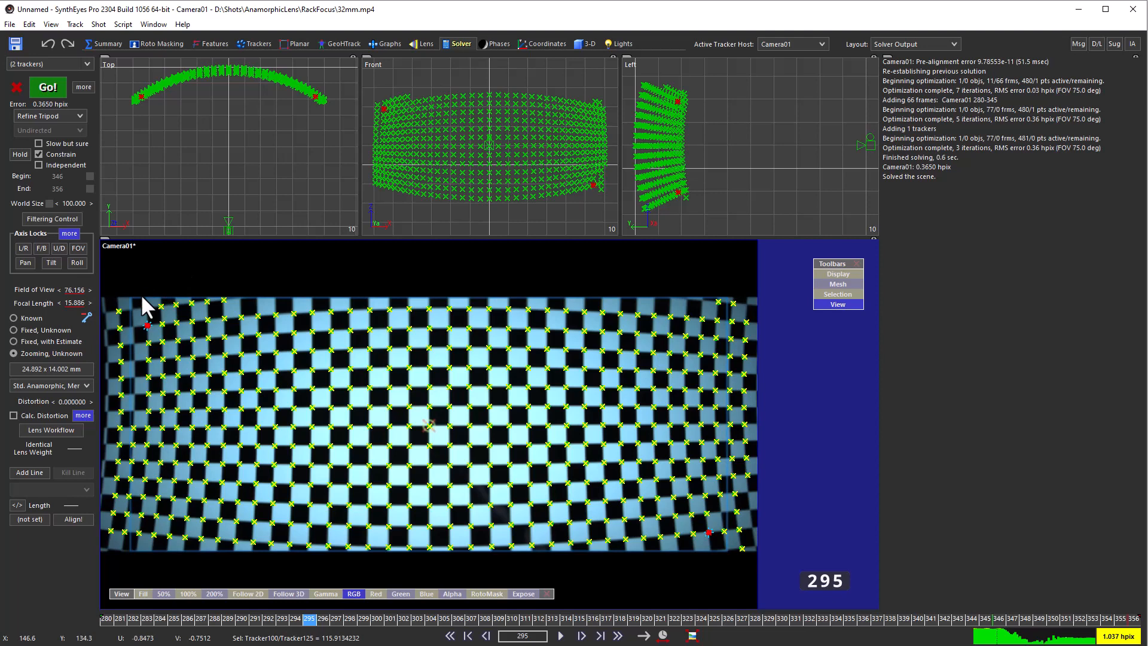
pyautogui.moveTo(557, 332)
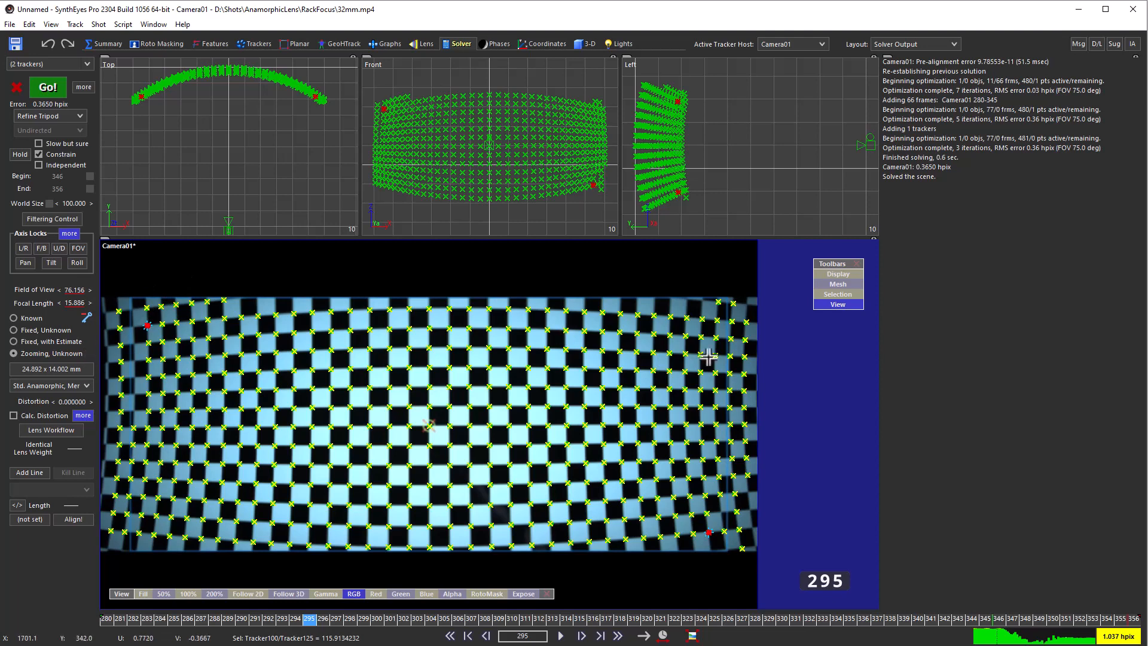
pyautogui.click(82, 415)
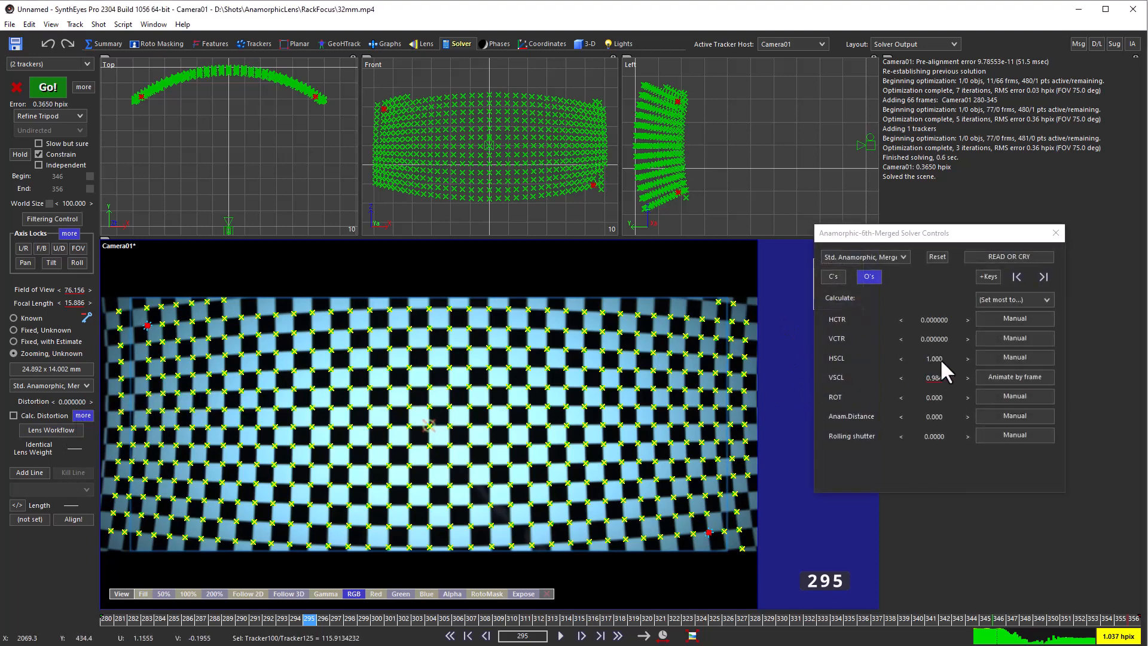
# Set HSCL to Animate by frame so horizontal scale matches the per-frame vertical scale
pyautogui.click(1014, 356)
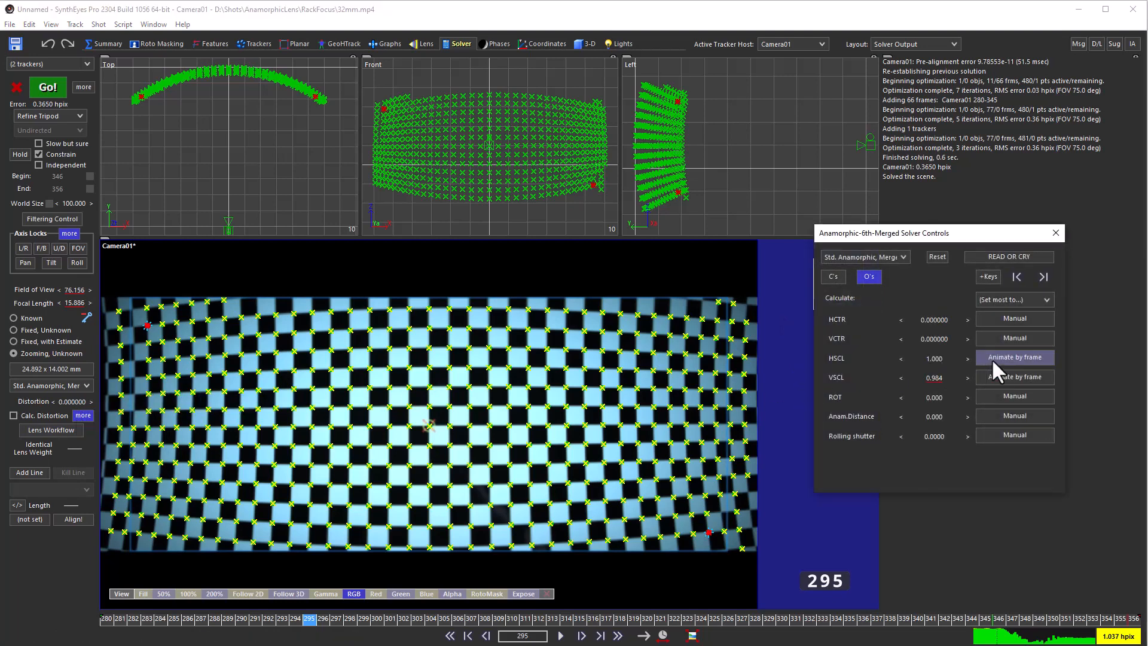
pyautogui.moveTo(852, 371)
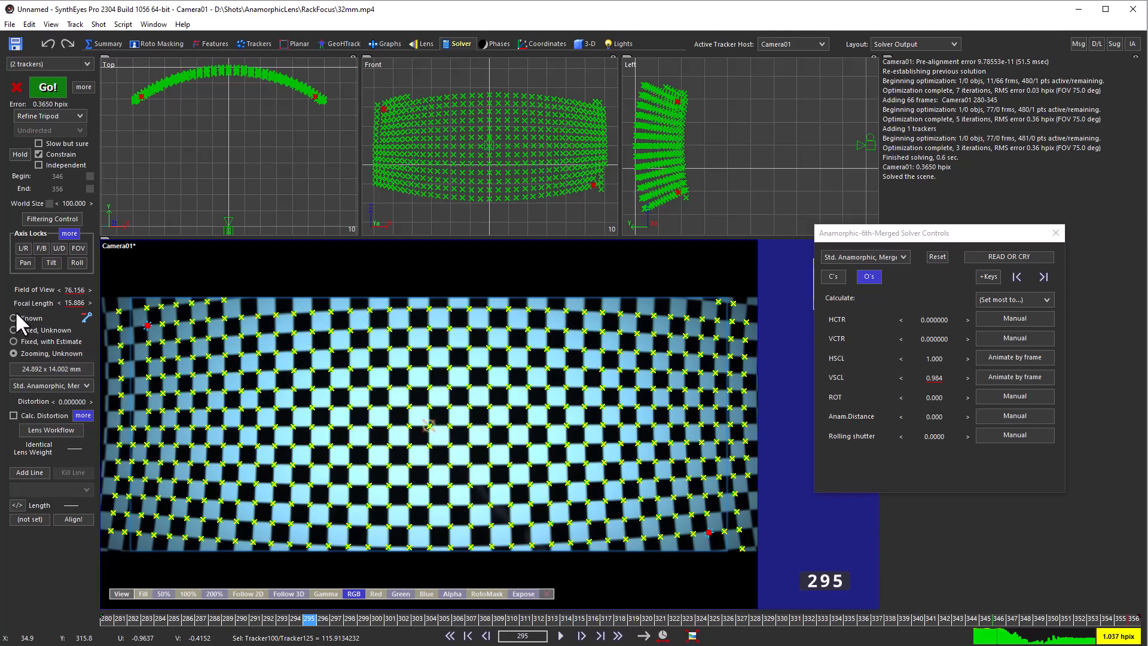
pyautogui.moveTo(13, 318)
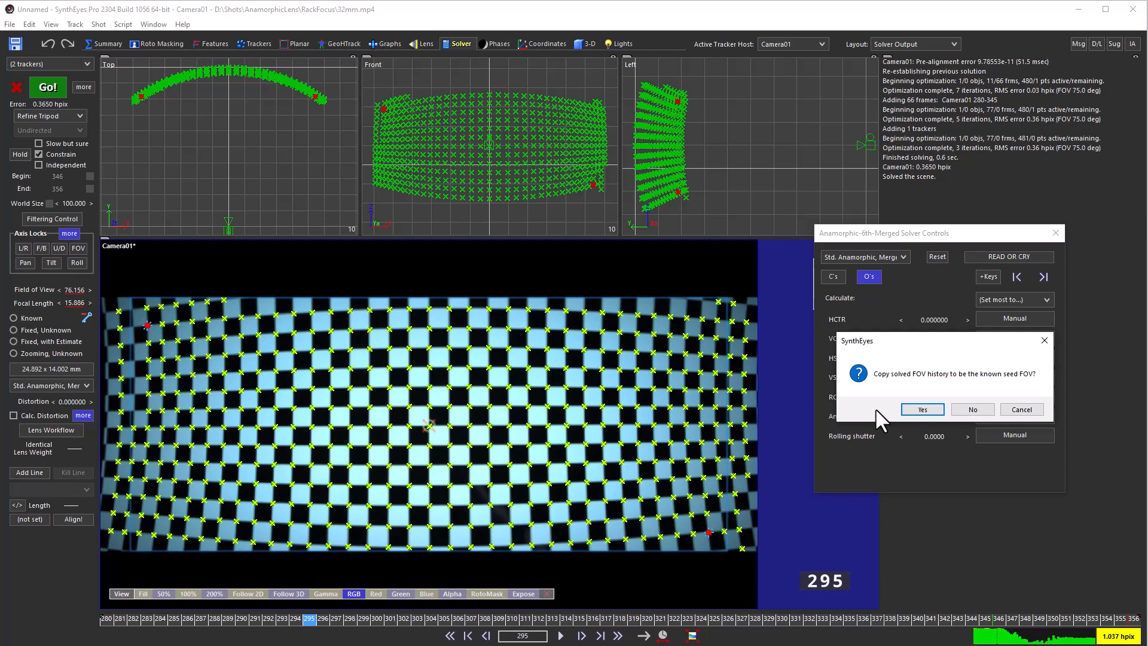
pyautogui.moveTo(972, 421)
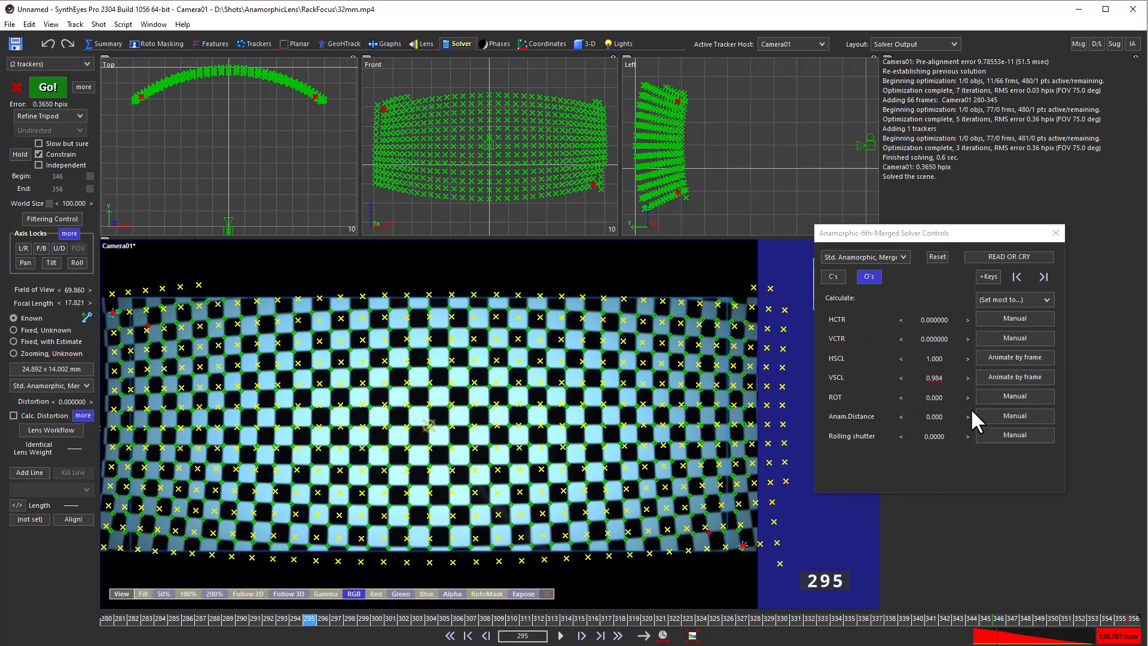
pyautogui.moveTo(861, 629)
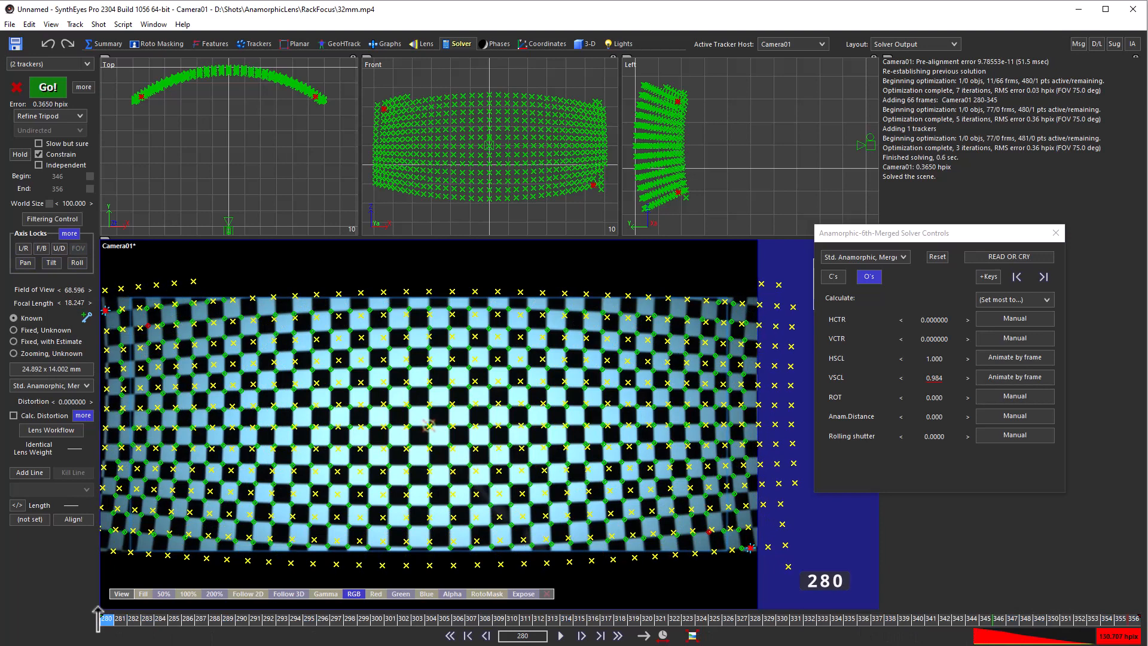
pyautogui.moveTo(72, 464)
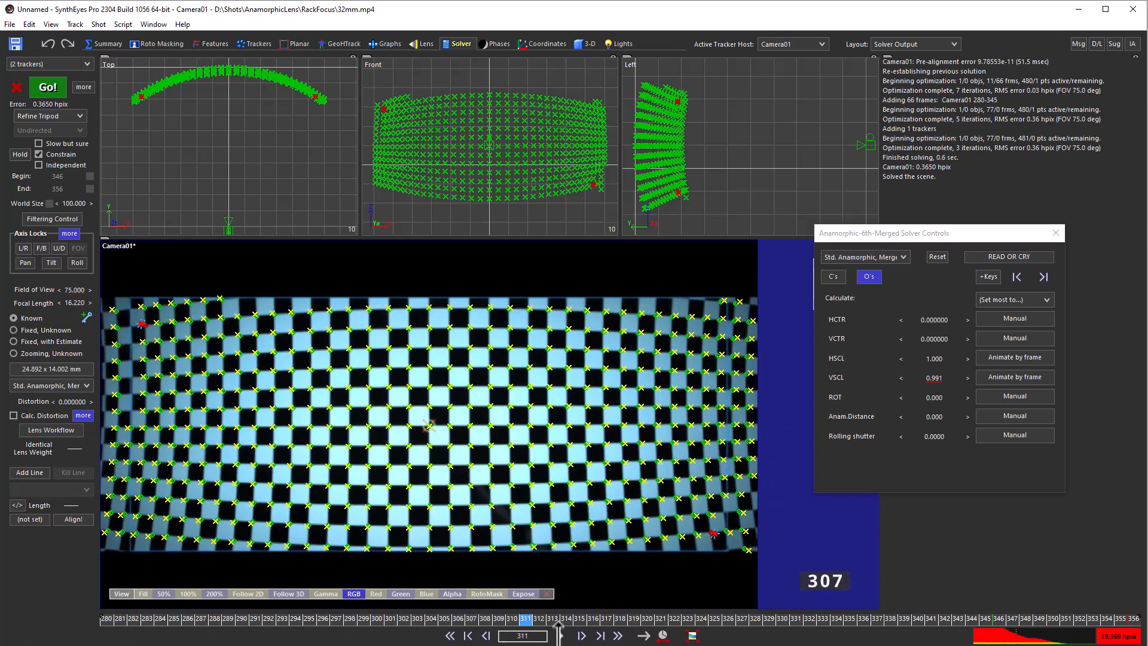
# Return to frame 280 after accepting the copied FOV history as Known seed values
pyautogui.click(468, 636)
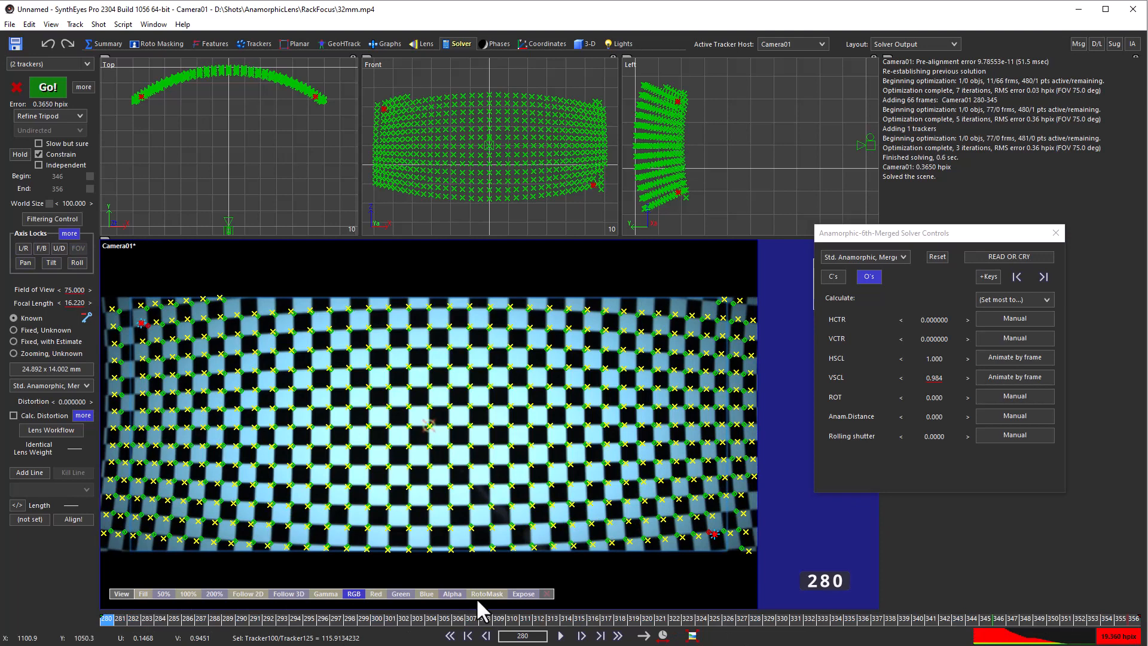
pyautogui.moveTo(504, 617)
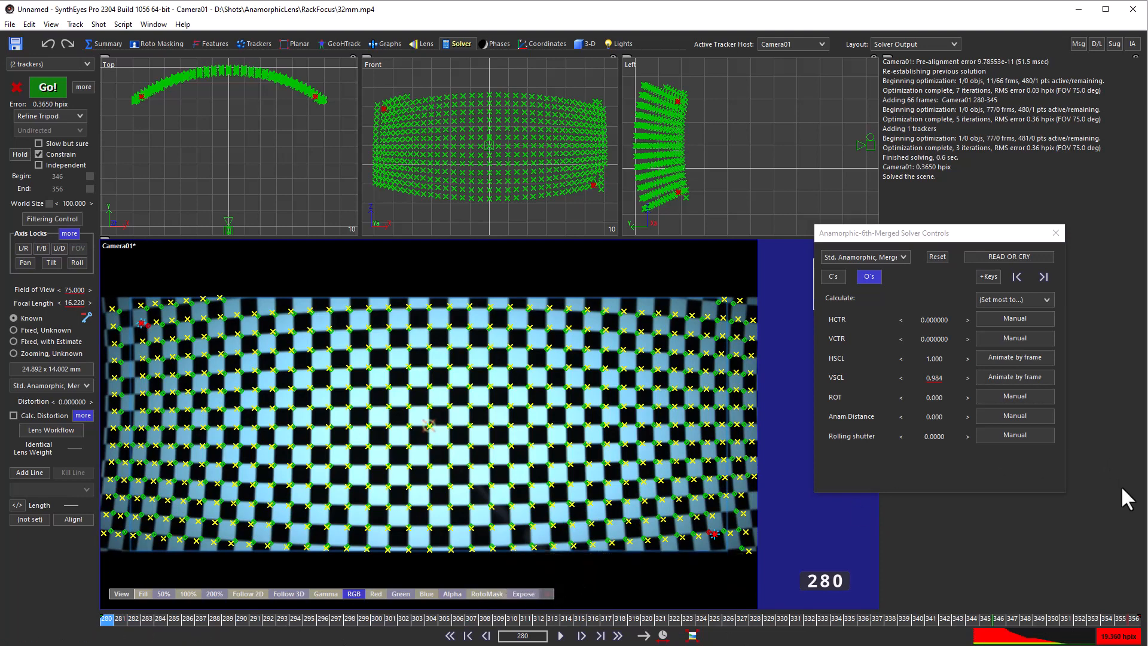
pyautogui.moveTo(396, 575)
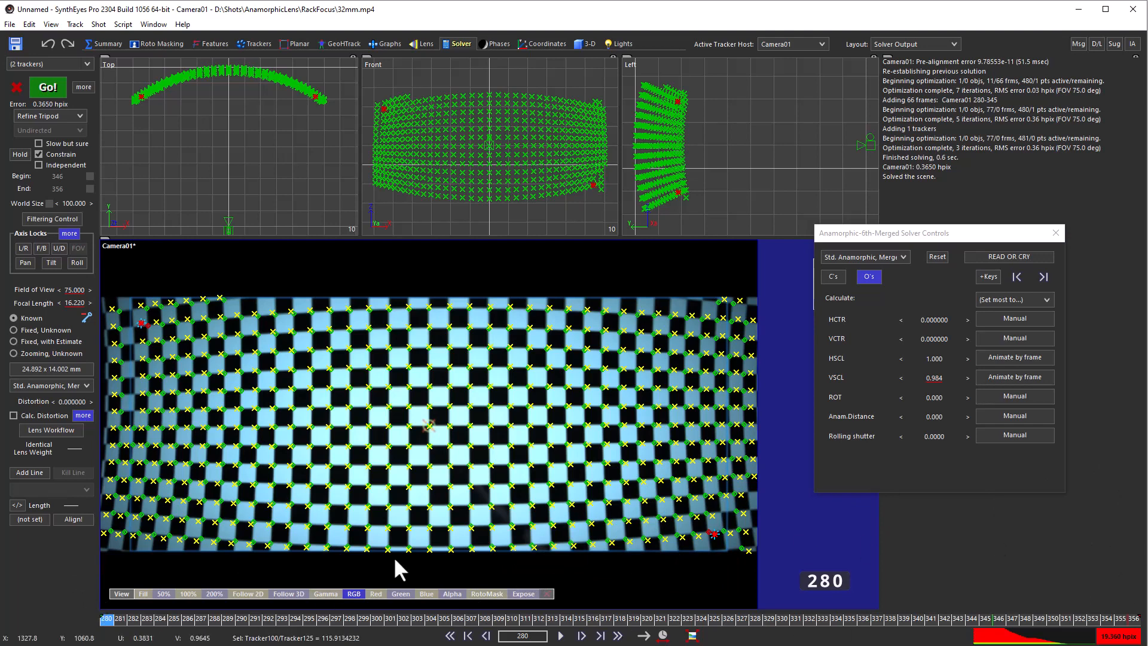
pyautogui.moveTo(566, 432)
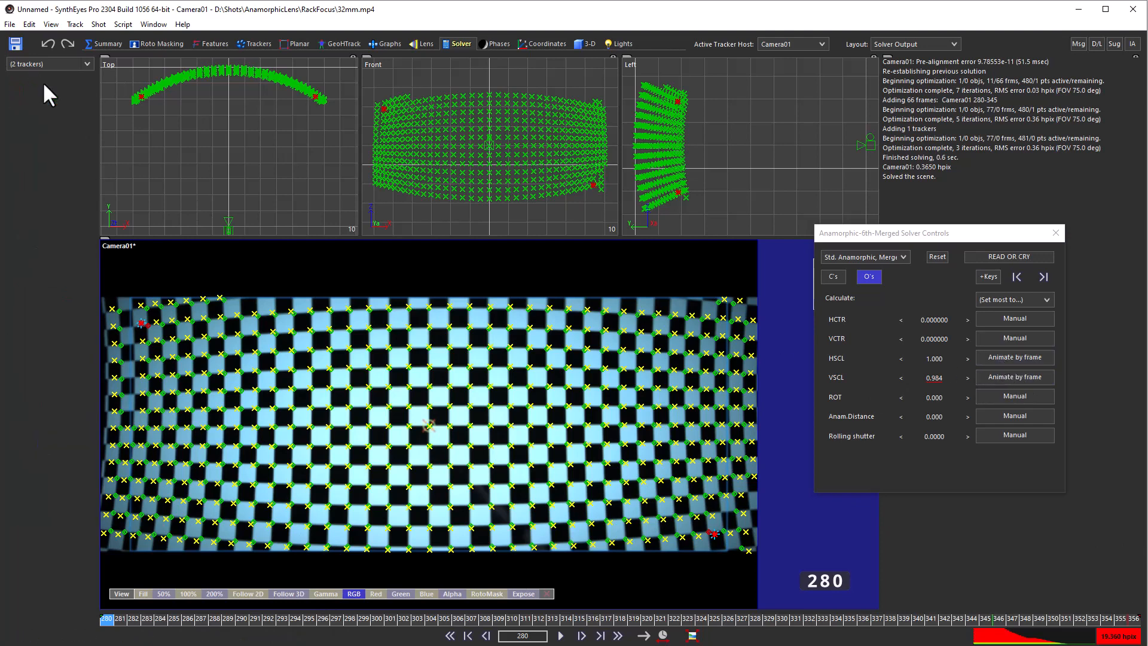
# Re-solve to 0.3648 hpix and show the HSCL and VSCL curves in the Graph Editor
pyautogui.click(43, 93)
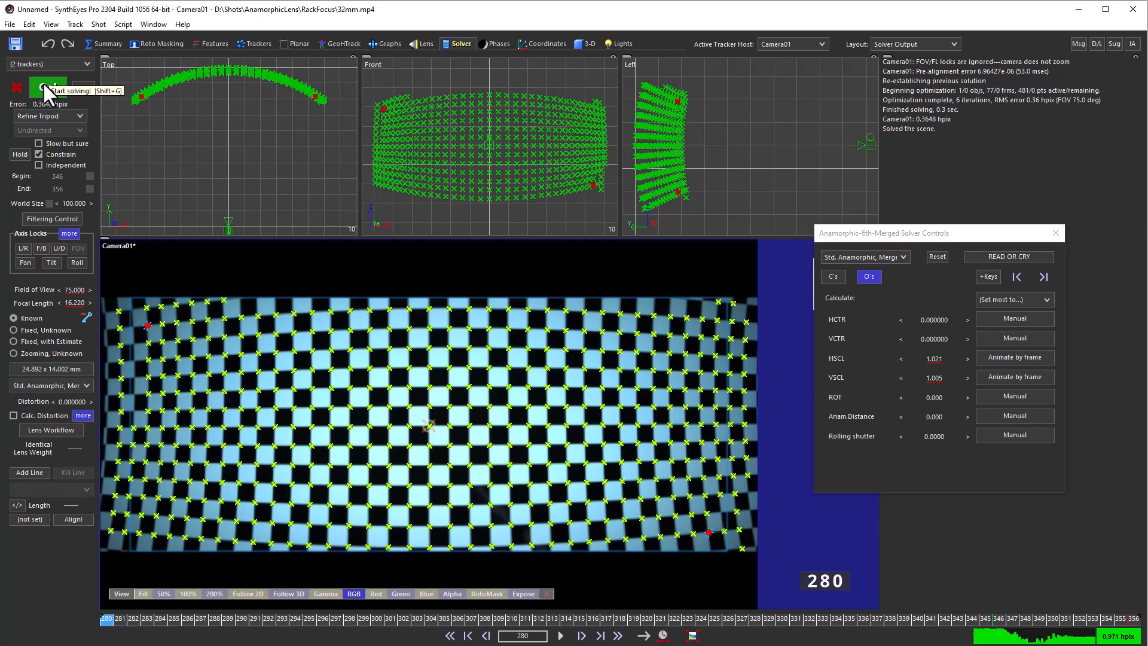
pyautogui.click(389, 43)
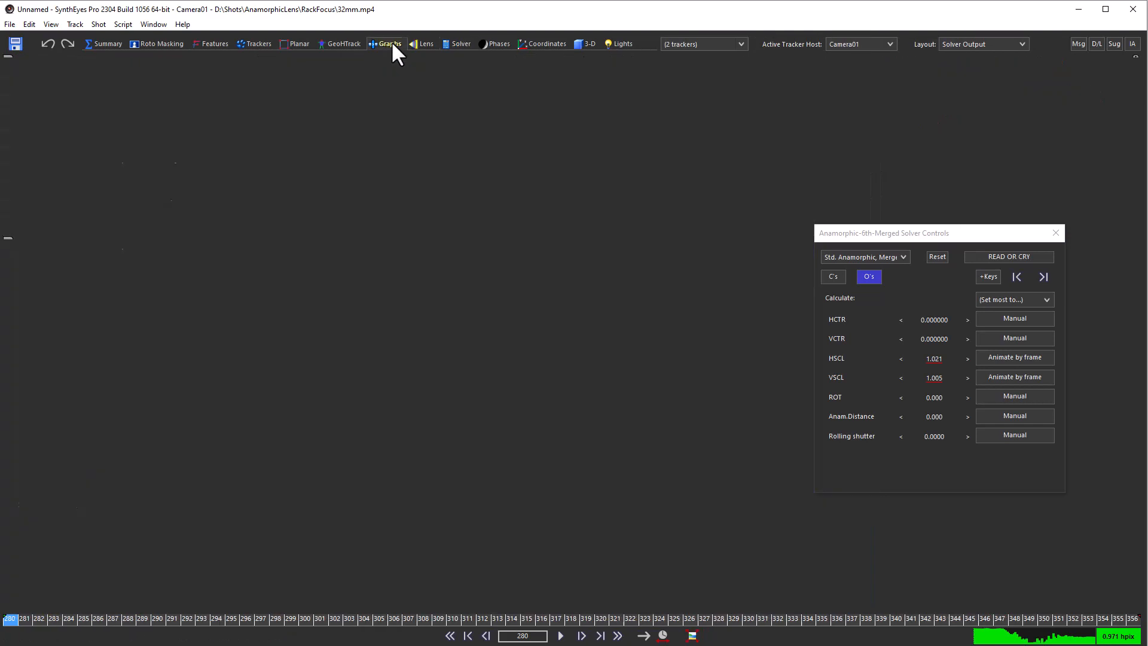
pyautogui.click(387, 43)
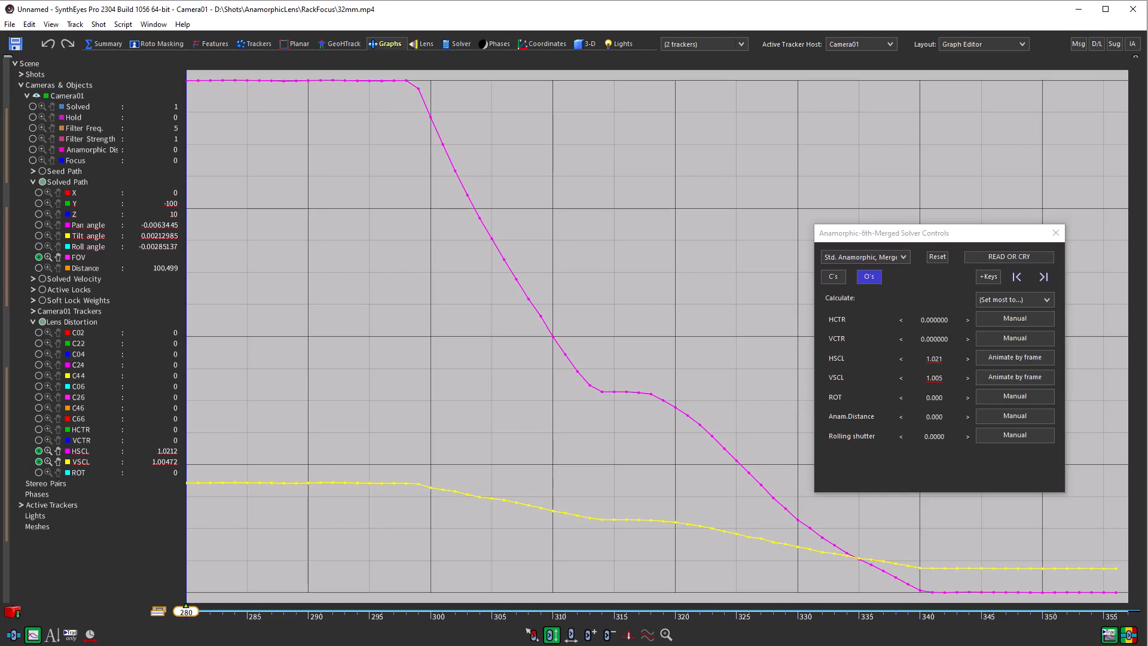
pyautogui.moveTo(533, 321)
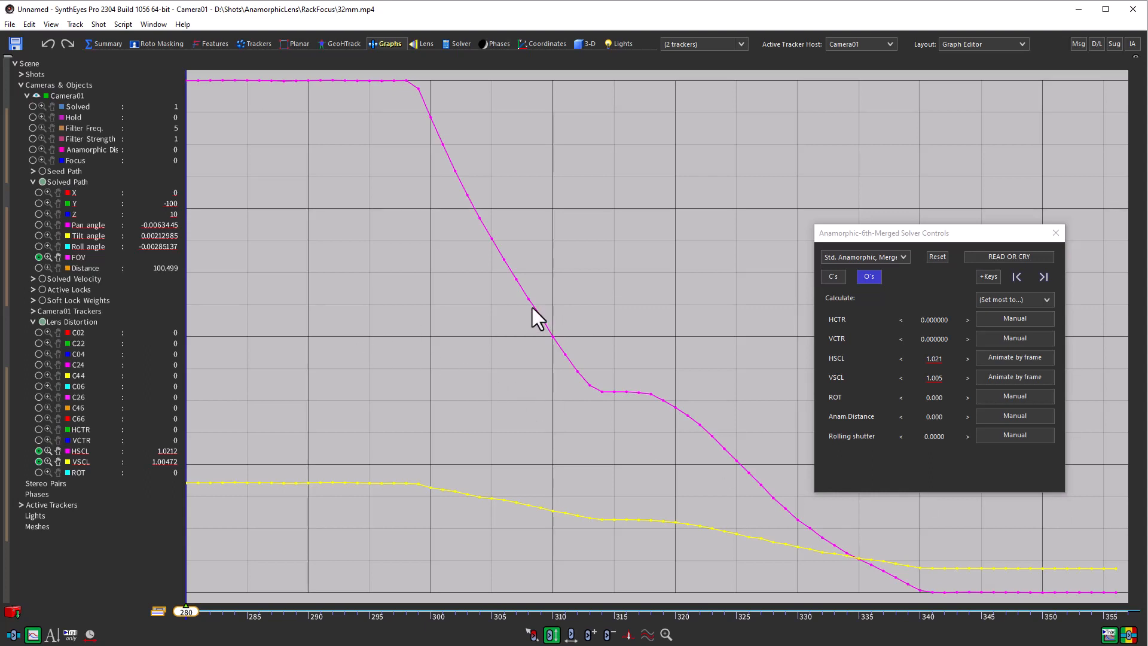
pyautogui.moveTo(571, 554)
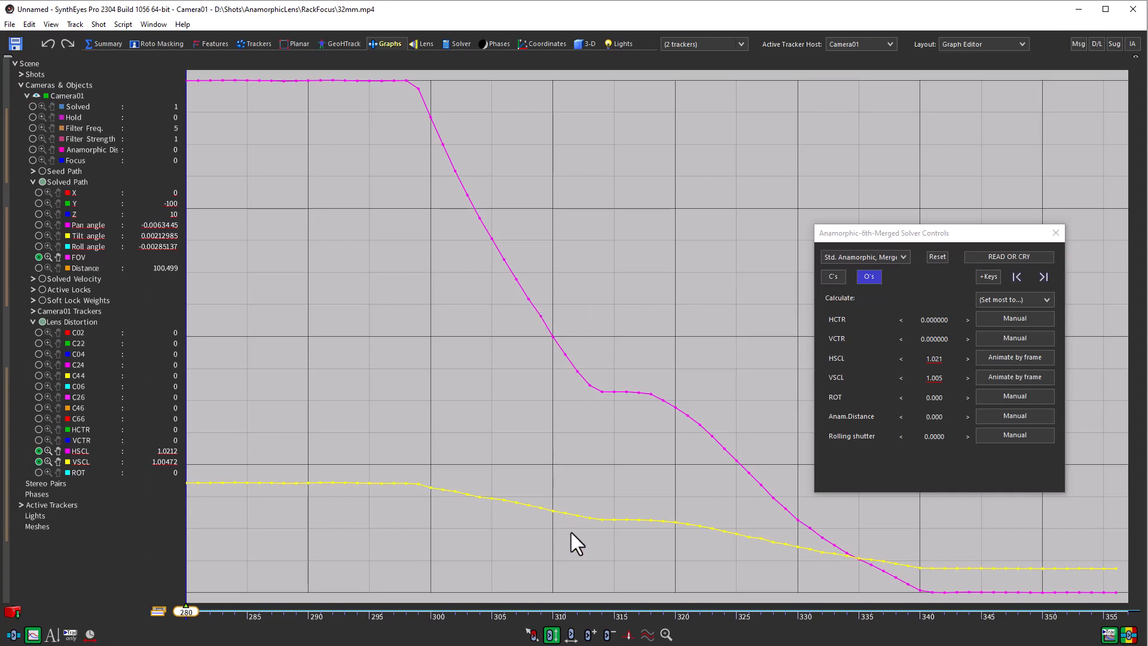